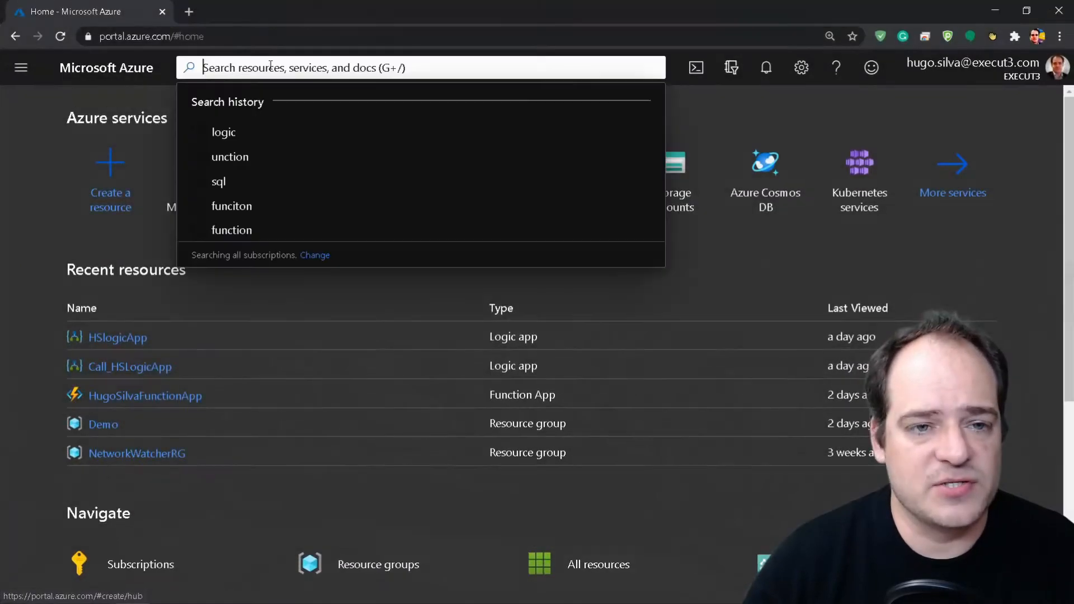
Step: Search for 'serve' and open the SQL servers service page, which lists no servers
text(server)
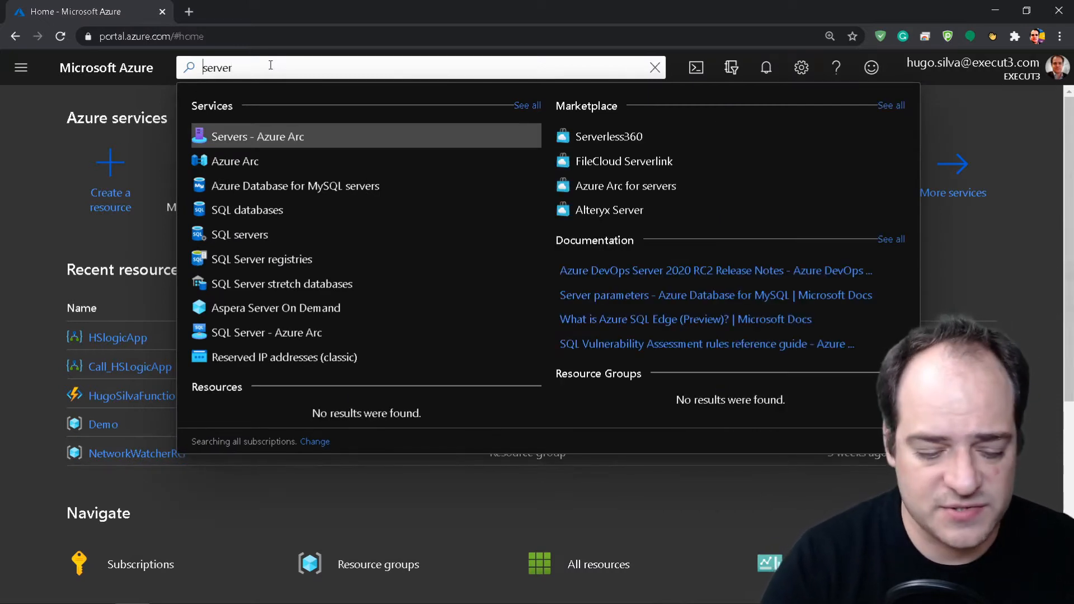
mouse_move(266, 332)
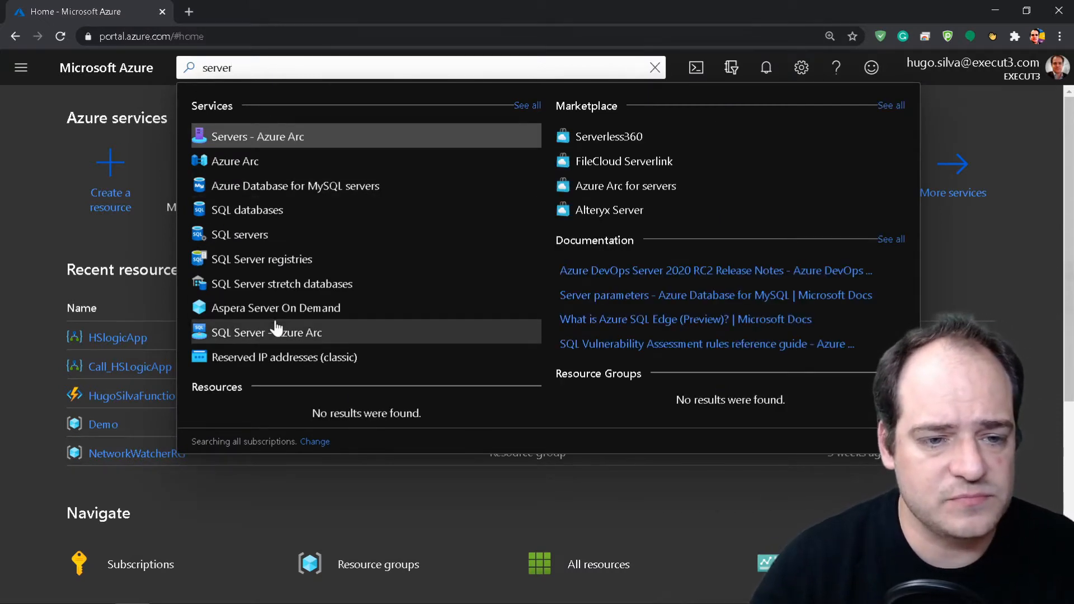
click(242, 234)
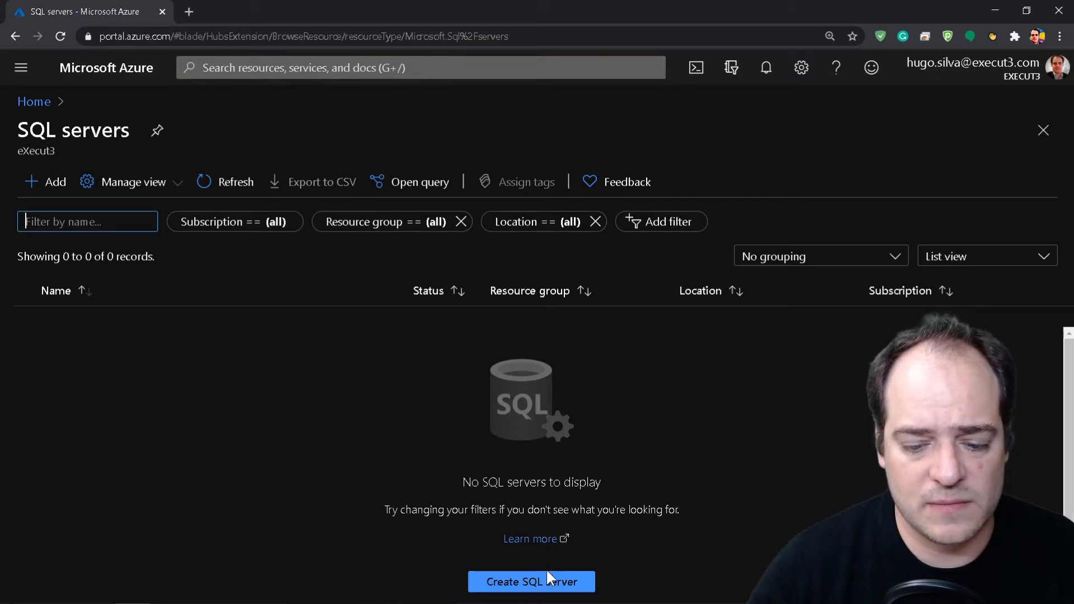
Step: Start a new SQL server named hugosilva located in North Europe
click(531, 582)
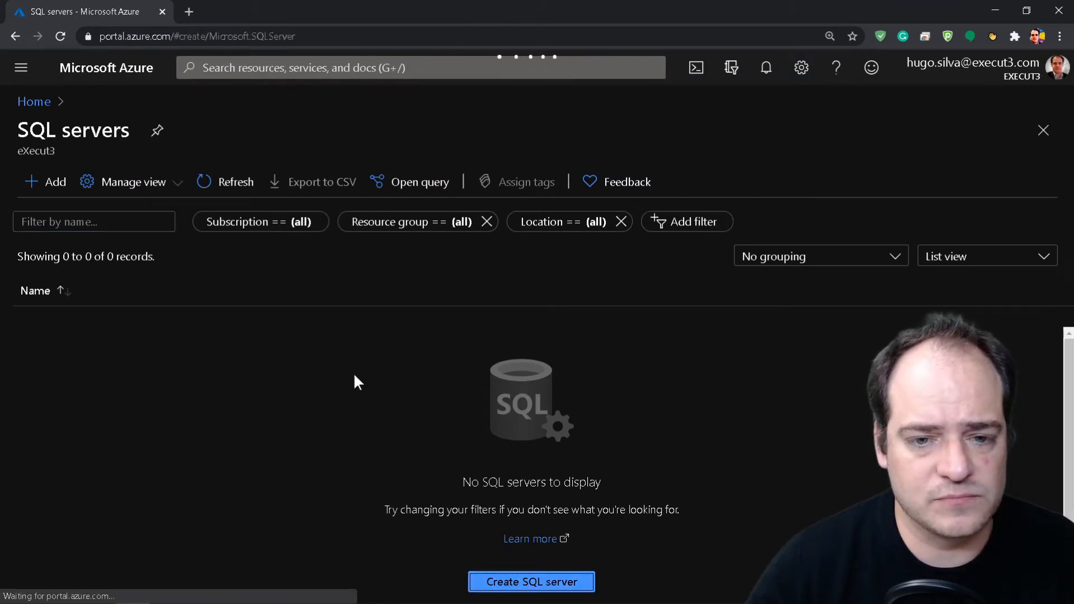
click(531, 582)
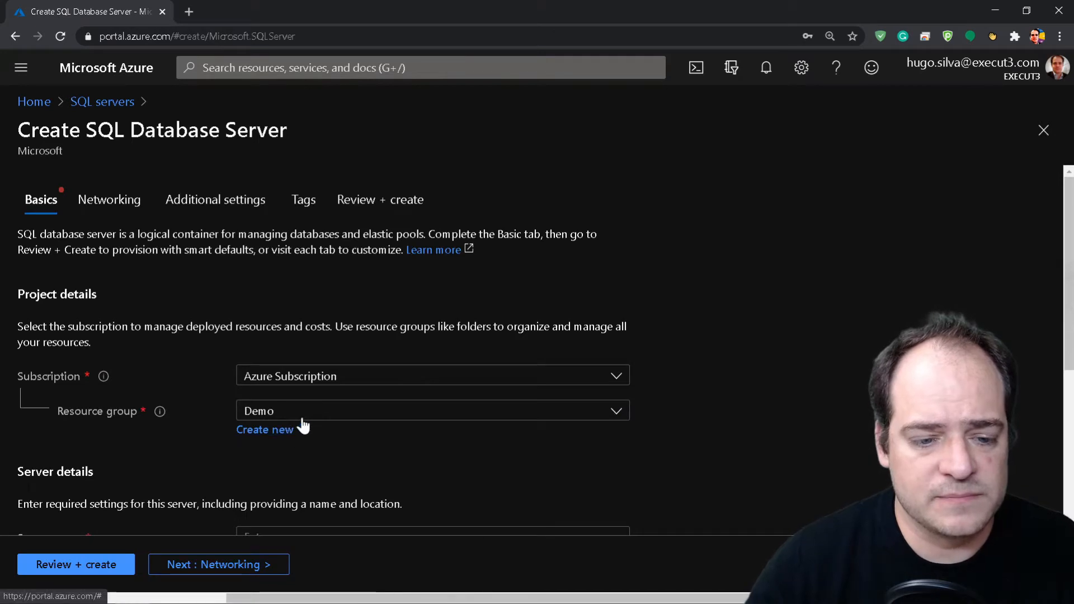
scroll(down, 3)
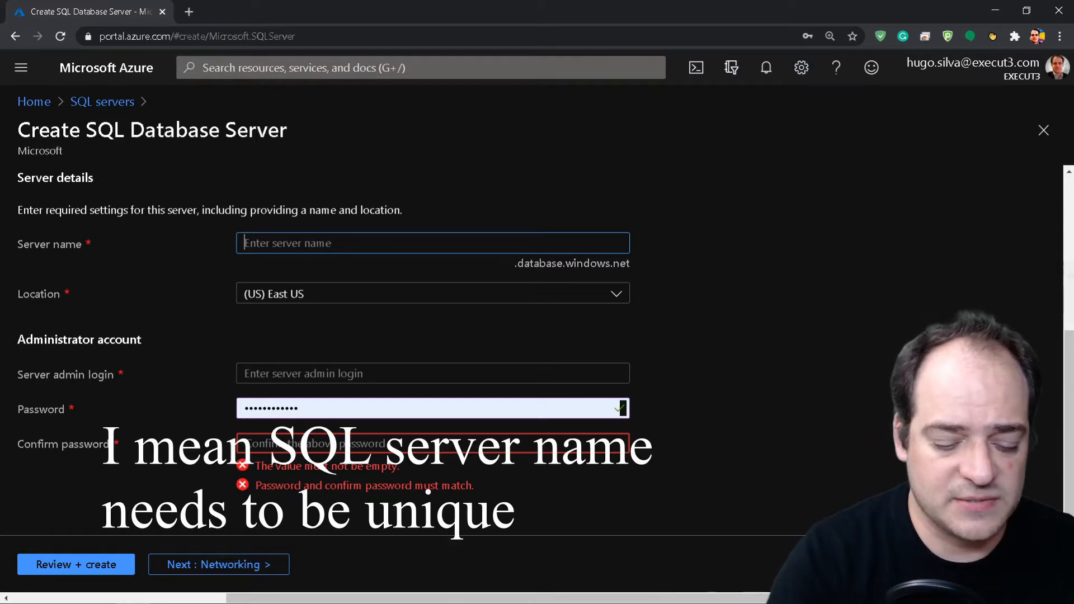
text(hugosilva)
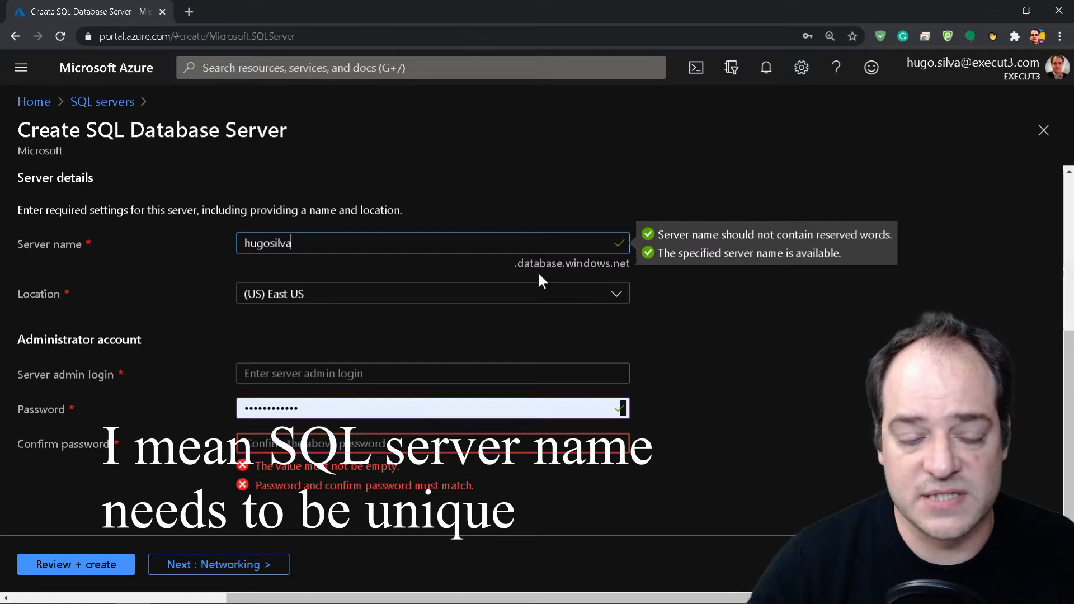
click(431, 293)
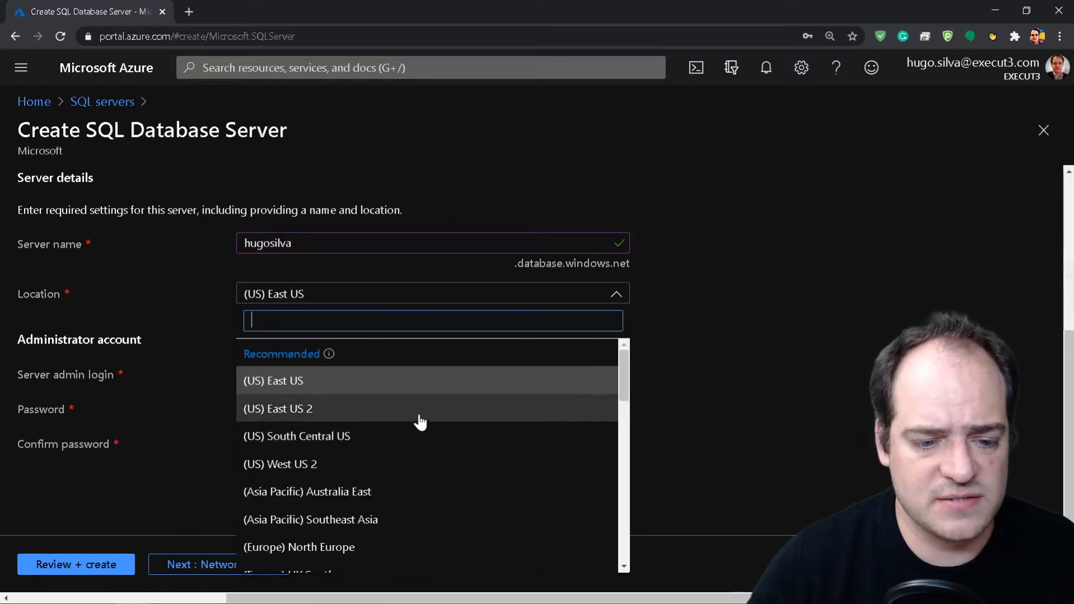
scroll(down, 3)
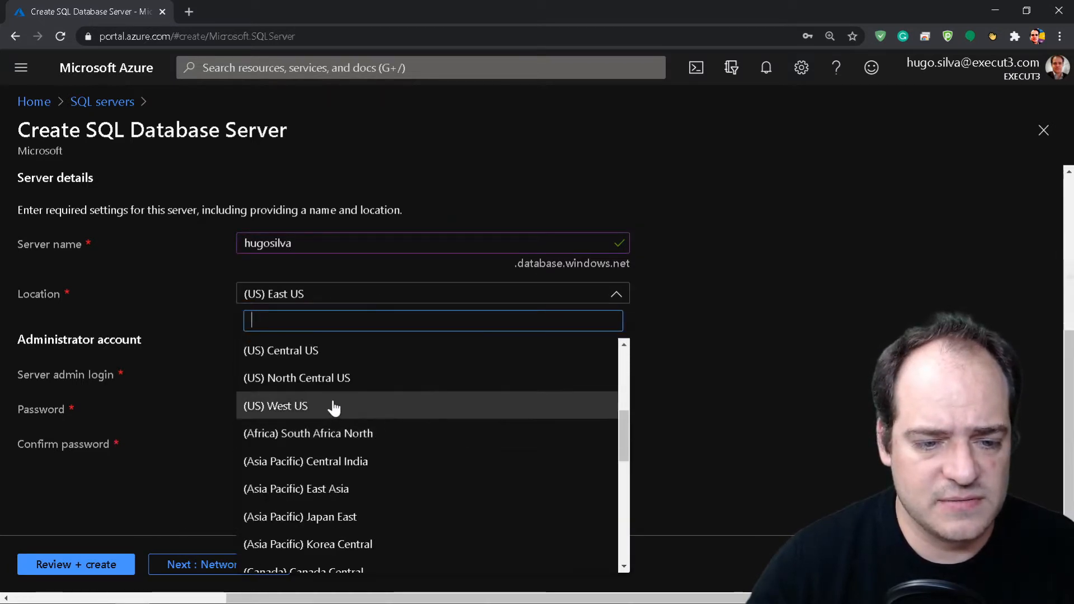
text(not)
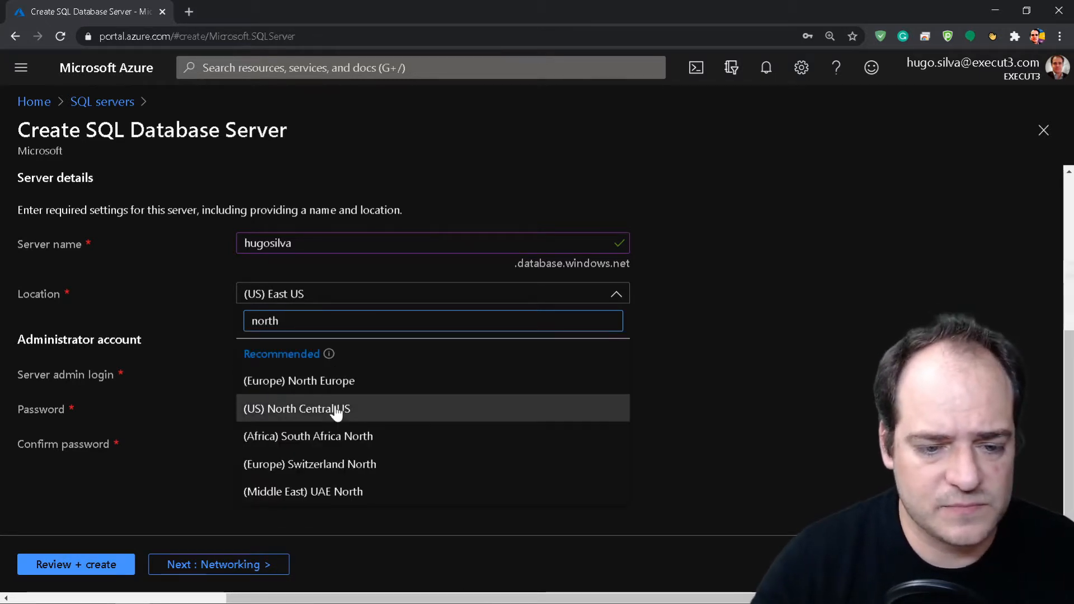
click(299, 381)
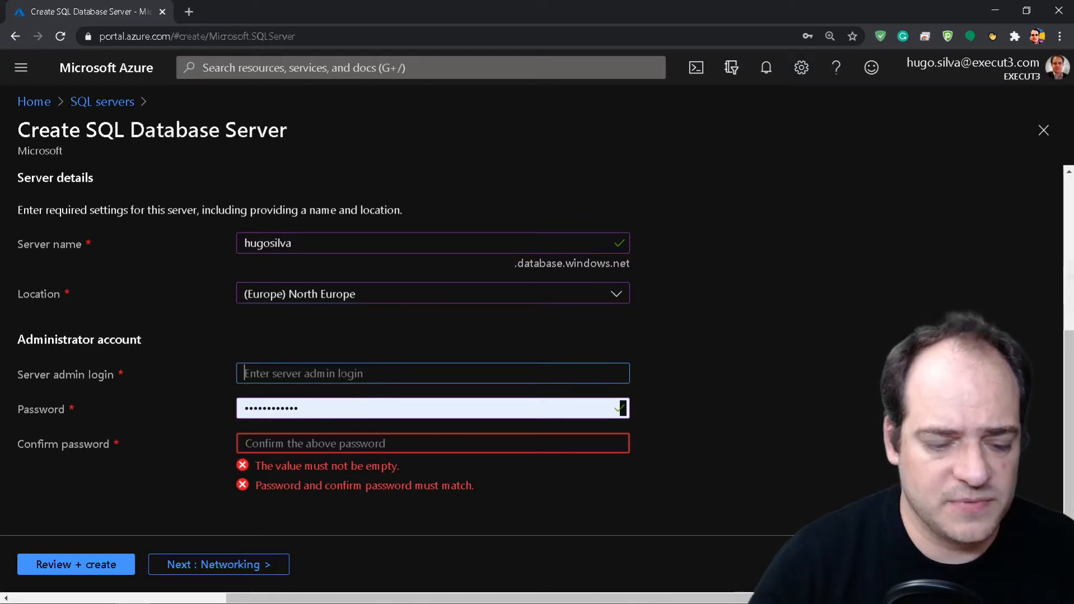
Step: Enter admin login azureadmin with its password and proceed to Review + create
text(azureadmin)
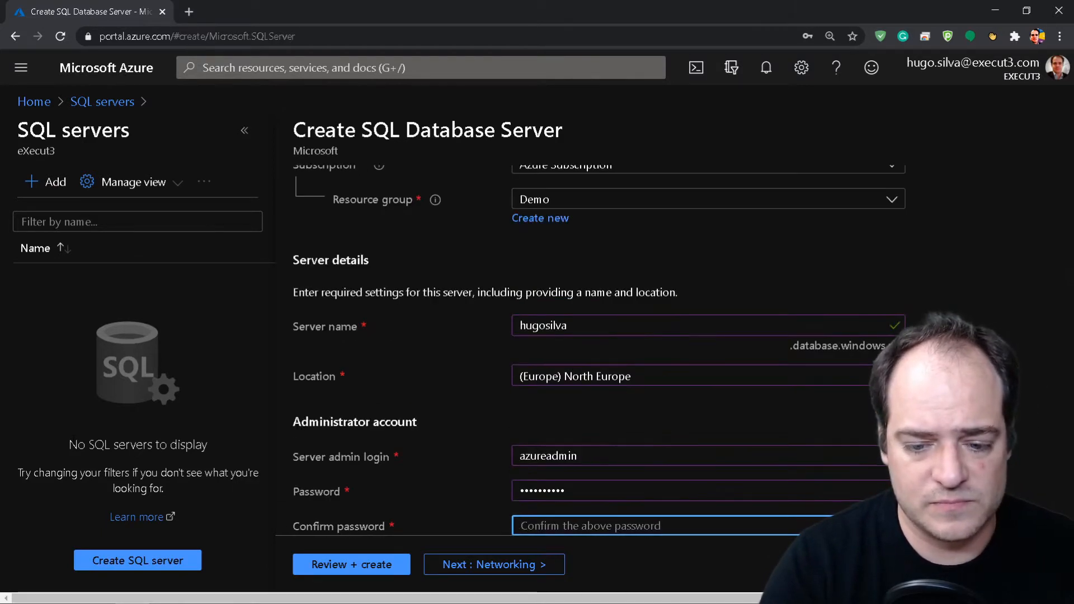
text(•••••)
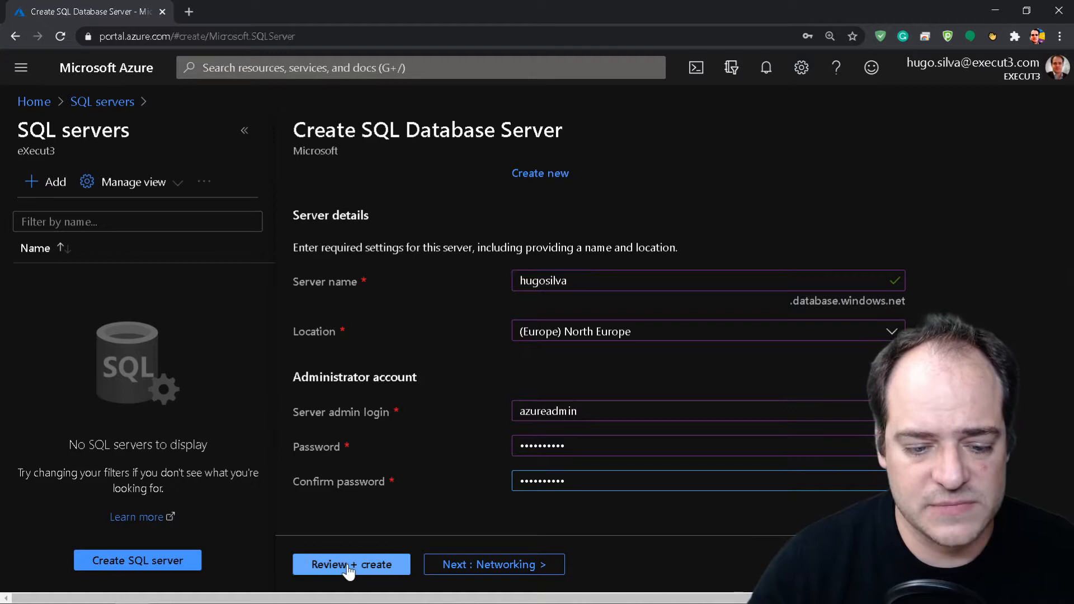
click(351, 565)
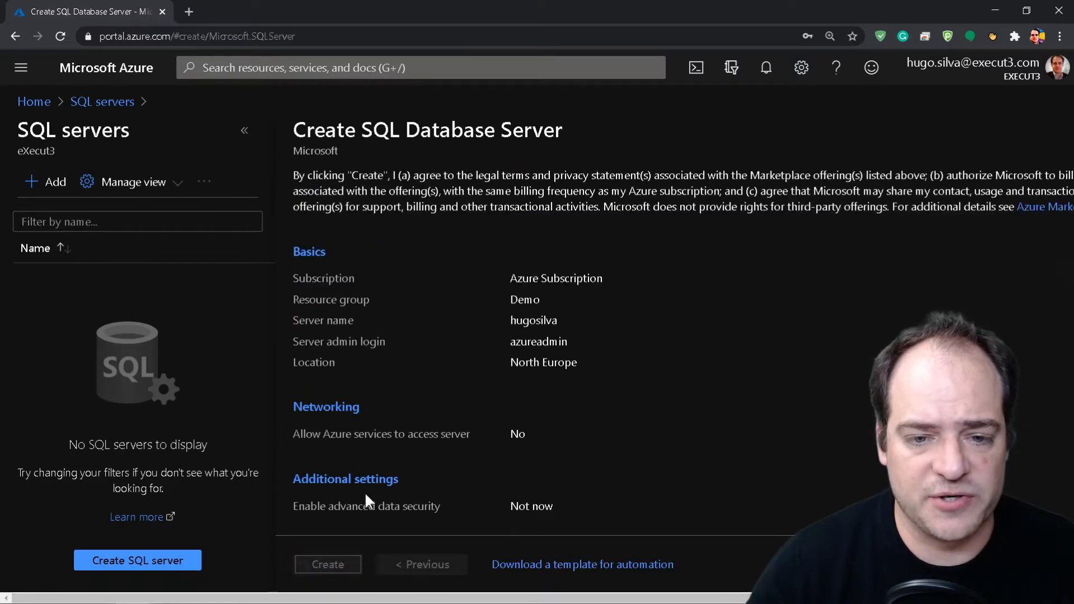
Step: Deploy the hugosilva server, go to the resource and copy its full server name
click(327, 564)
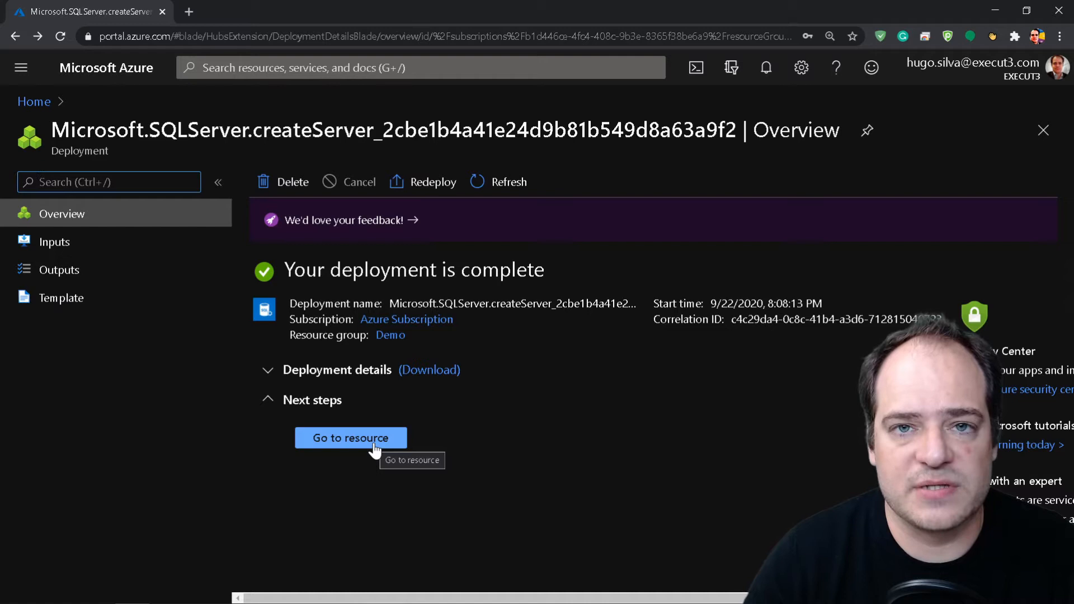
click(350, 437)
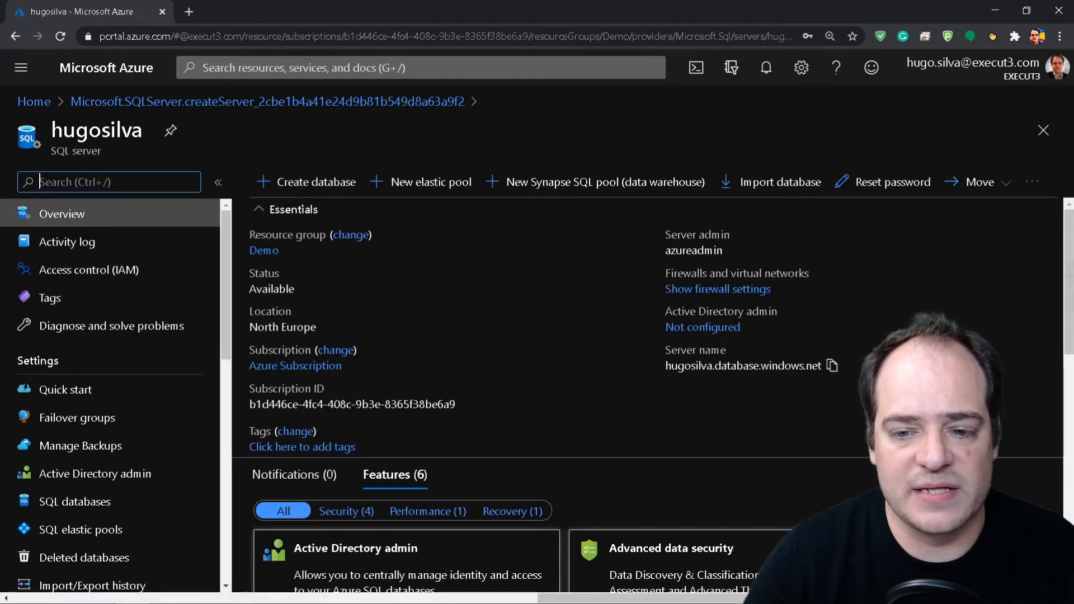
click(833, 365)
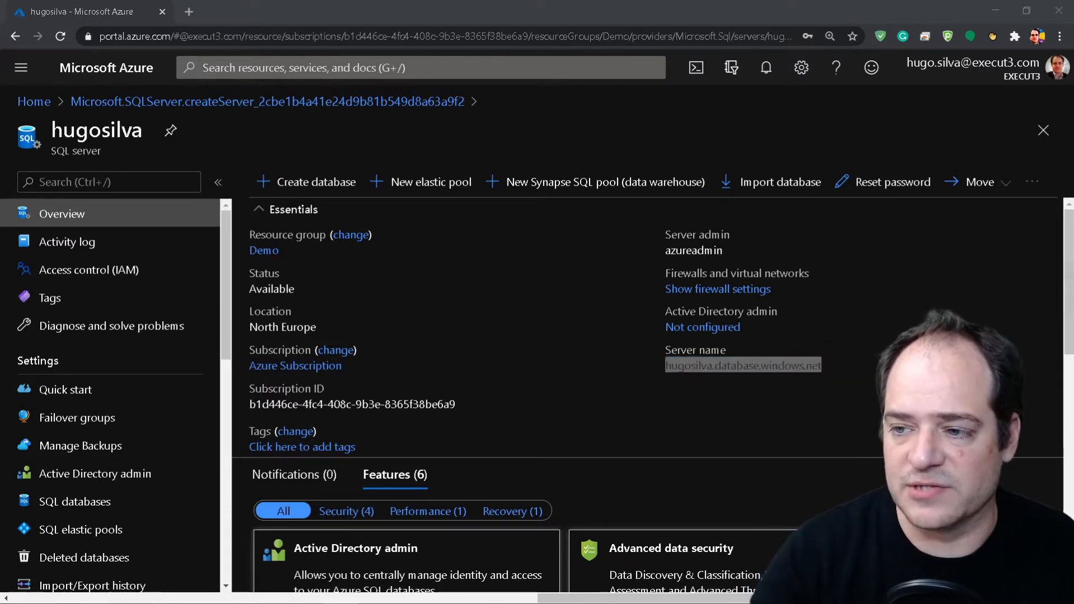
scroll(down, 3)
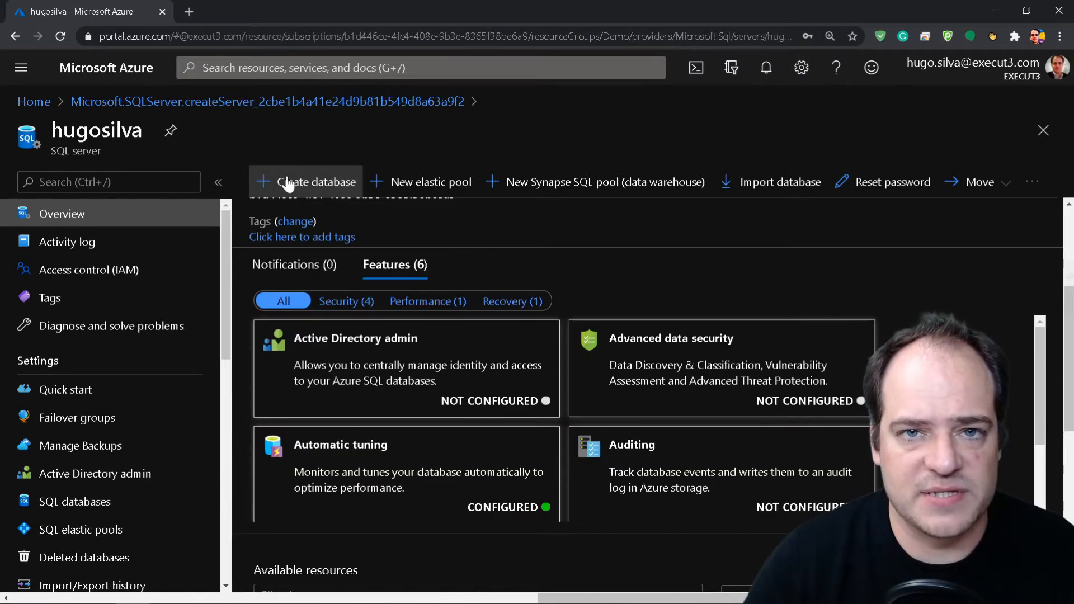
Step: Start Create database from the hugosilva overview and name the database 'Videos'
click(315, 182)
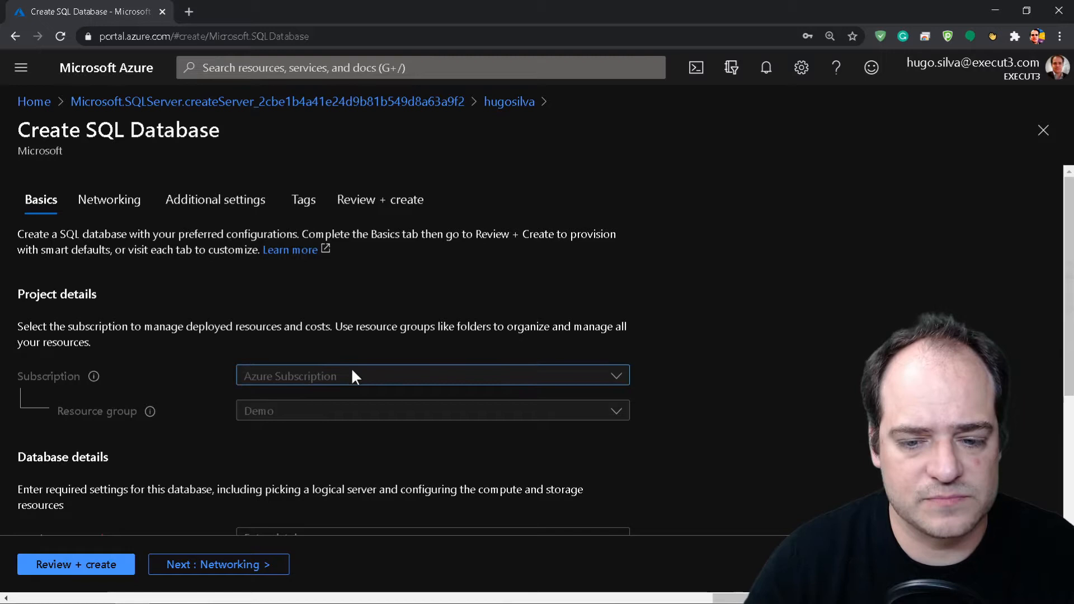
scroll(down, 3)
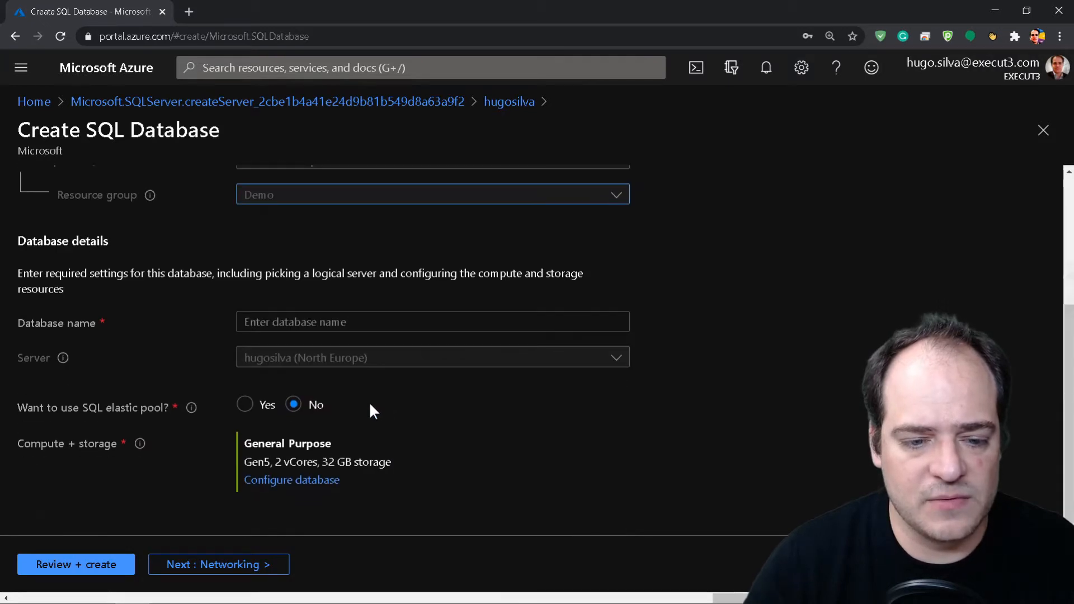
click(432, 323)
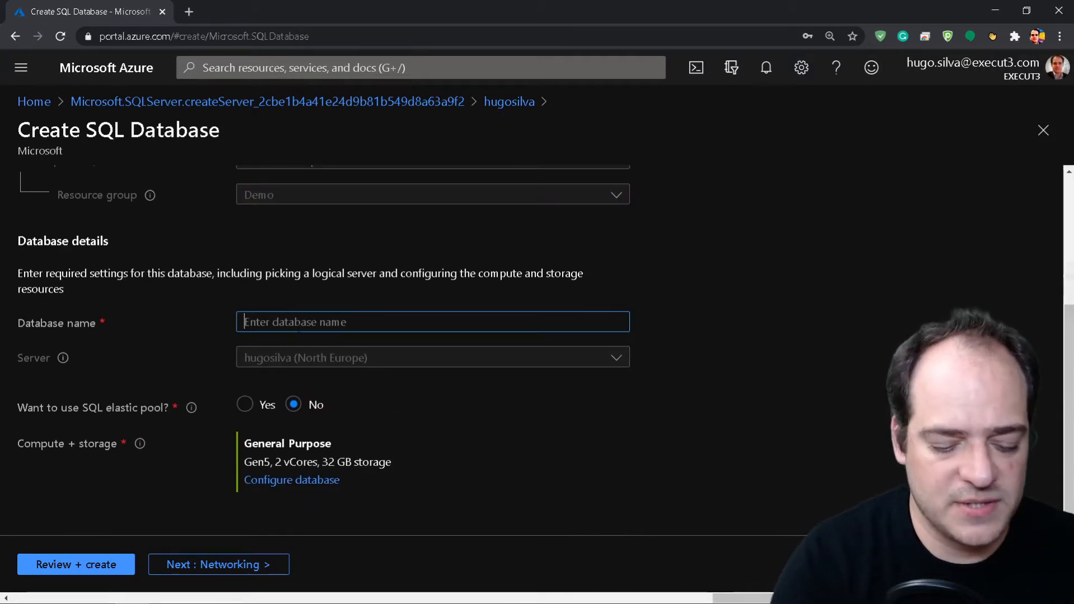
text(Vidoe)
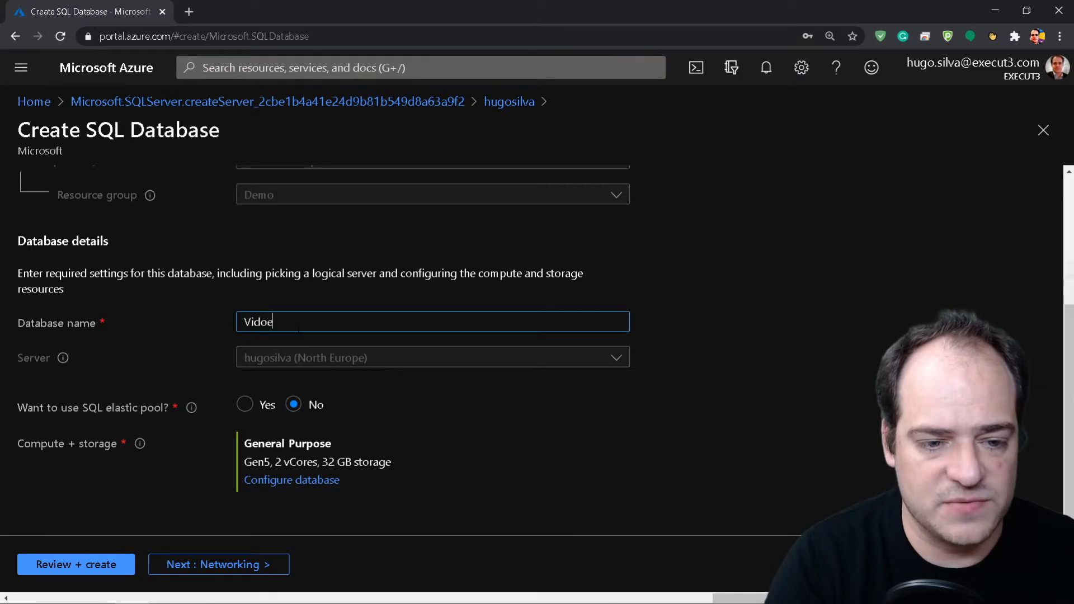
text(Videos)
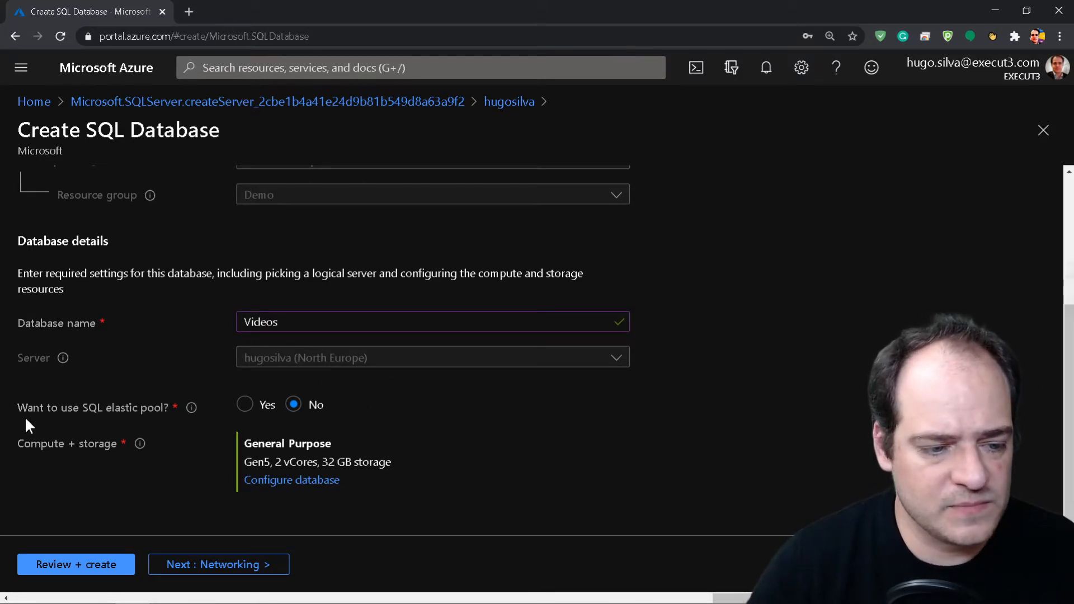
mouse_move(296, 488)
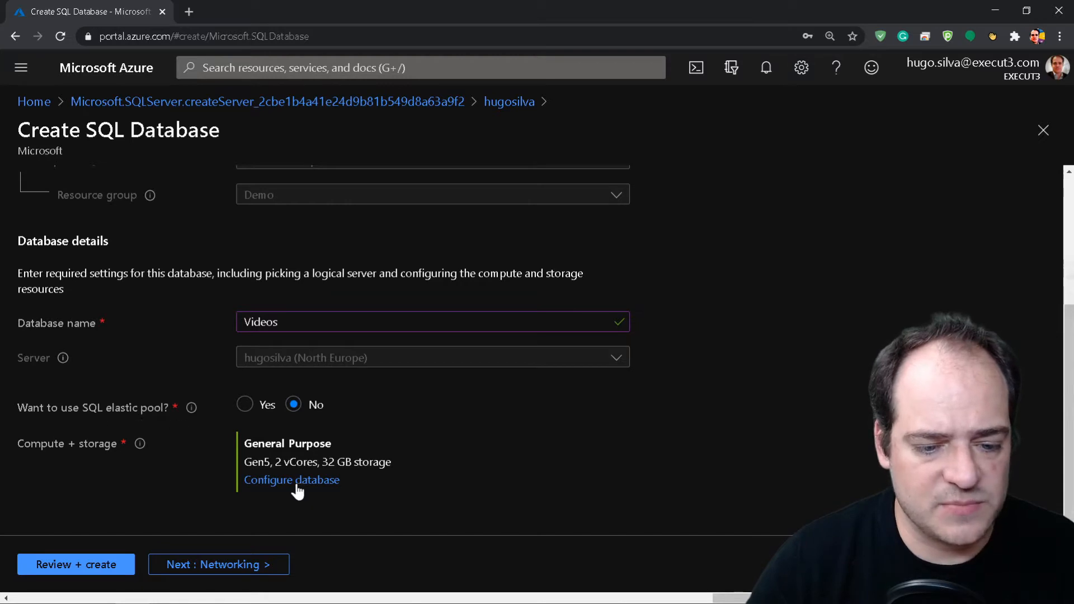
Step: Set the Videos database compute and storage to Basic tier with 100 MB max size
click(290, 479)
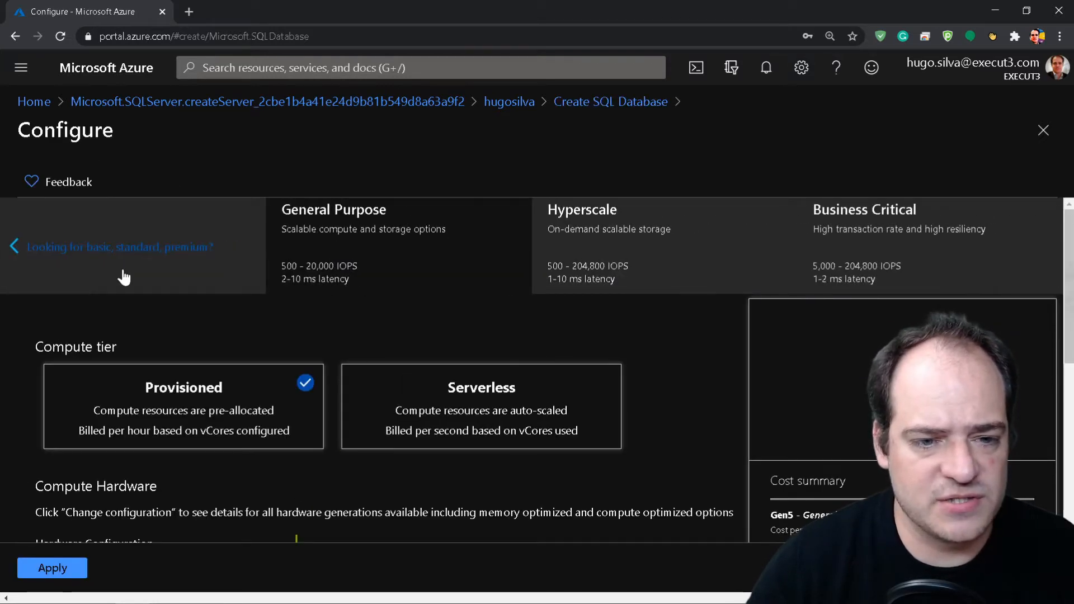
click(120, 247)
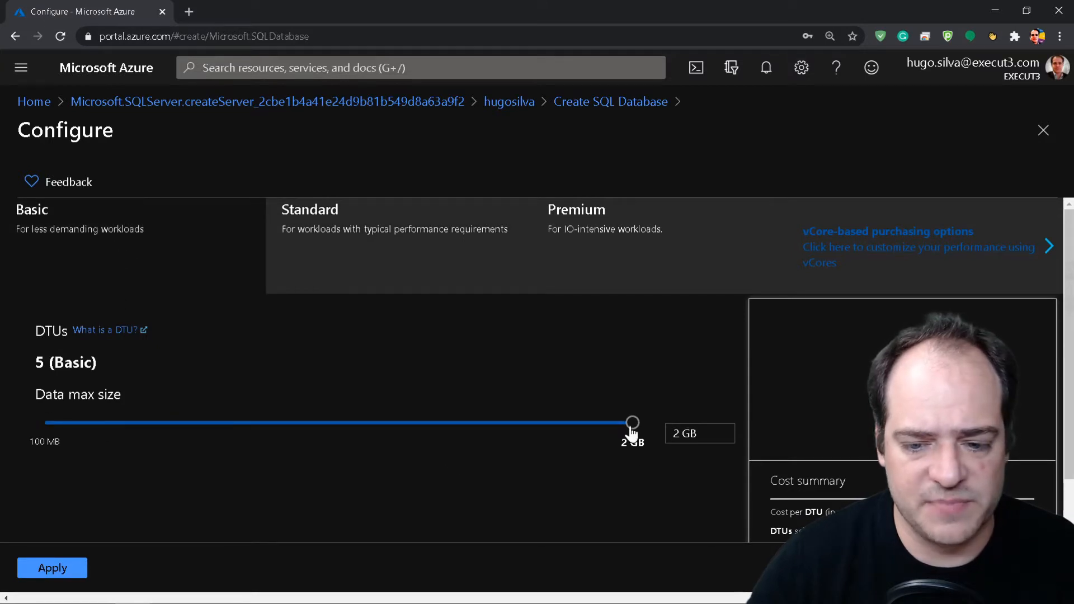
drag(631, 423, 45, 423)
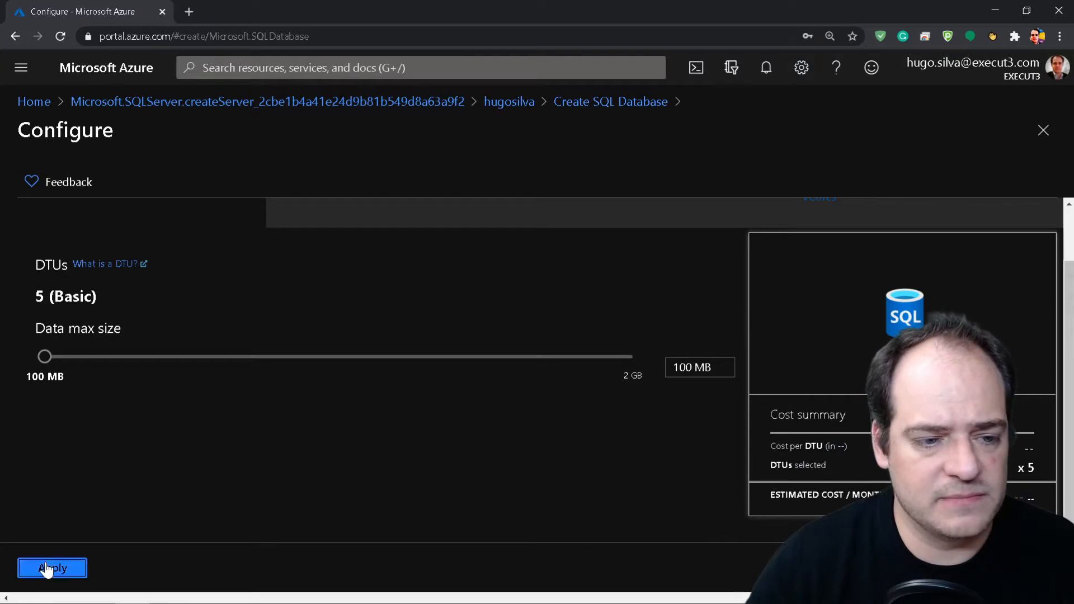
click(52, 567)
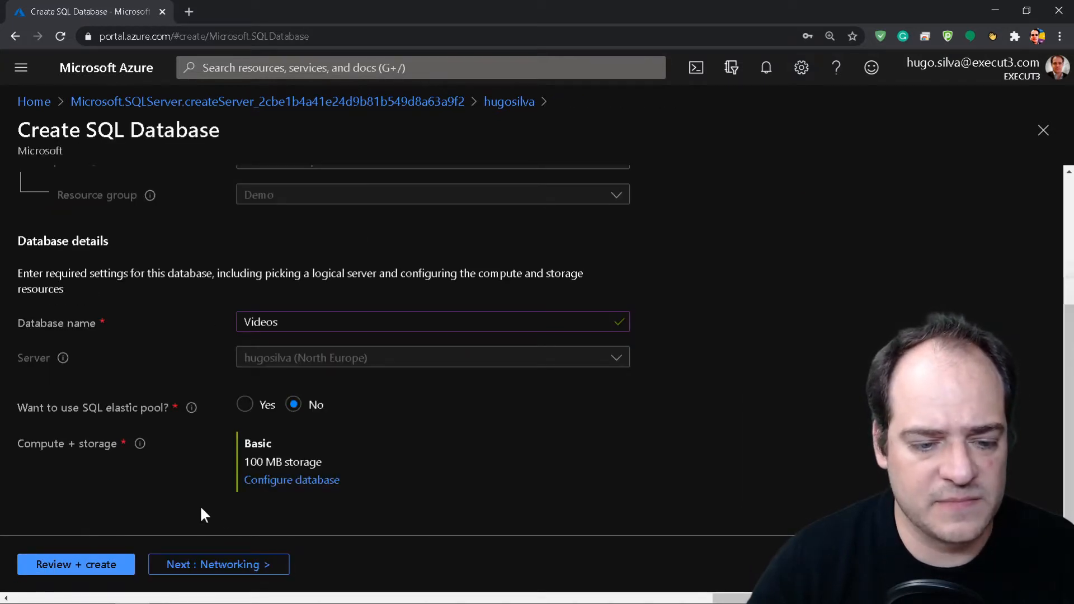
Step: Review and create the Videos database, then go to the deployed resource
click(75, 564)
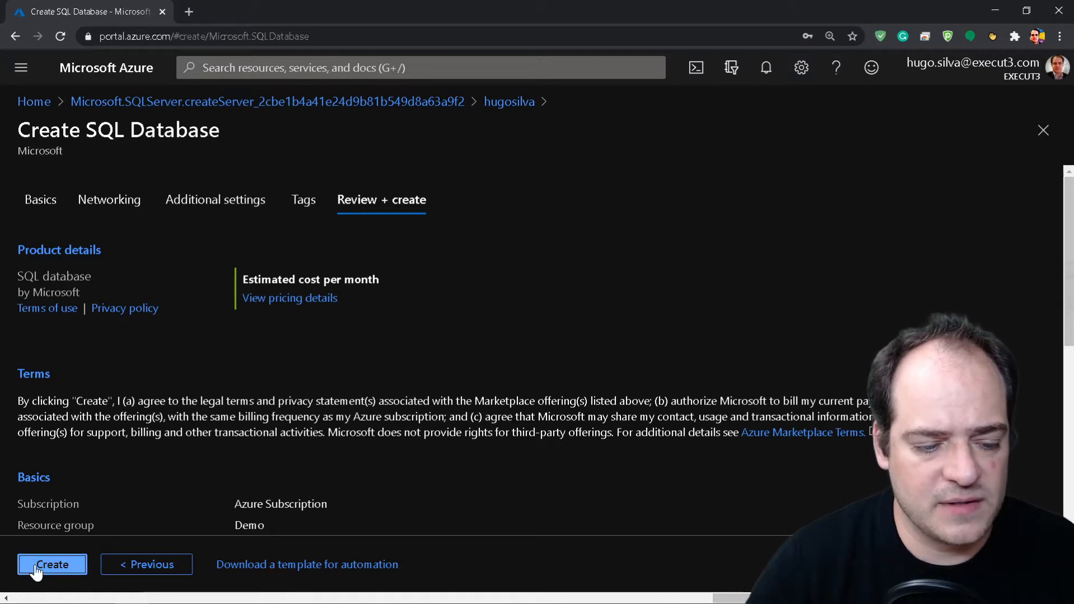
click(52, 564)
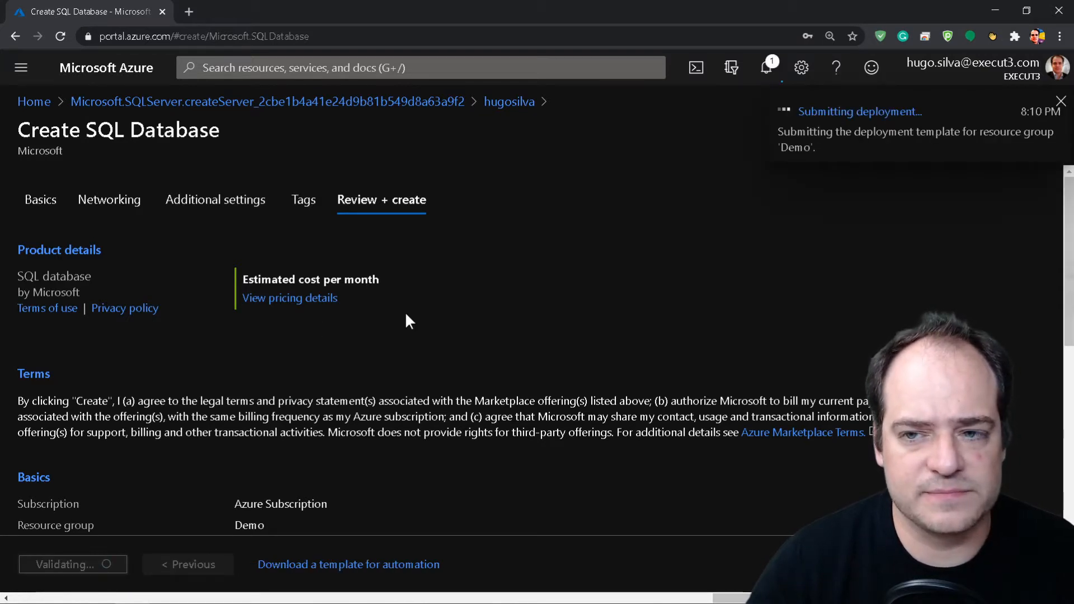
click(65, 564)
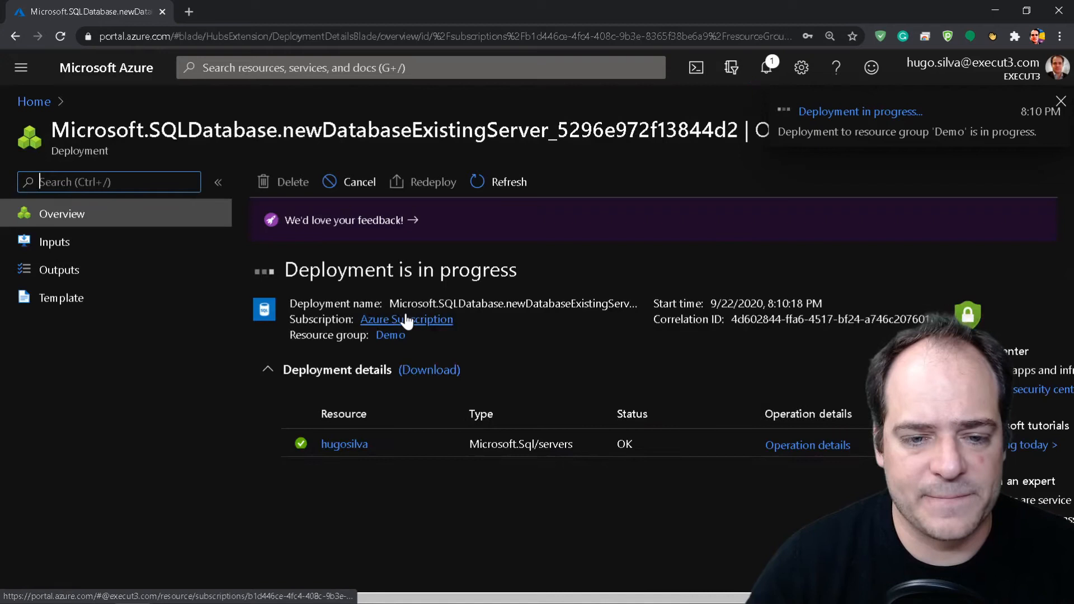
mouse_move(406, 319)
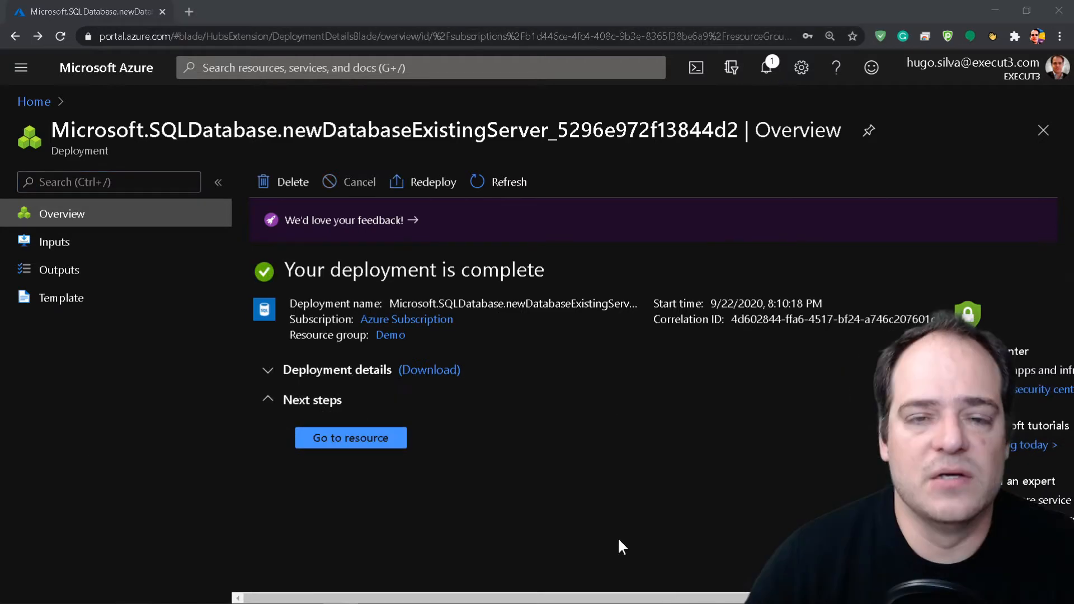
mouse_move(406, 319)
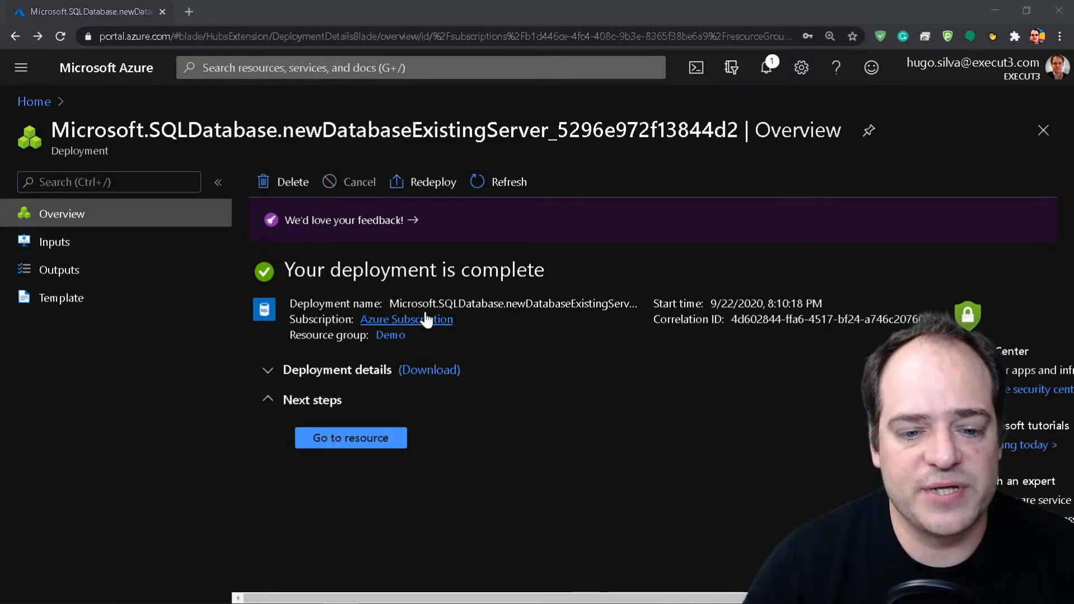
click(350, 438)
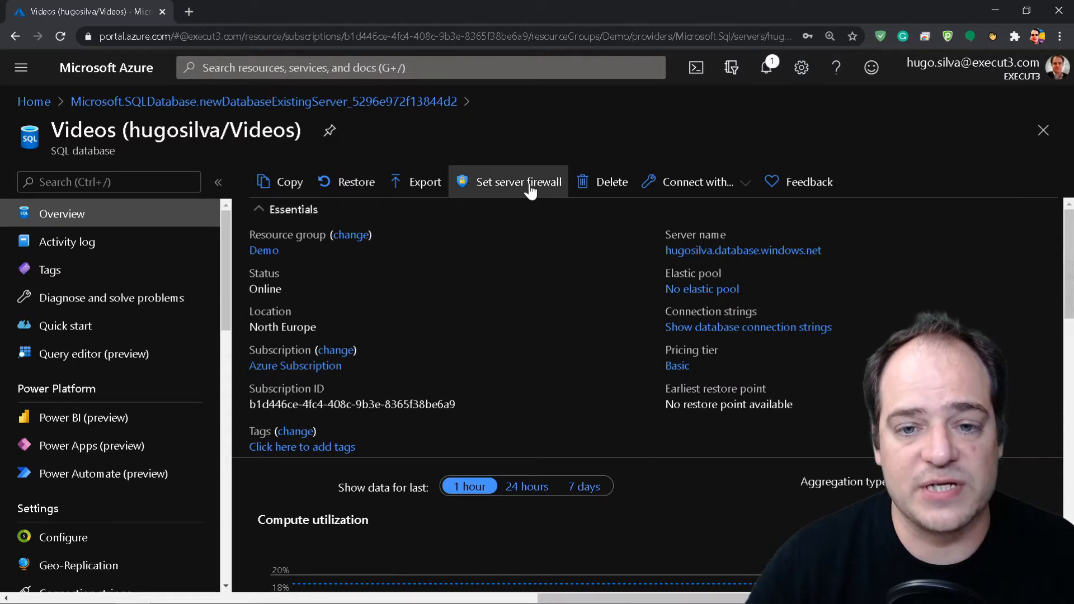
mouse_move(518, 181)
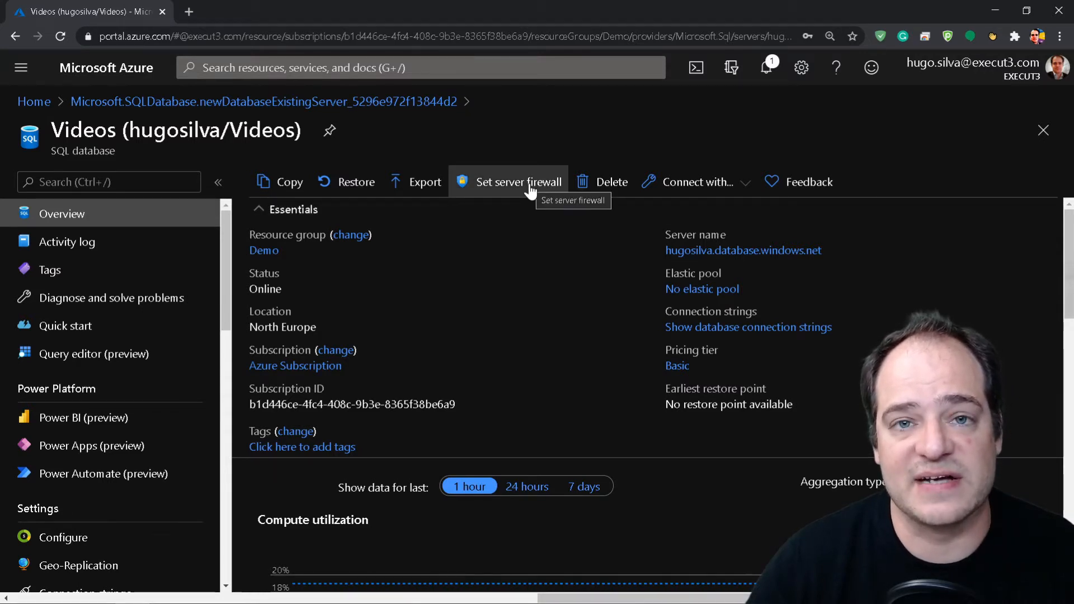
Step: Add the current client IP as a hugosilva server firewall rule and save it
click(517, 182)
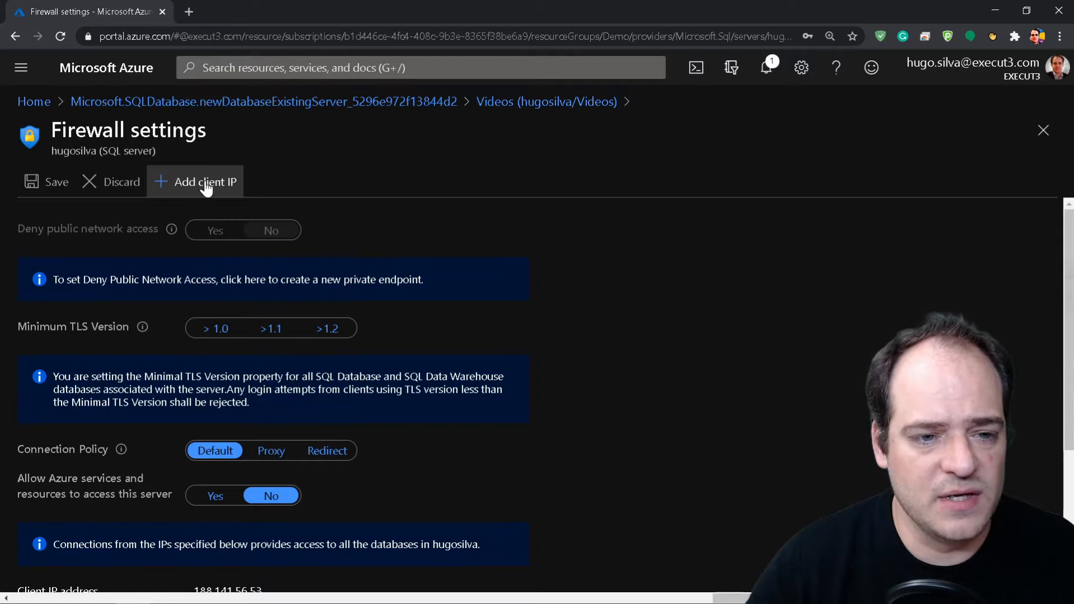
mouse_move(209, 187)
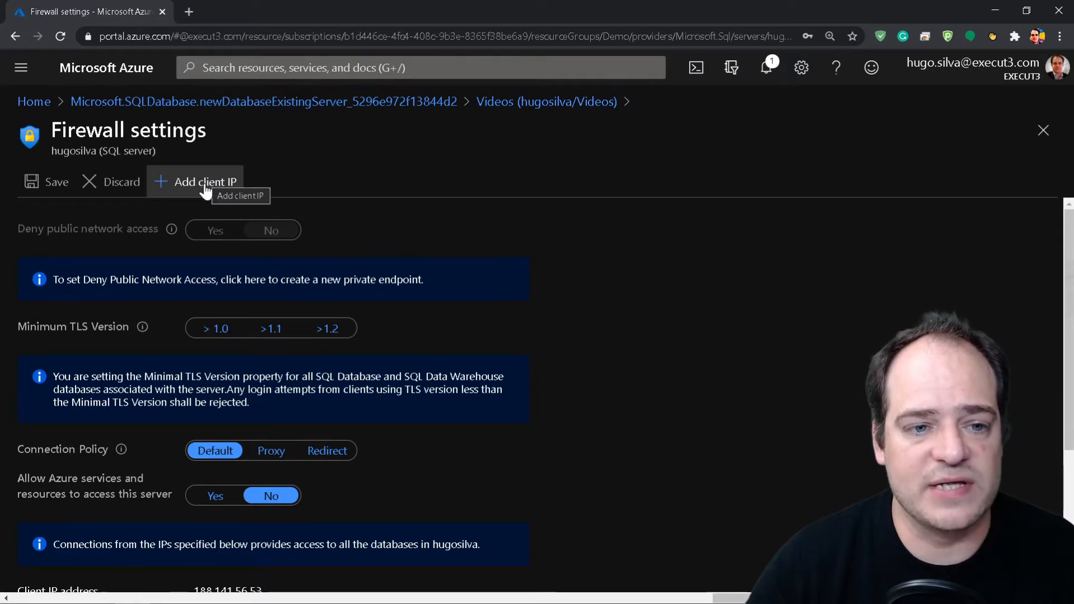
mouse_move(418, 317)
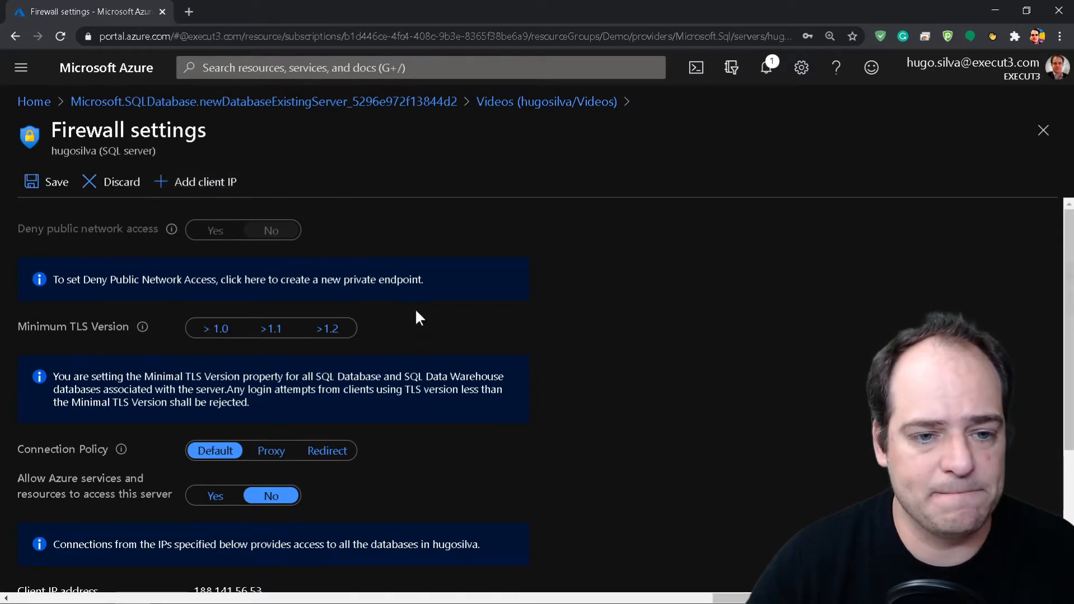
scroll(down, 3)
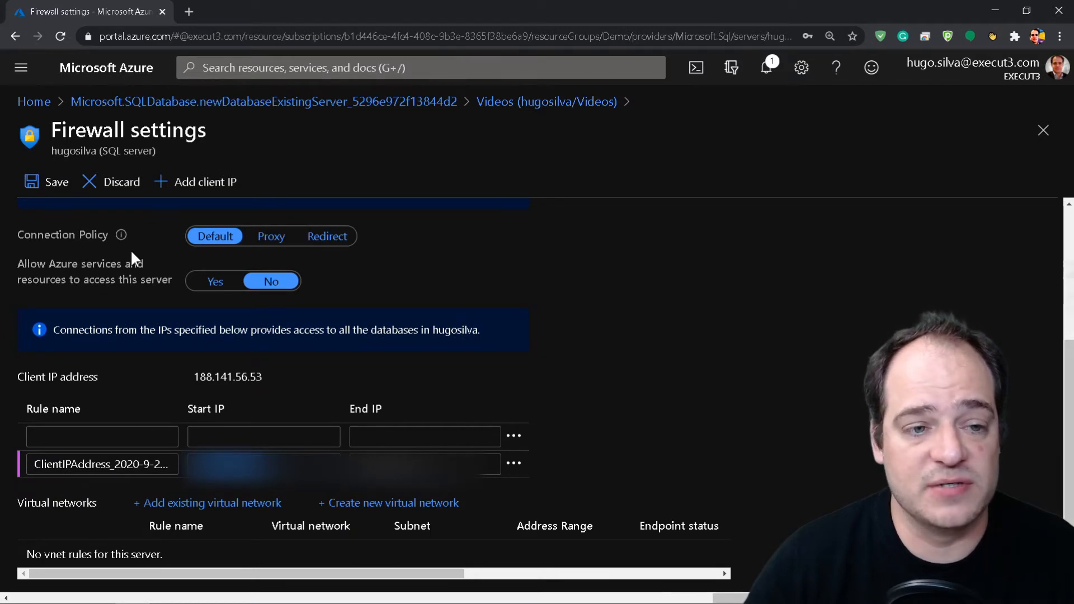
click(55, 181)
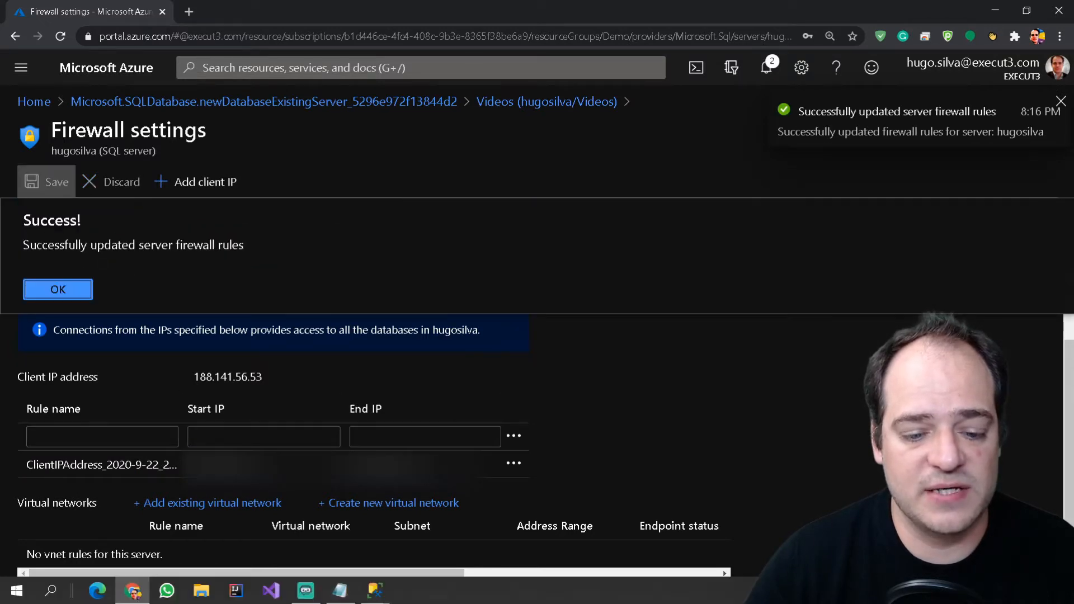
mouse_move(375, 589)
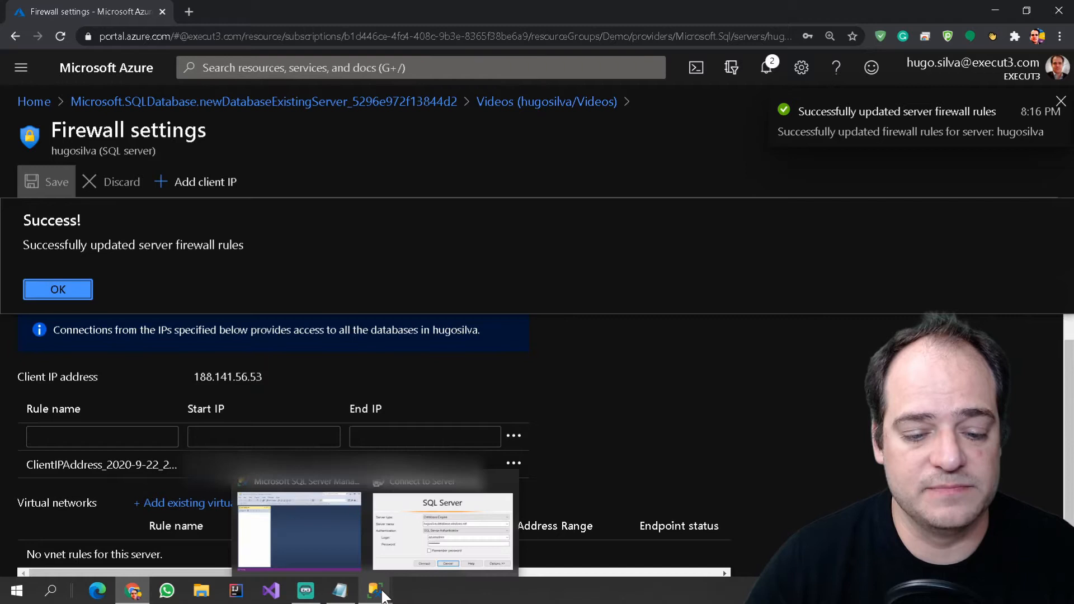
Step: Connect SSMS to hugosilva, expand Databases > Videos > Tables, then return to the browser
click(377, 590)
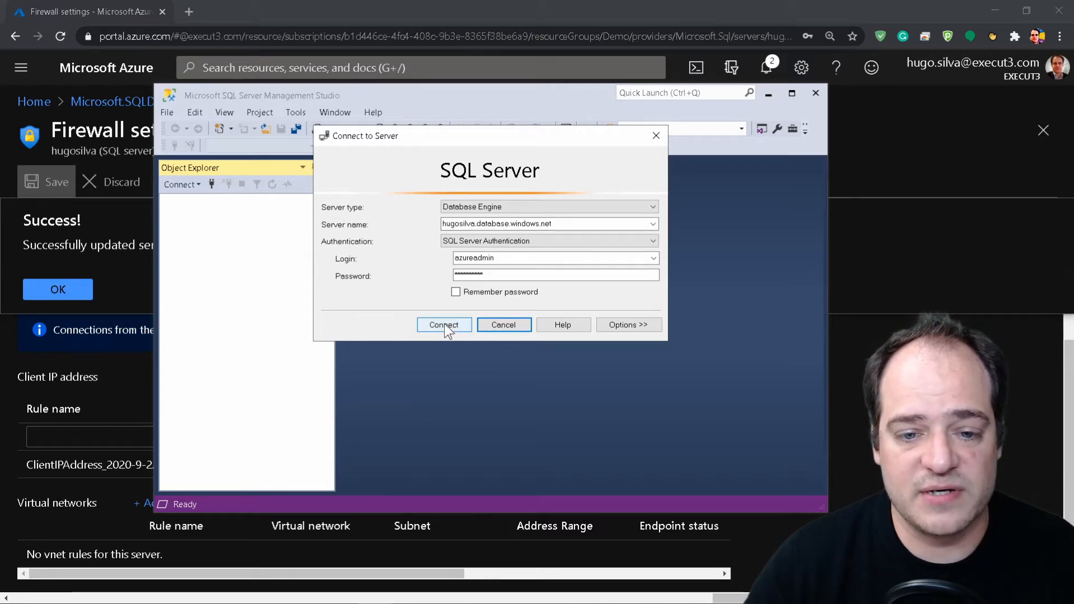
click(443, 324)
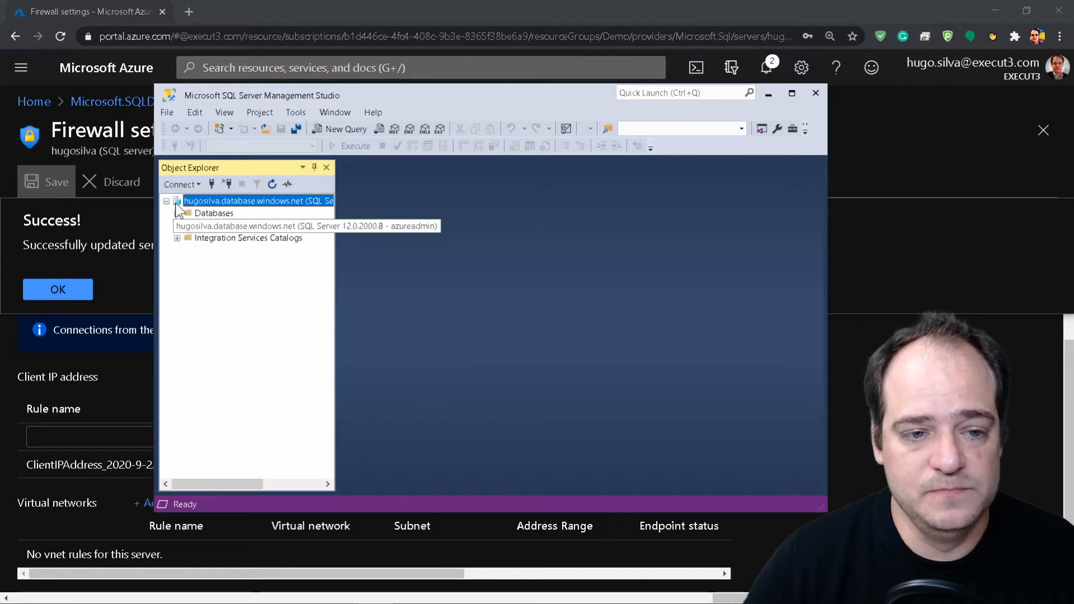
click(177, 213)
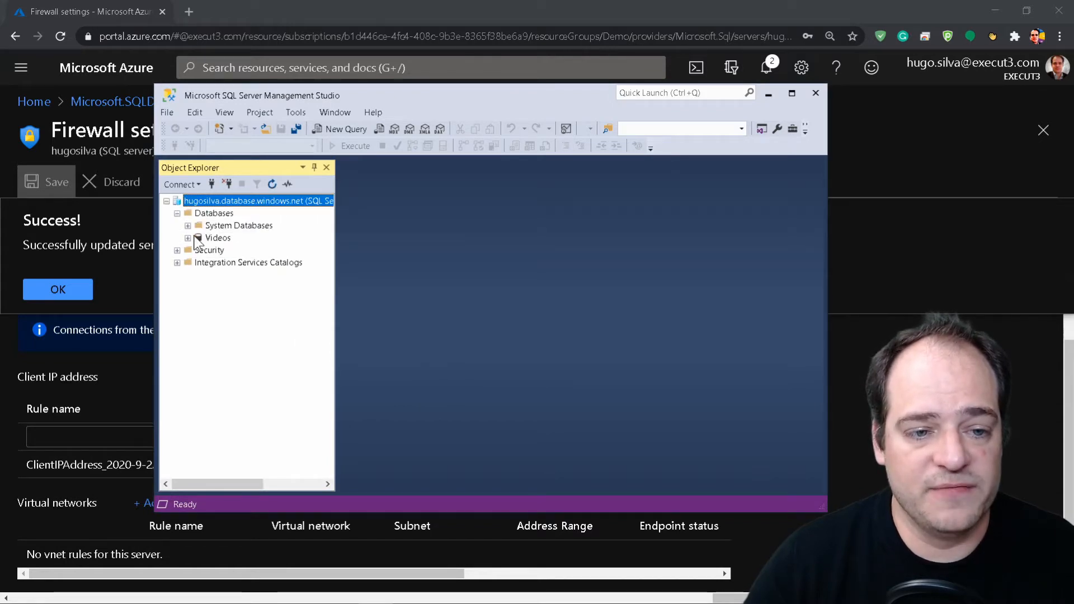
click(186, 238)
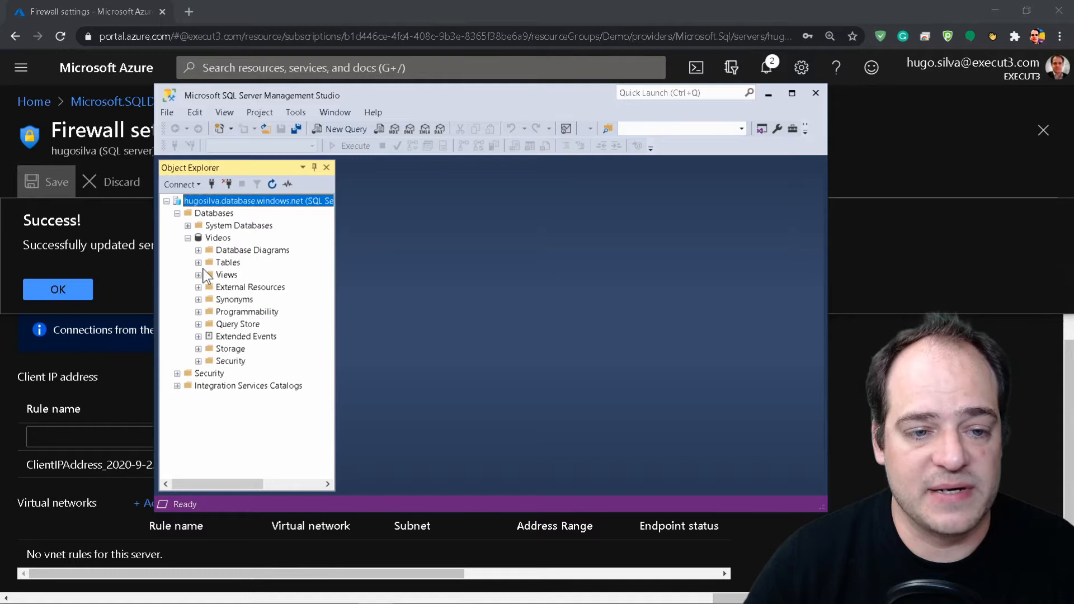
click(218, 237)
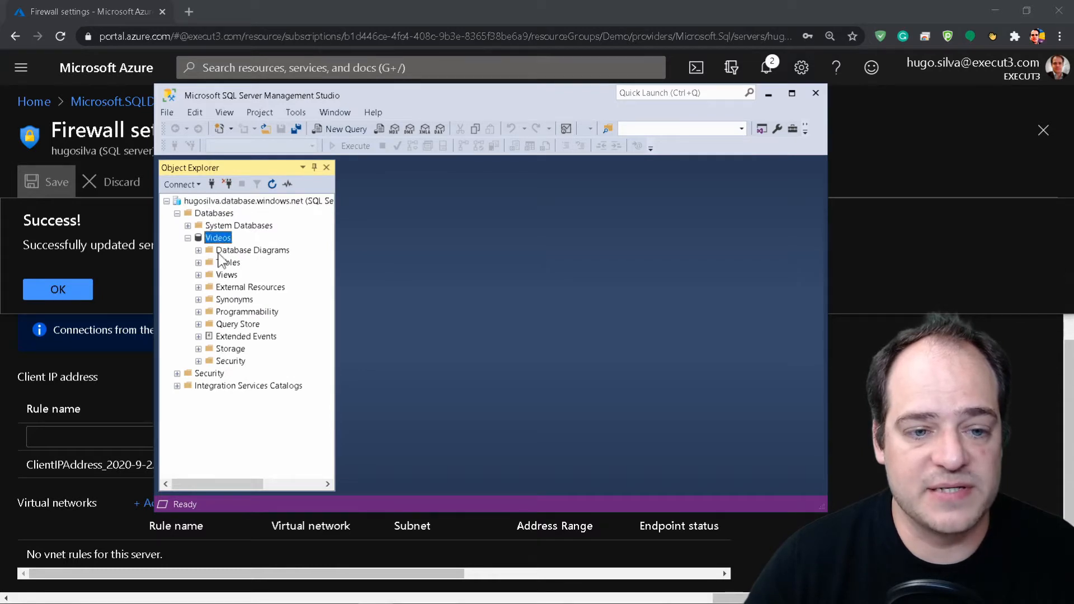
click(198, 262)
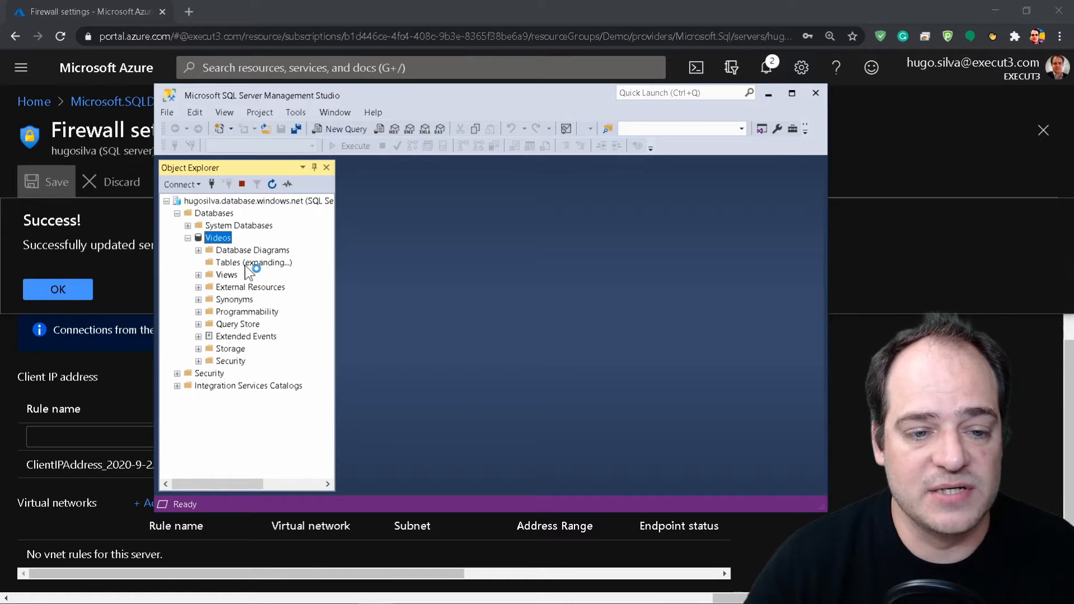
right_click(228, 262)
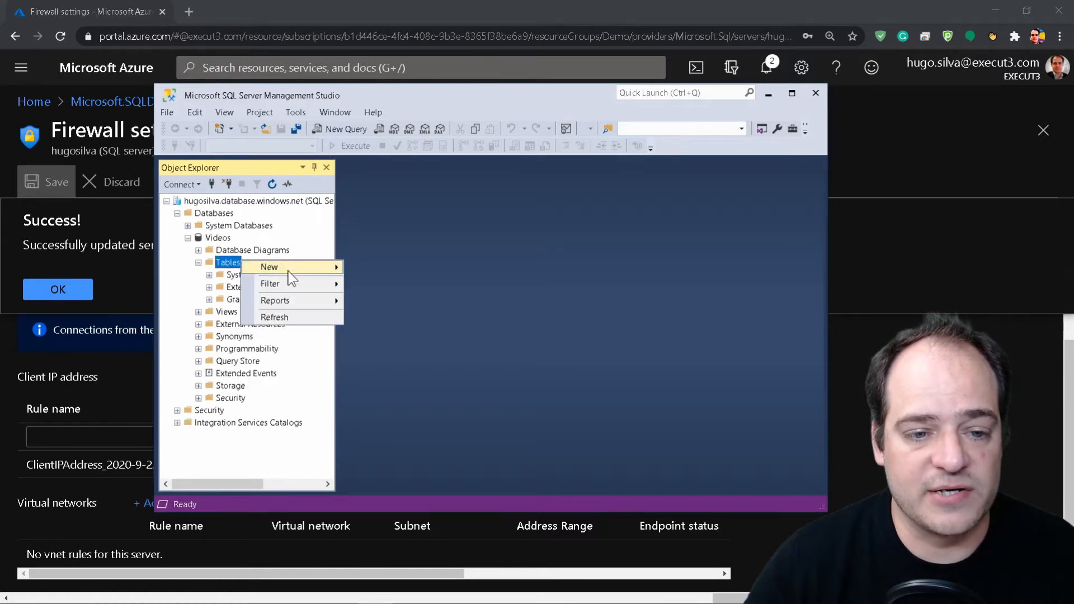
click(269, 266)
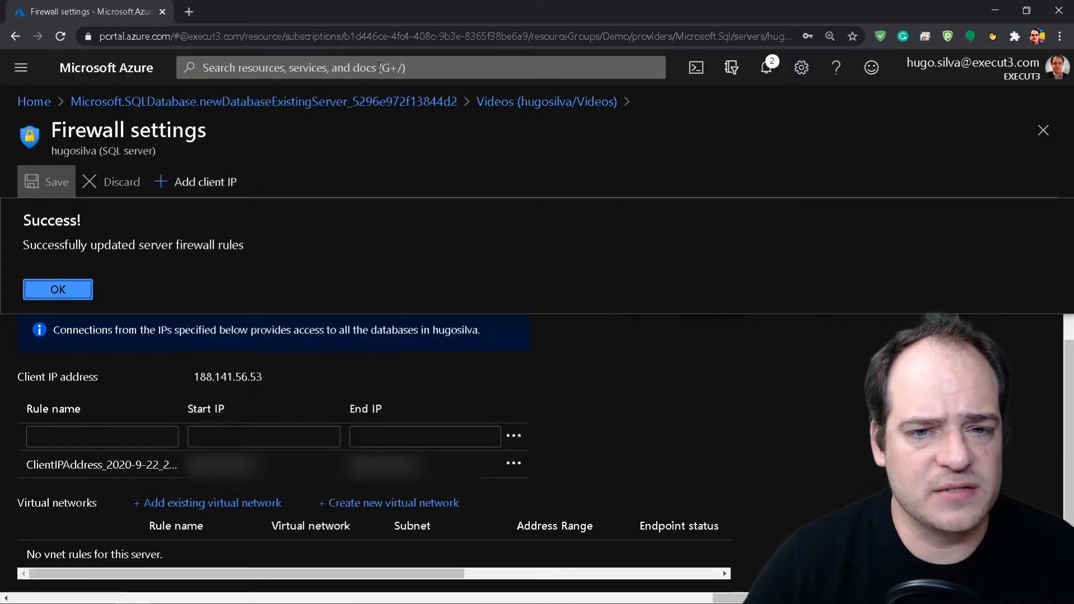
Step: Open the Videos database's Query editor and fill in the saved azureadmin password
click(58, 289)
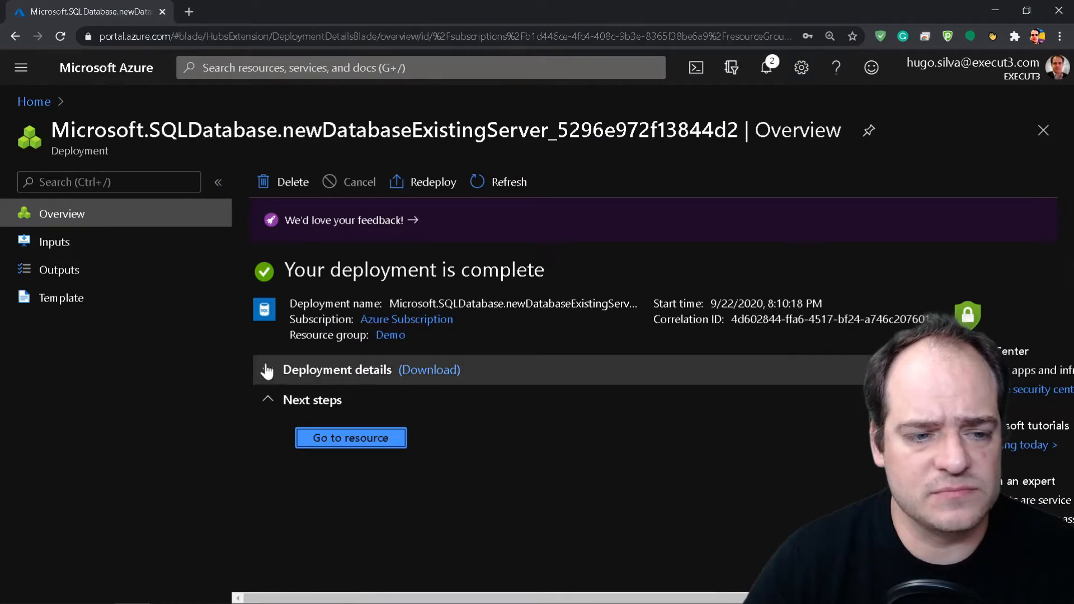
click(351, 437)
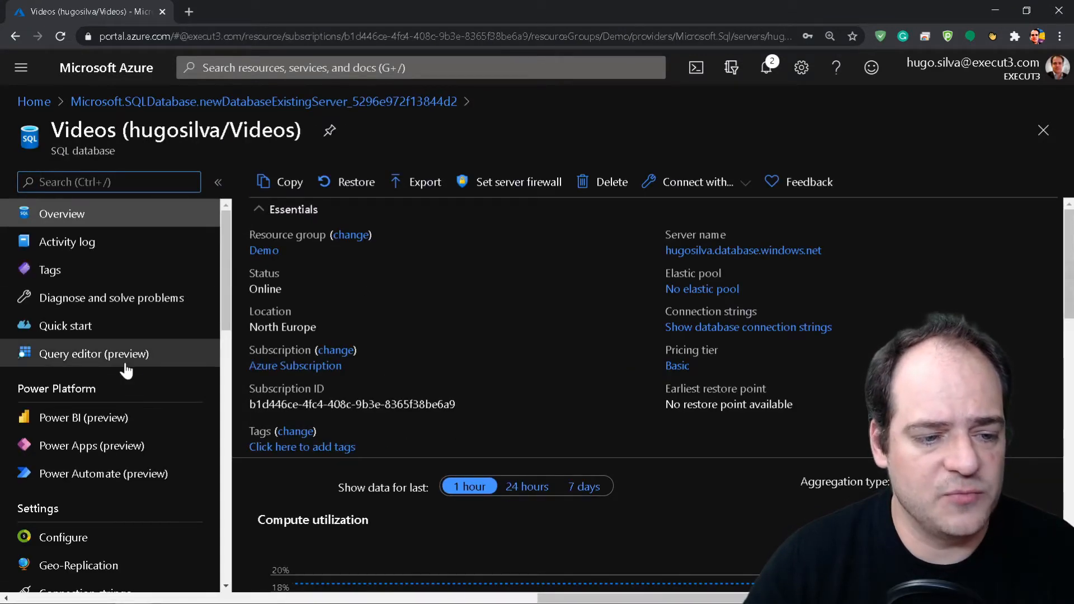
click(94, 354)
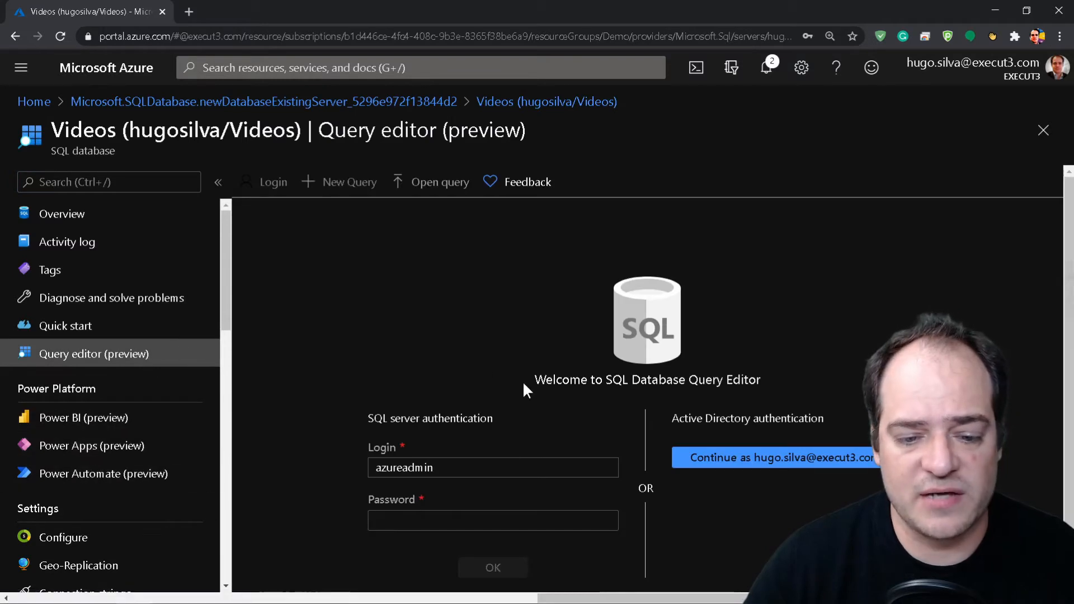
click(493, 520)
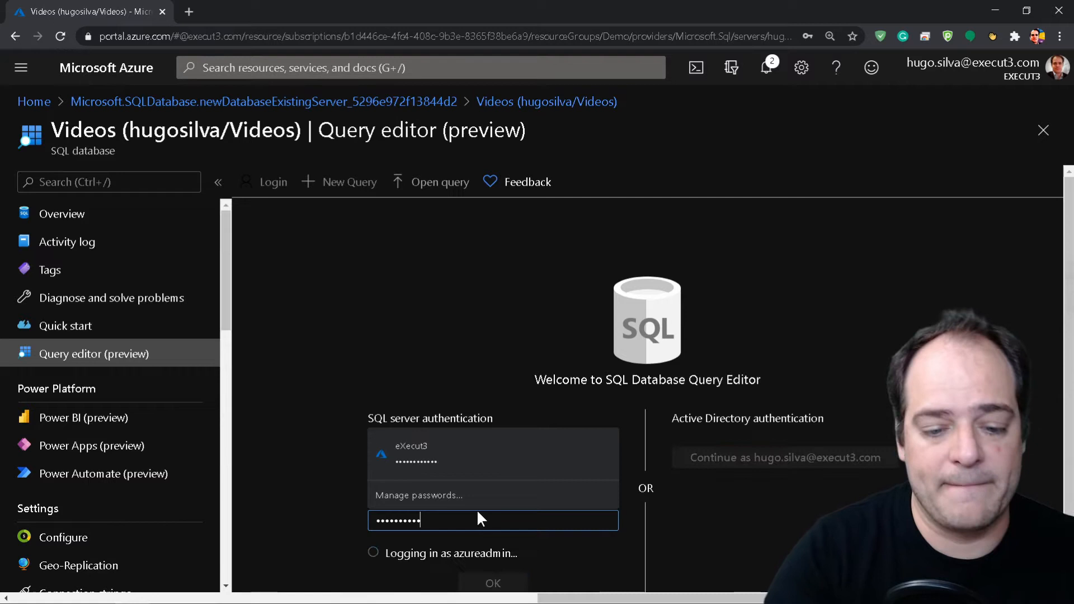
Step: Sign in, run CREATE TABLE YoutubeLinks (id, name, url), and confirm it under Tables
click(492, 583)
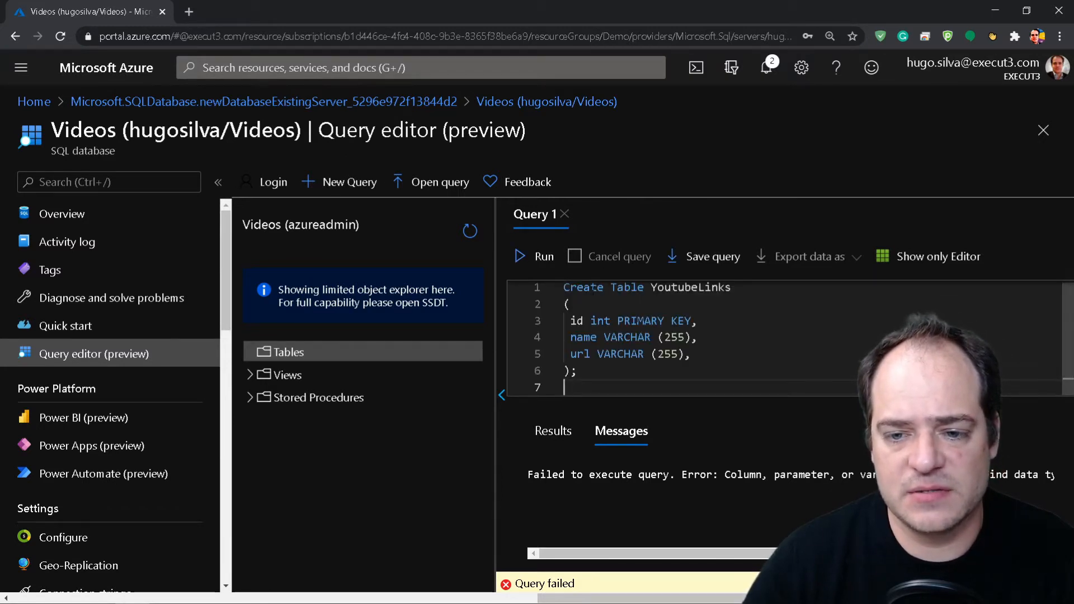
click(543, 256)
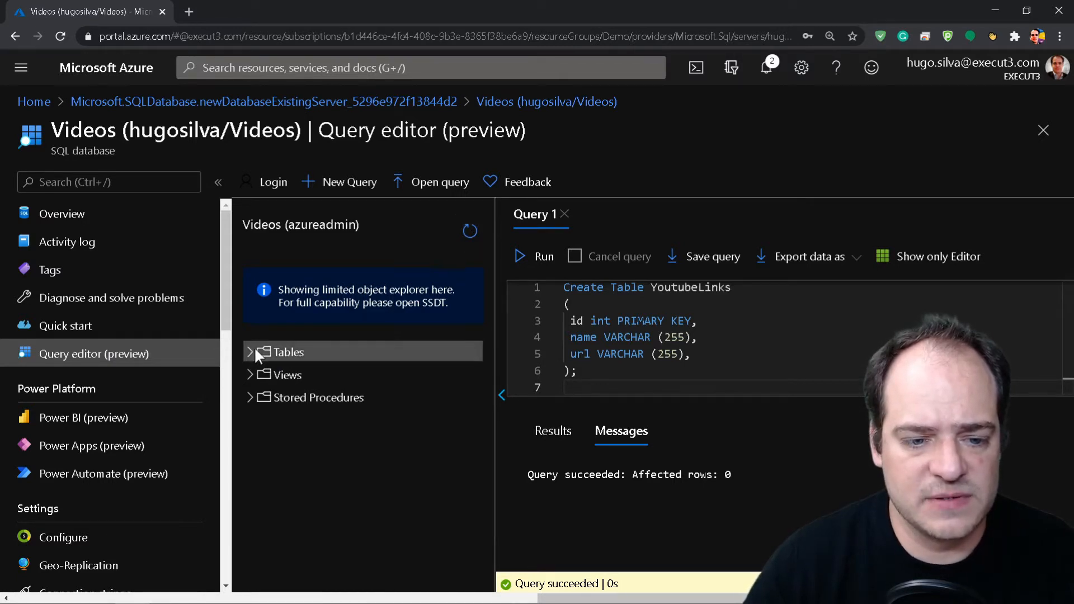
click(250, 351)
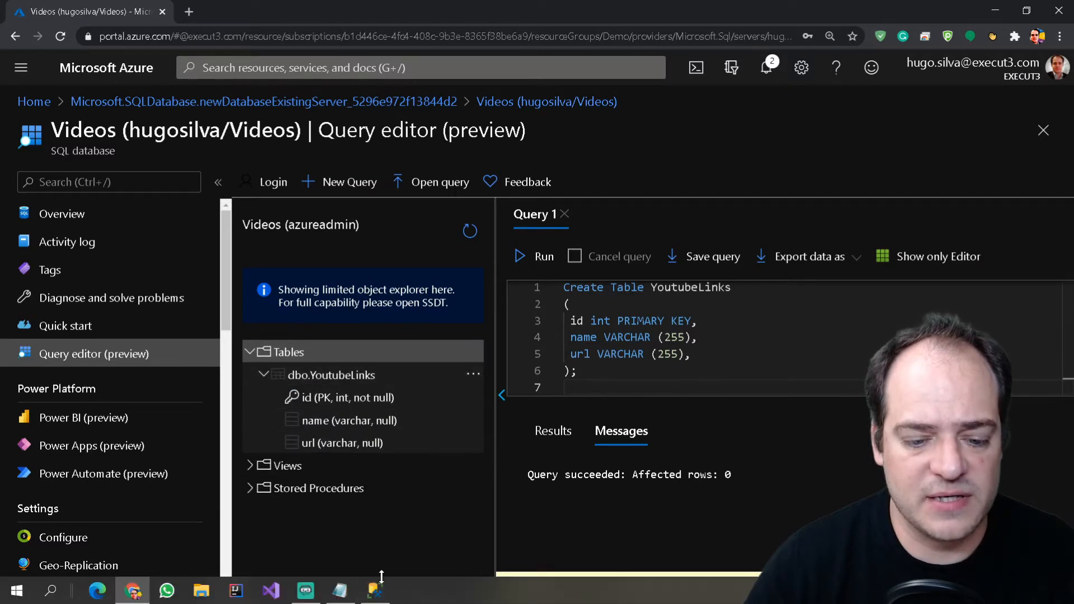
click(374, 589)
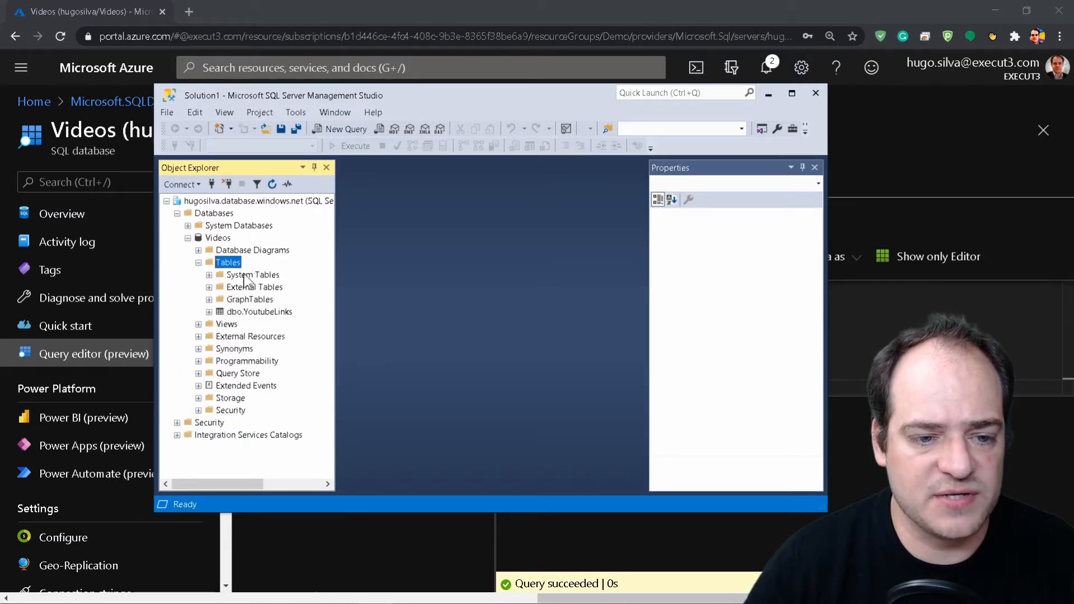
Step: Edit the top rows of dbo.YoutubeLinks in SSMS and enter name Hugo for id 1
click(259, 311)
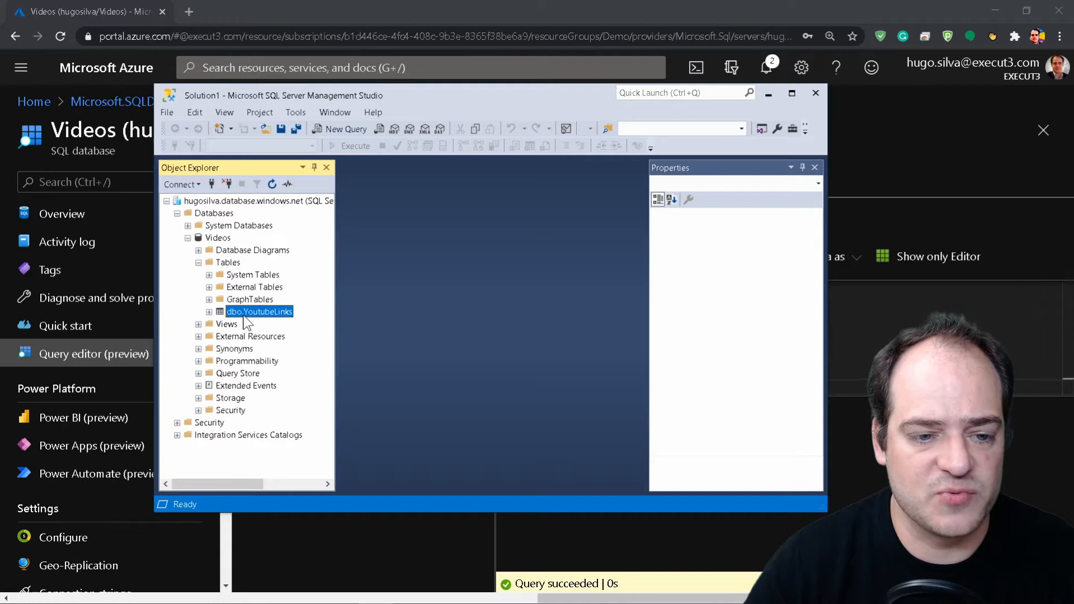
right_click(259, 311)
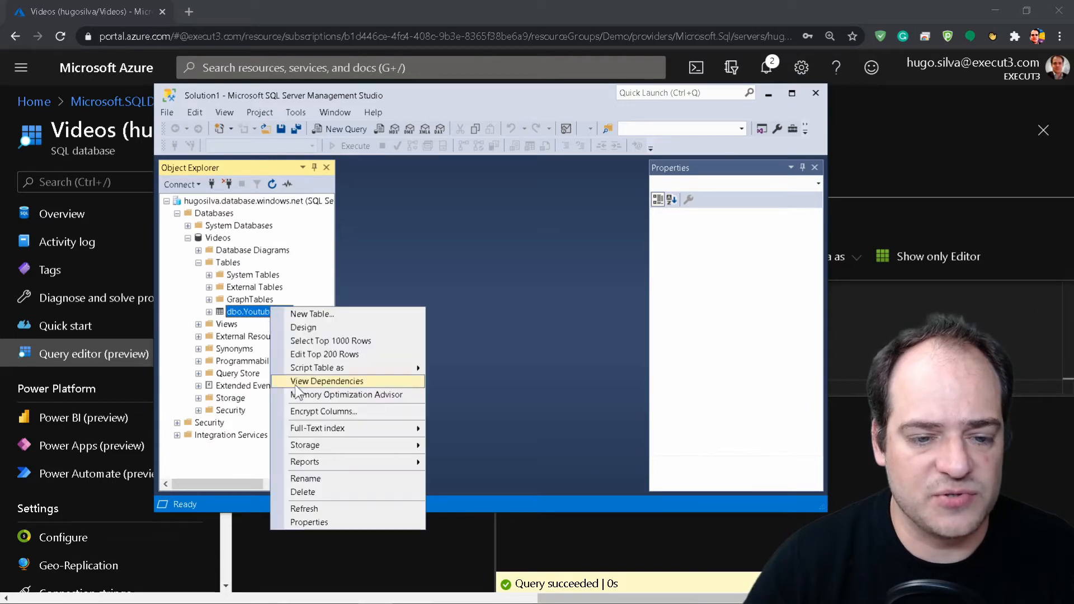
click(454, 240)
text(1)
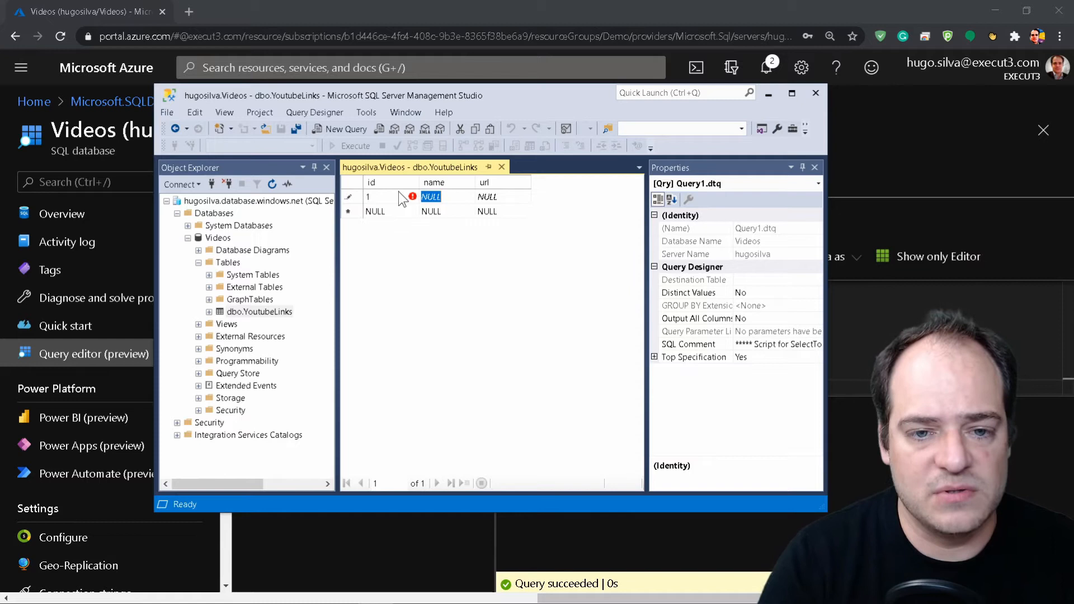
text(Hugo)
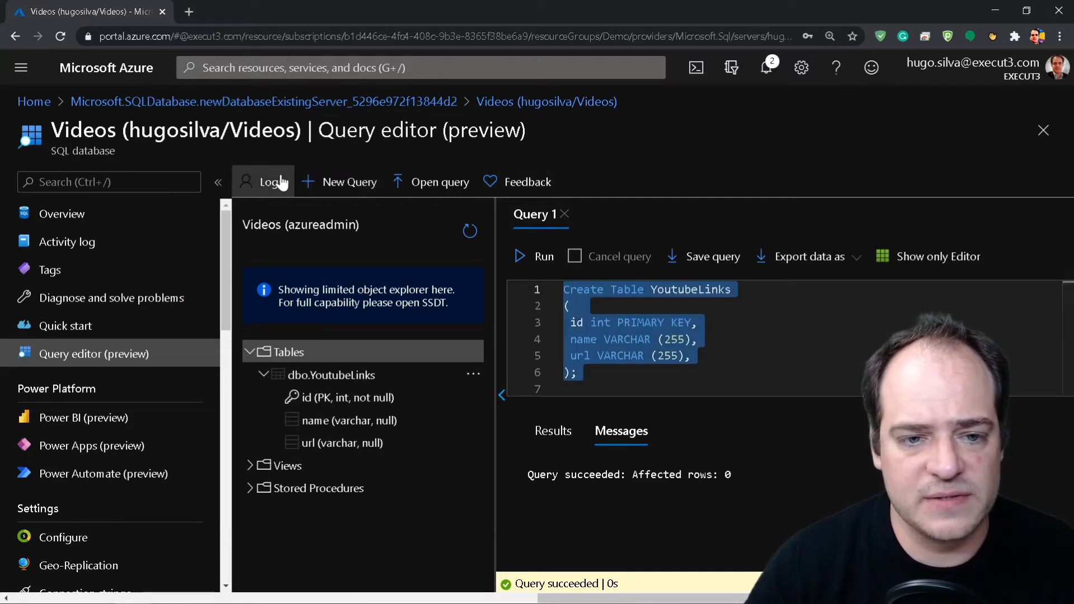
Step: Run a new select * from YoutubeLinks query, returning rows Hugo and Silva
click(348, 181)
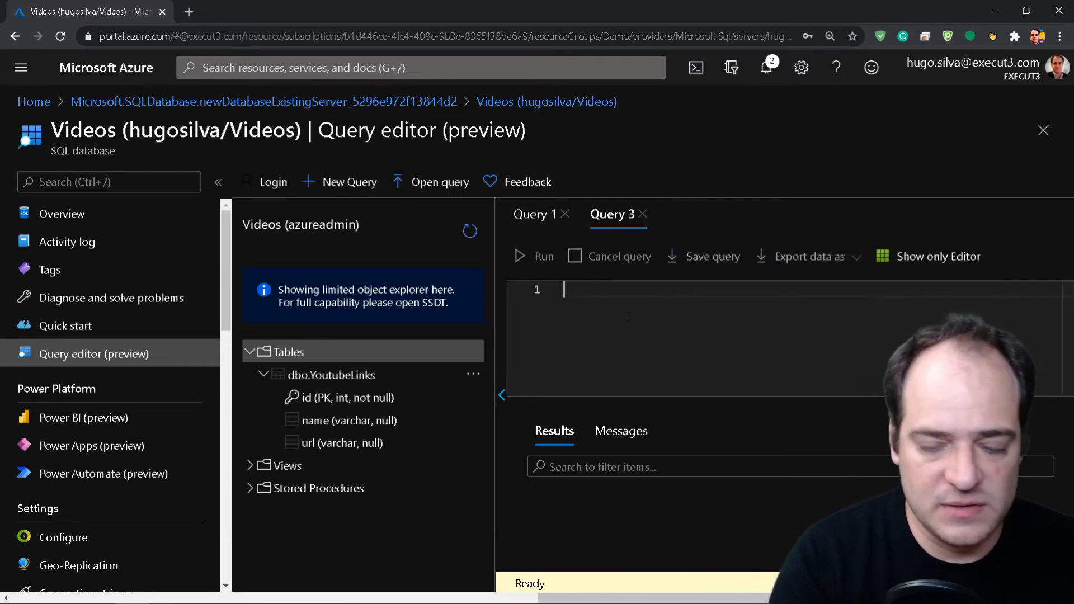
text(select *)
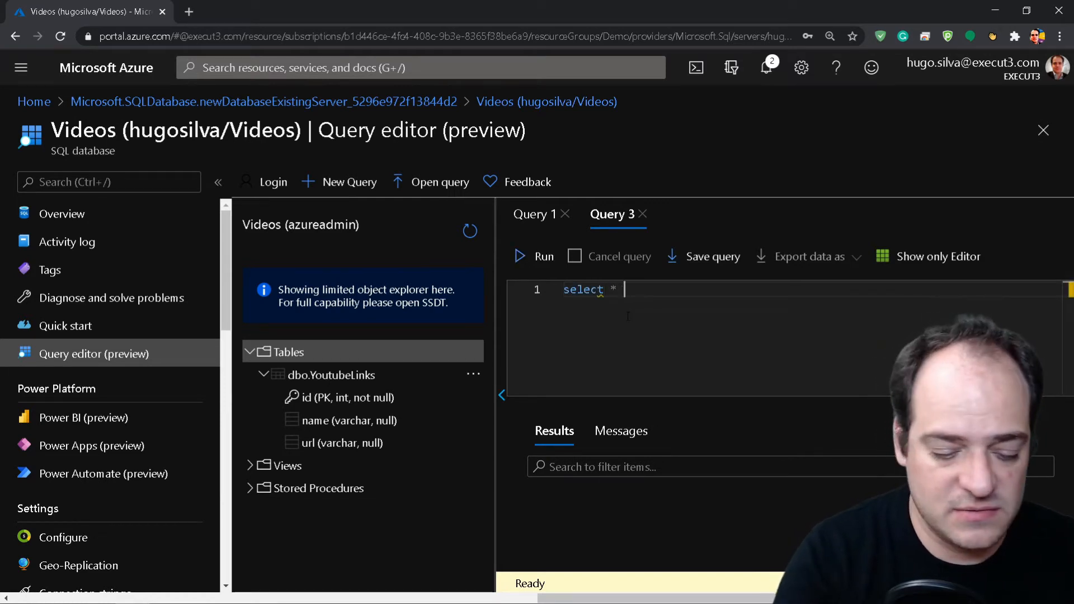
text(f)
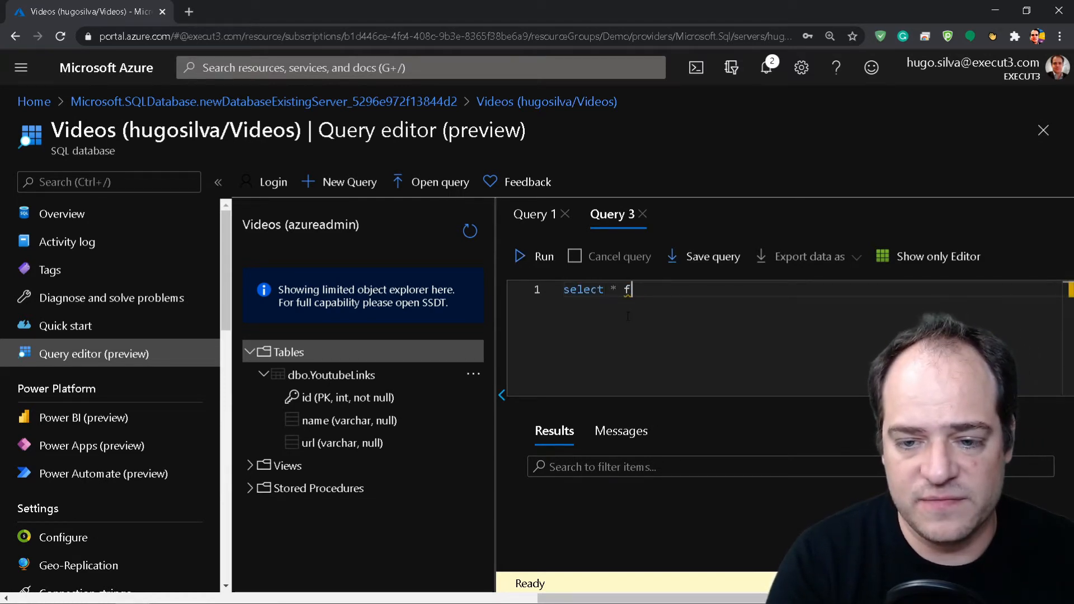
text(rom)
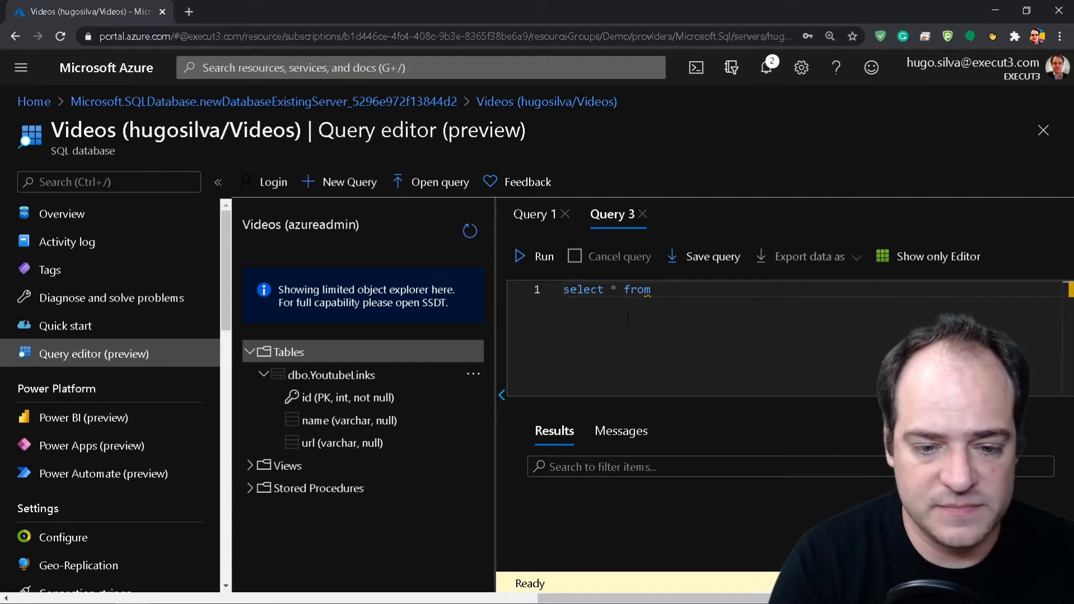
text(you)
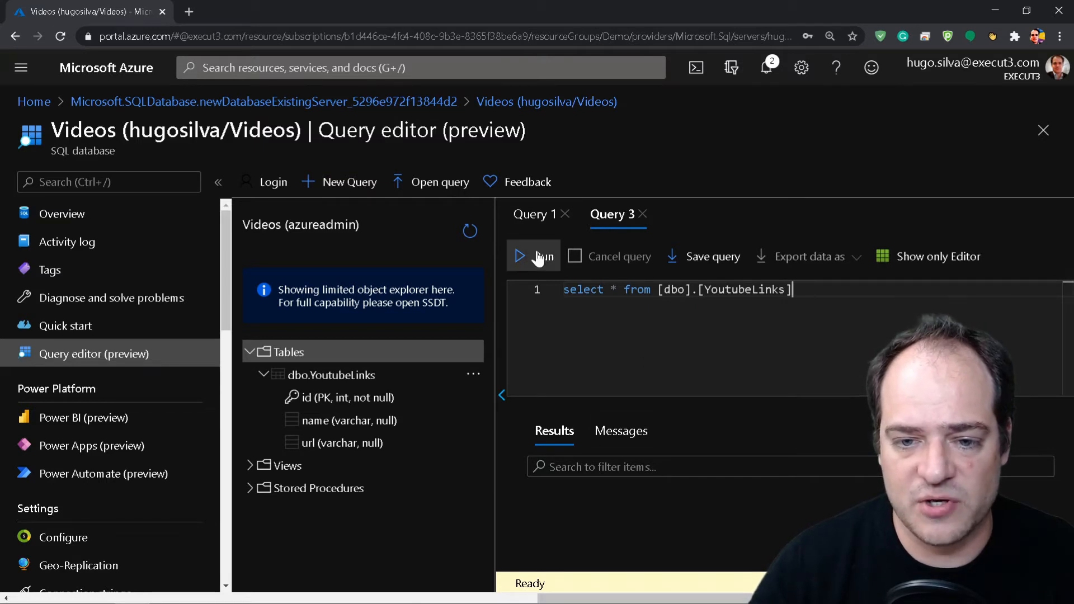
click(533, 256)
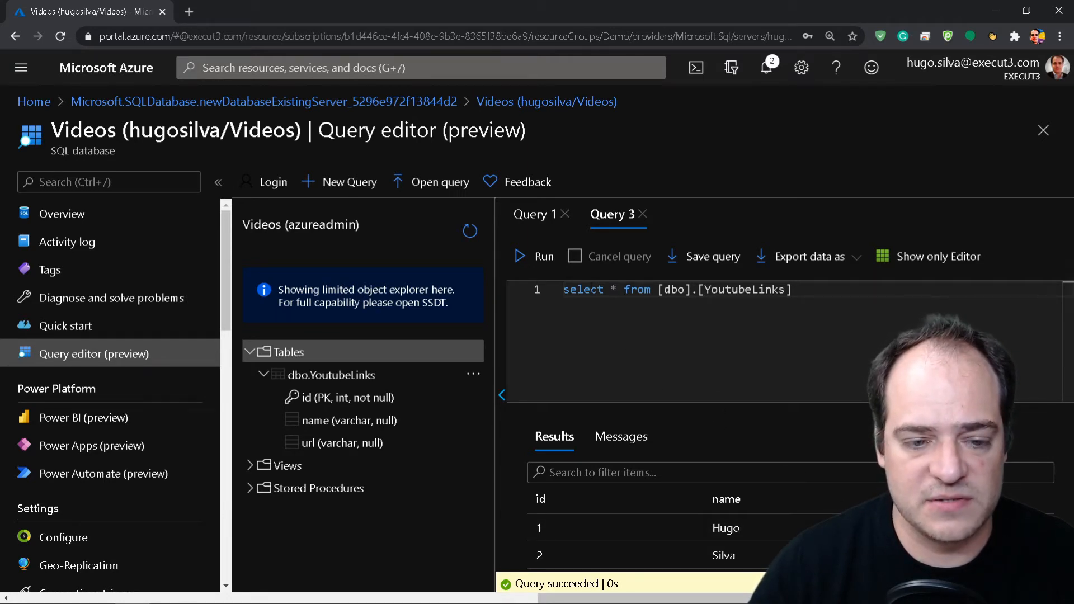
mouse_move(400, 351)
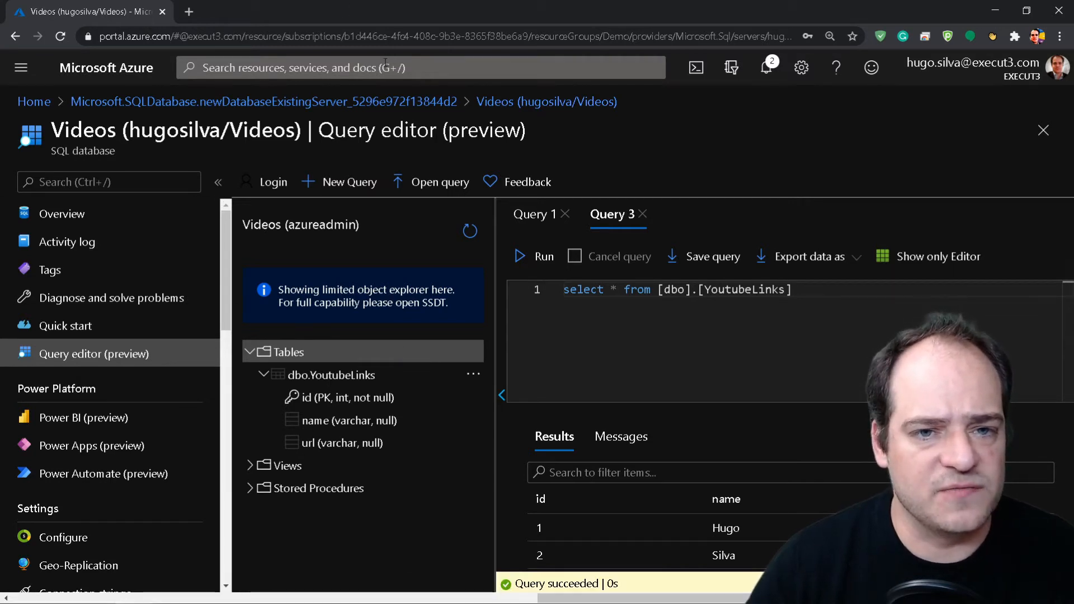
Step: Check Call_HSLogicApp's designer sends id 3, Stewie Griffin, then open HSlogicApp from All resources
click(419, 67)
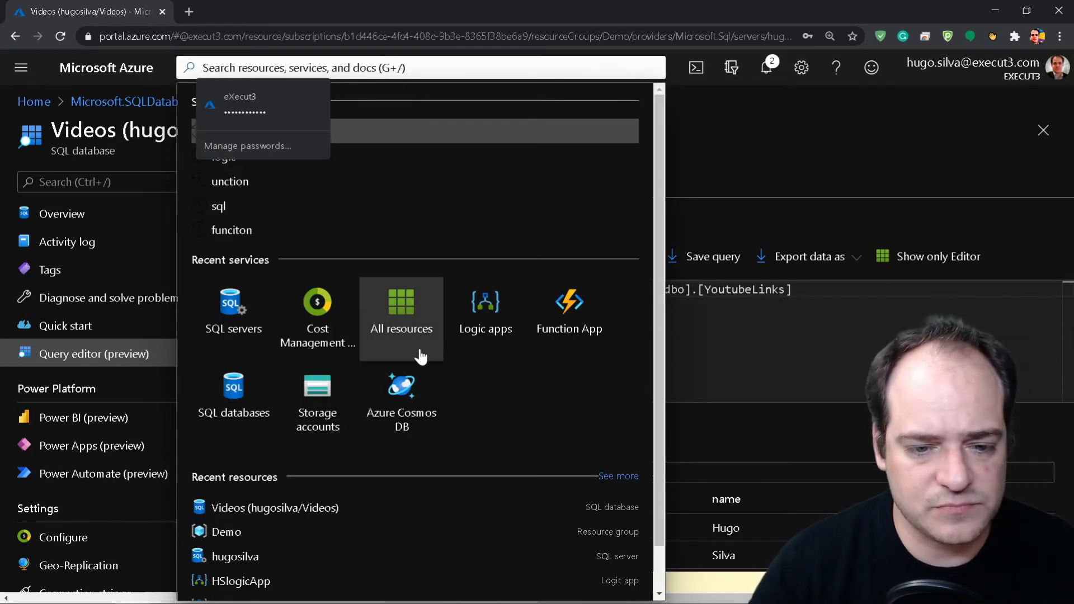
click(400, 308)
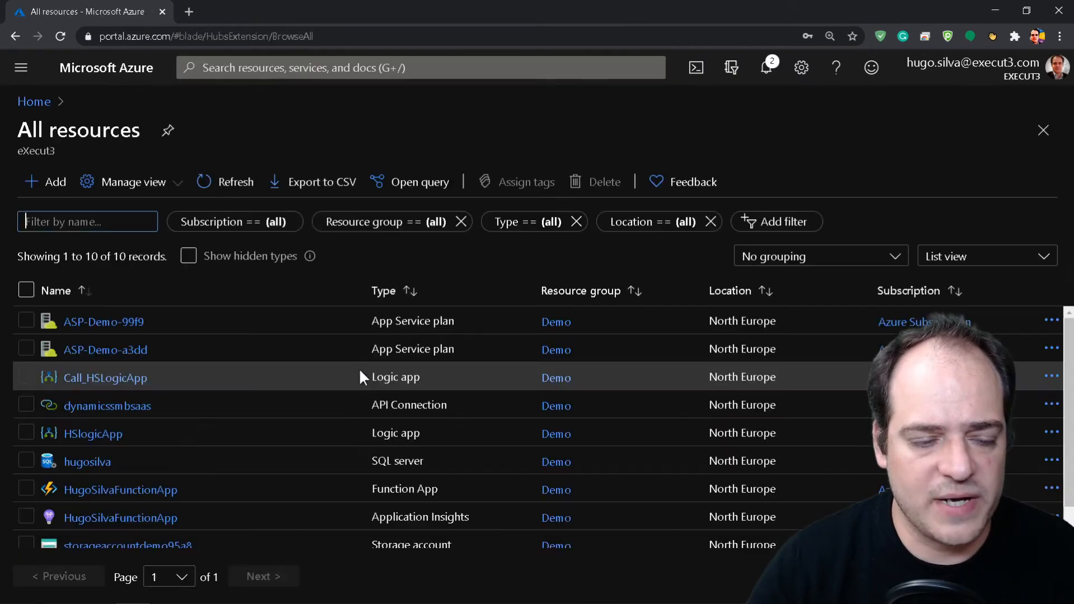
mouse_move(104, 377)
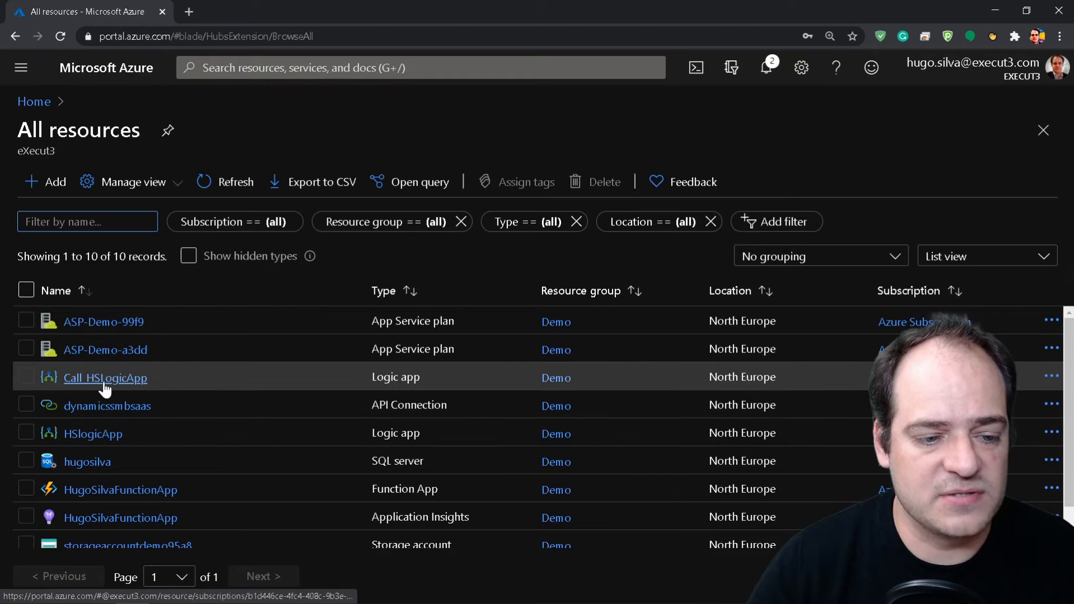
click(105, 377)
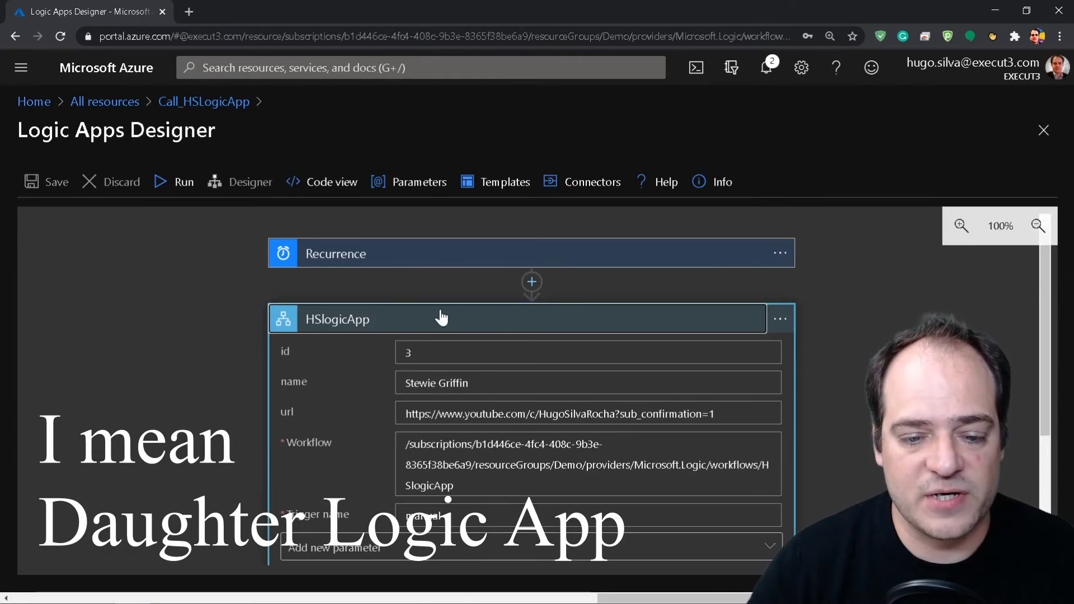
scroll(down, 3)
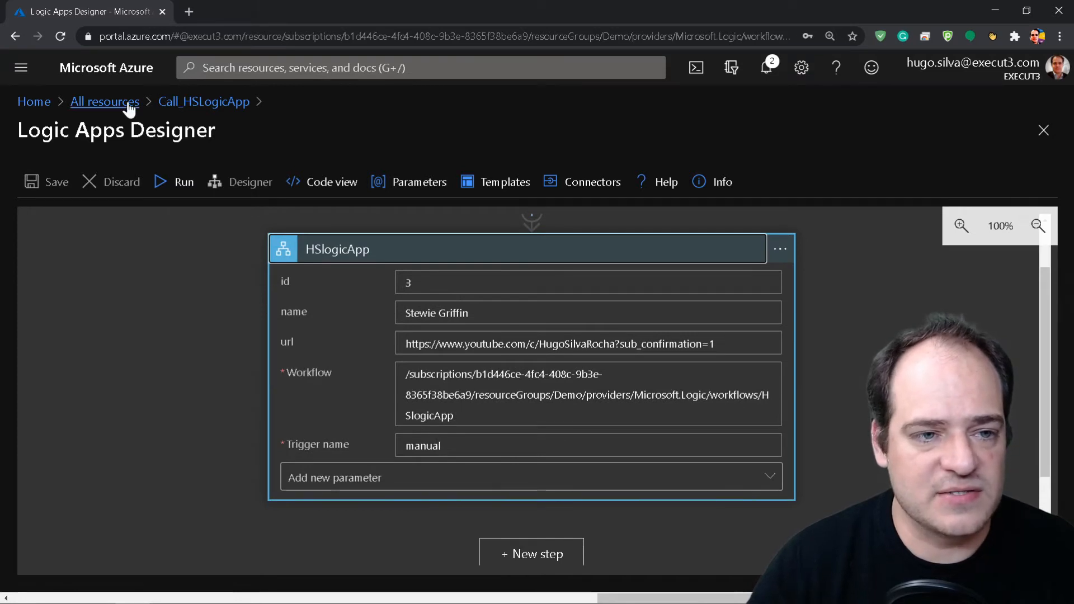
click(104, 102)
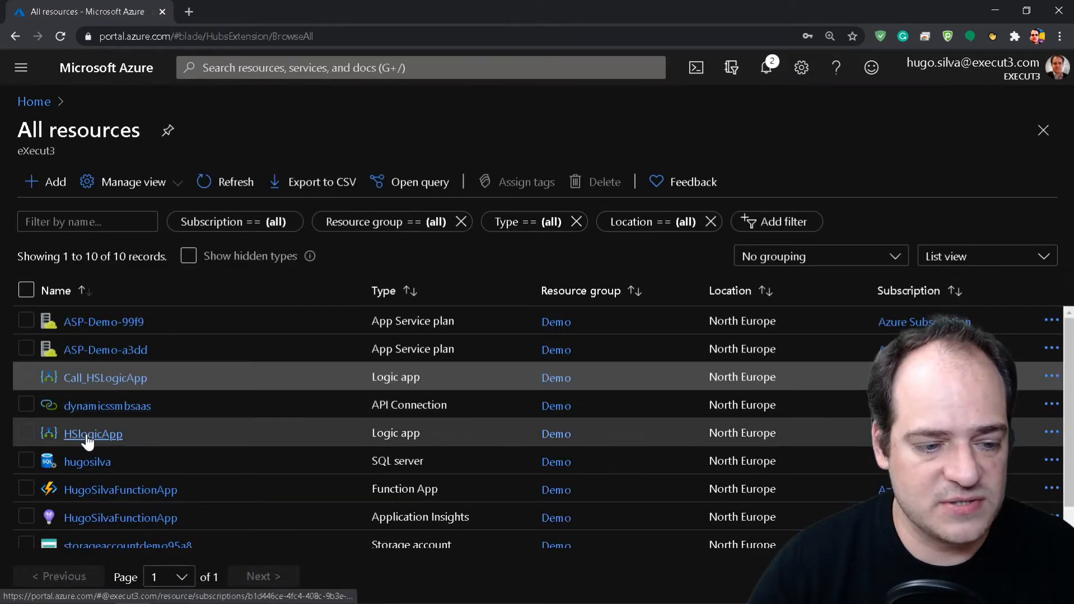
click(93, 434)
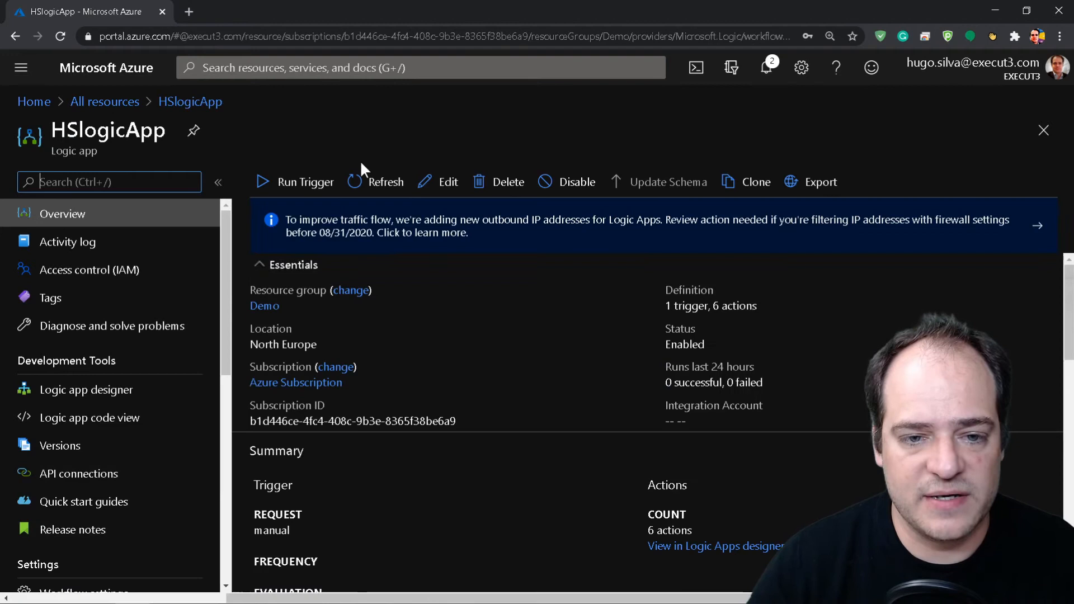
Step: Add a SQL Server Insert row (V2) action after the Condition in HSlogicApp's designer
click(86, 390)
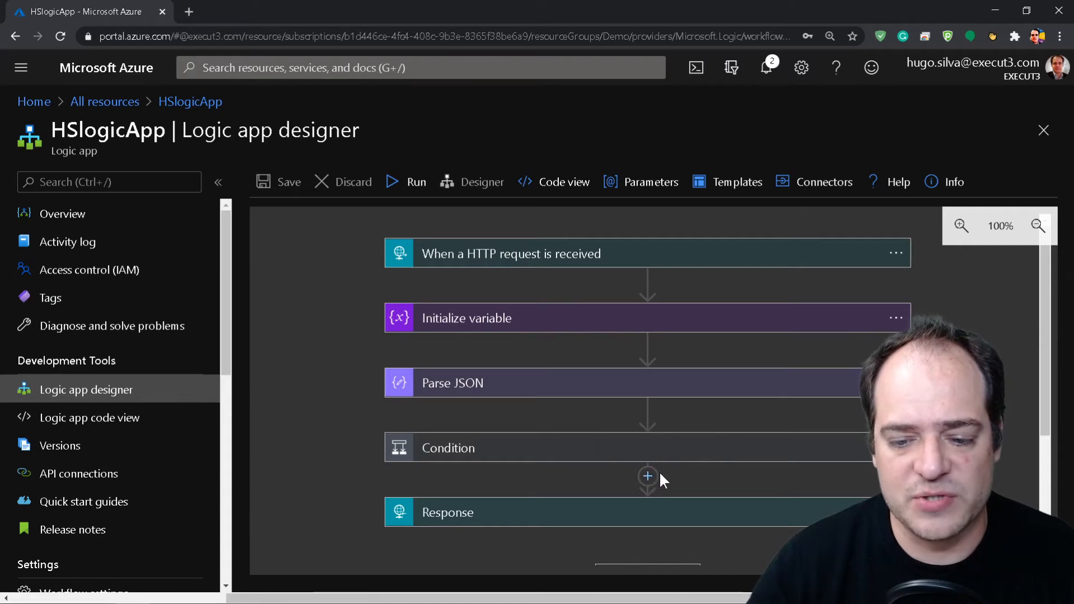
click(646, 476)
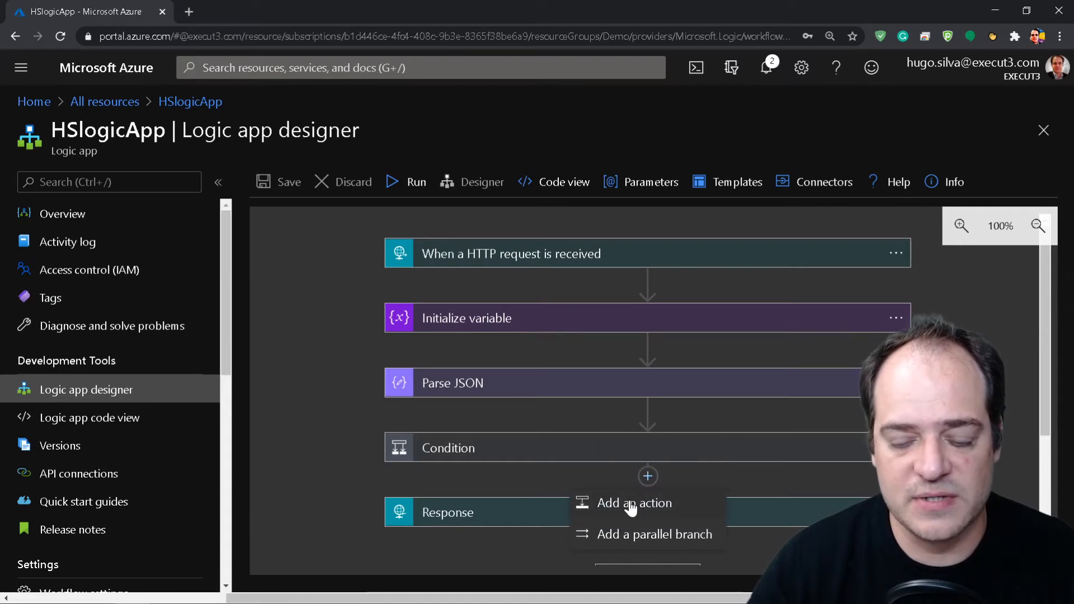
click(633, 503)
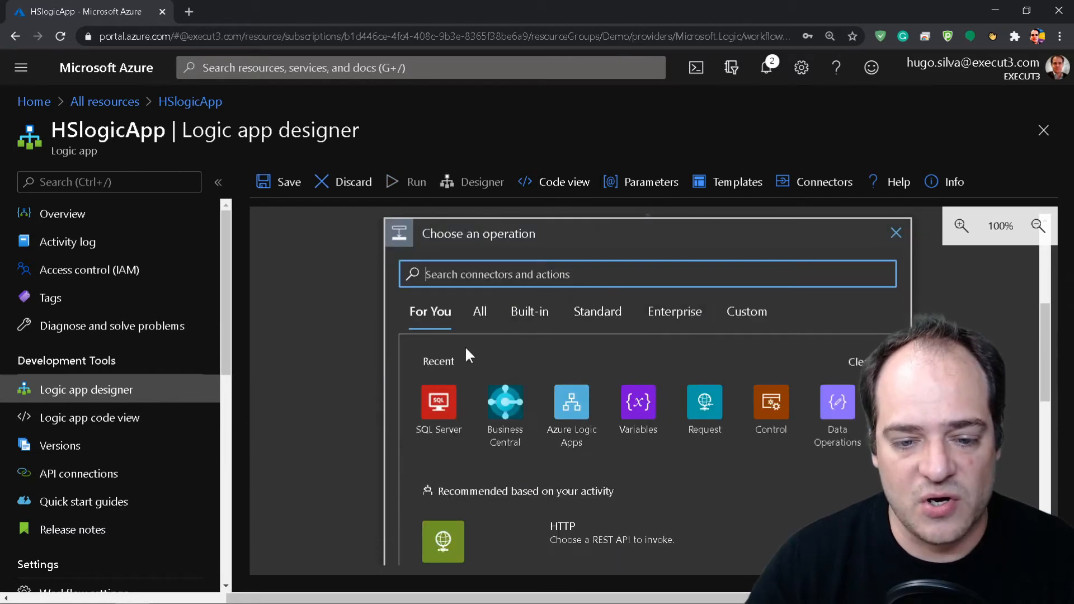
click(437, 402)
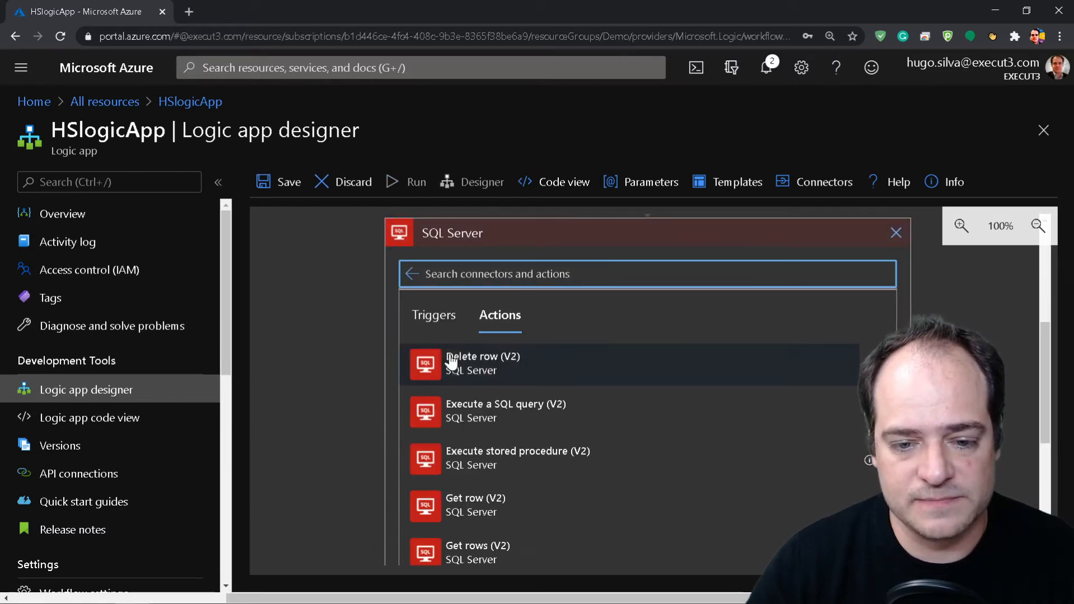
scroll(down, 3)
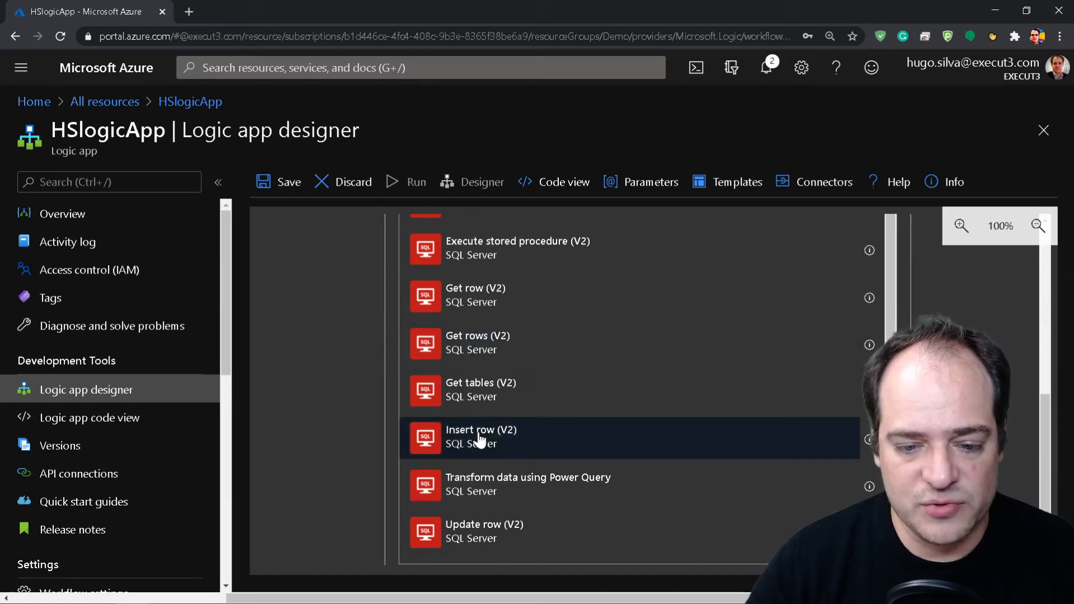
click(480, 436)
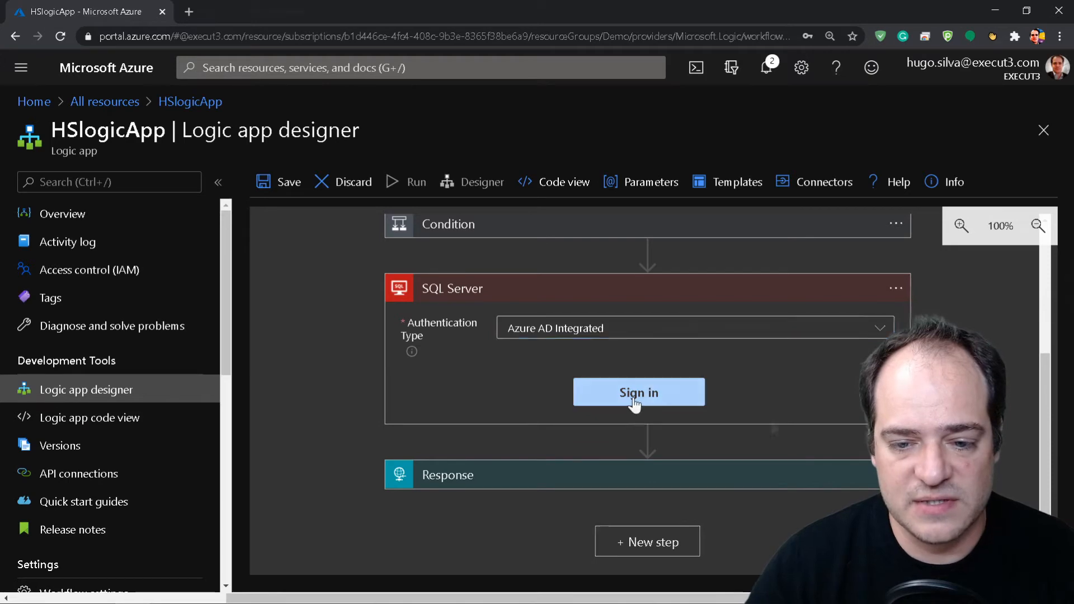
Step: Sign in to the step's SQL Server connection using a custom server name
click(638, 391)
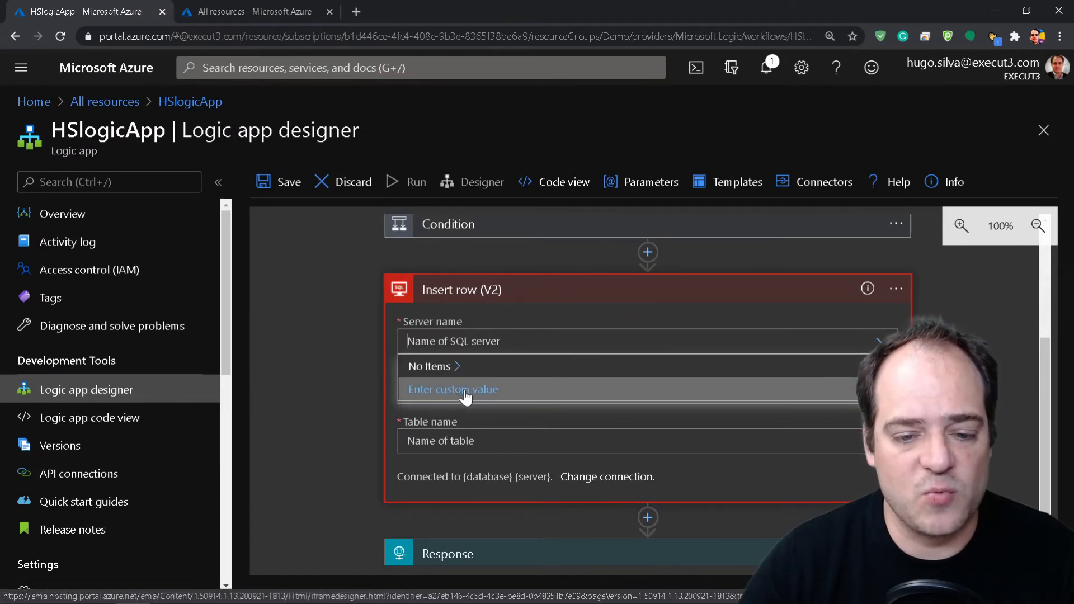
click(453, 389)
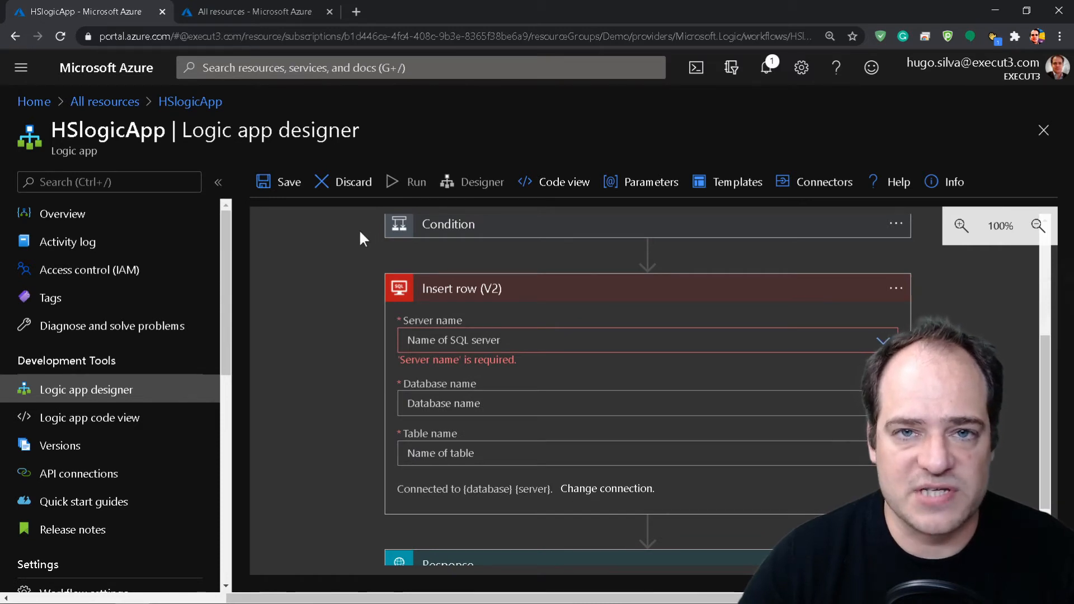
click(252, 12)
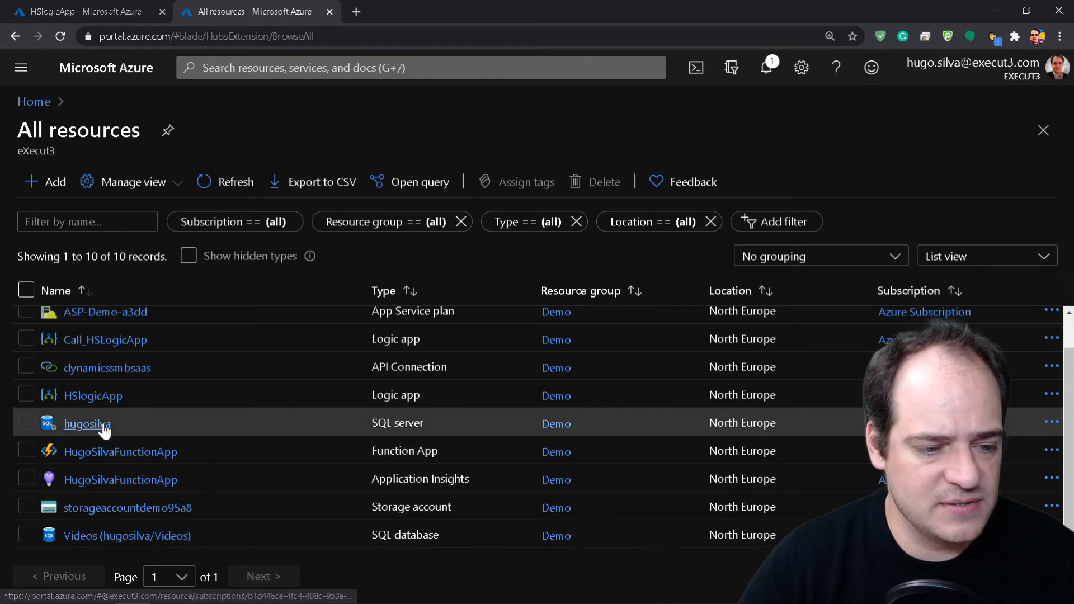
Step: Enable Allow Azure services in the Videos database's hugosilva server firewall and save
click(126, 535)
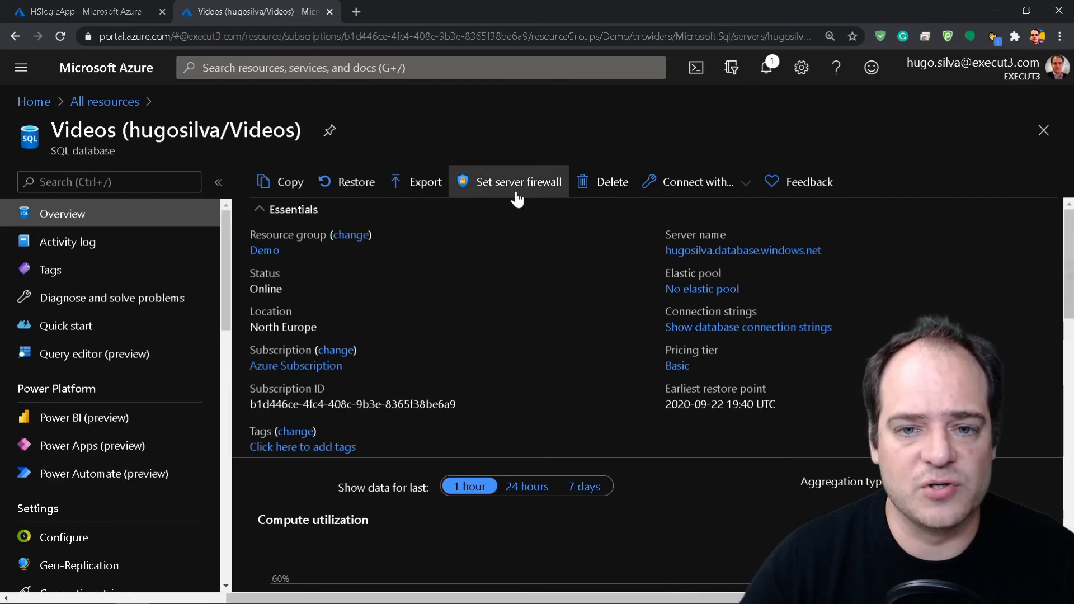
click(517, 181)
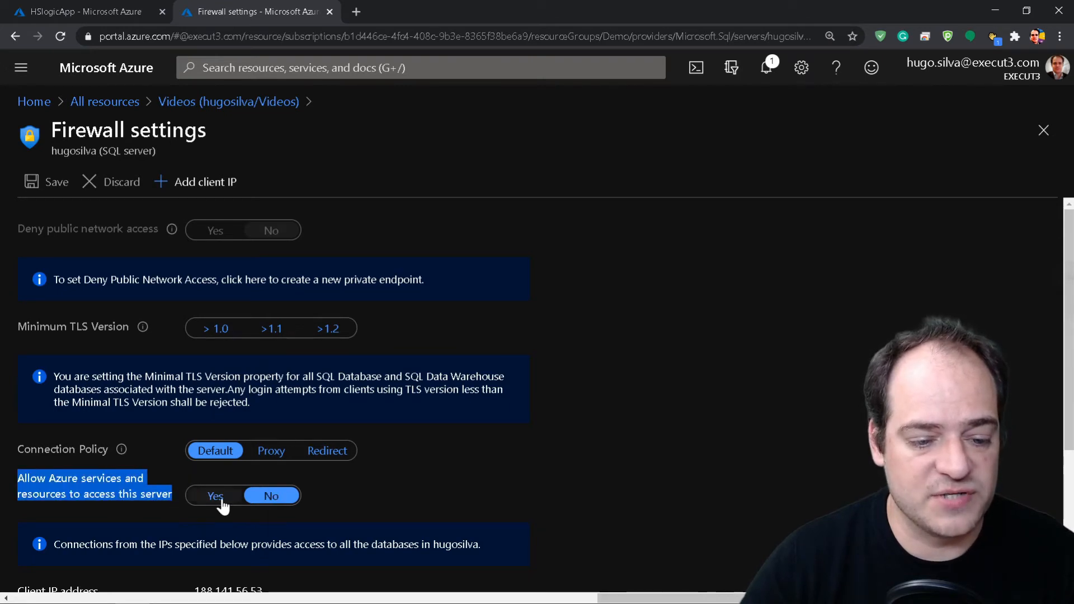
click(215, 495)
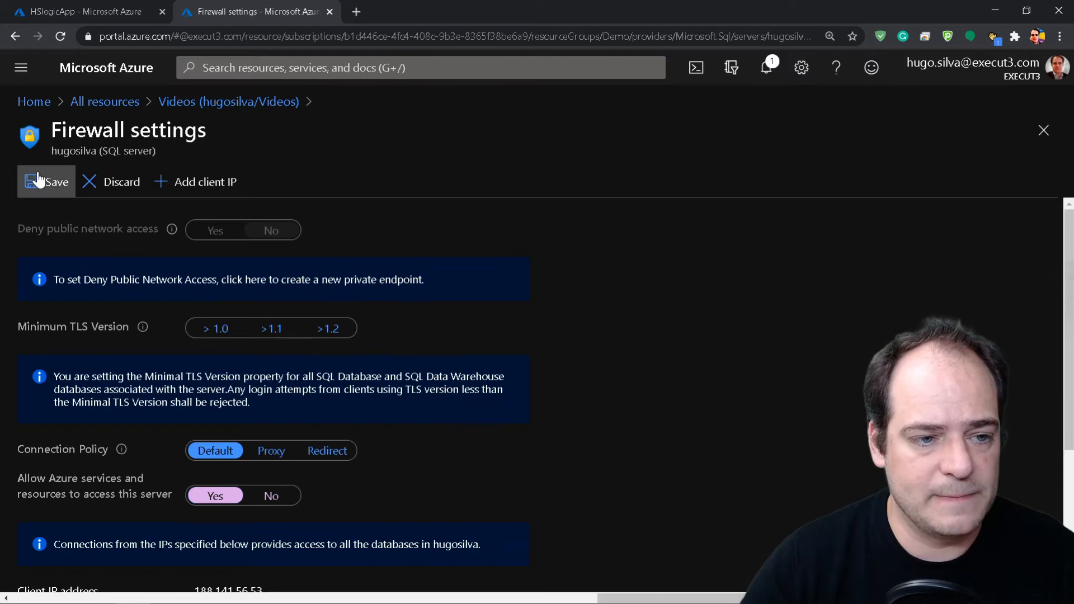
click(46, 181)
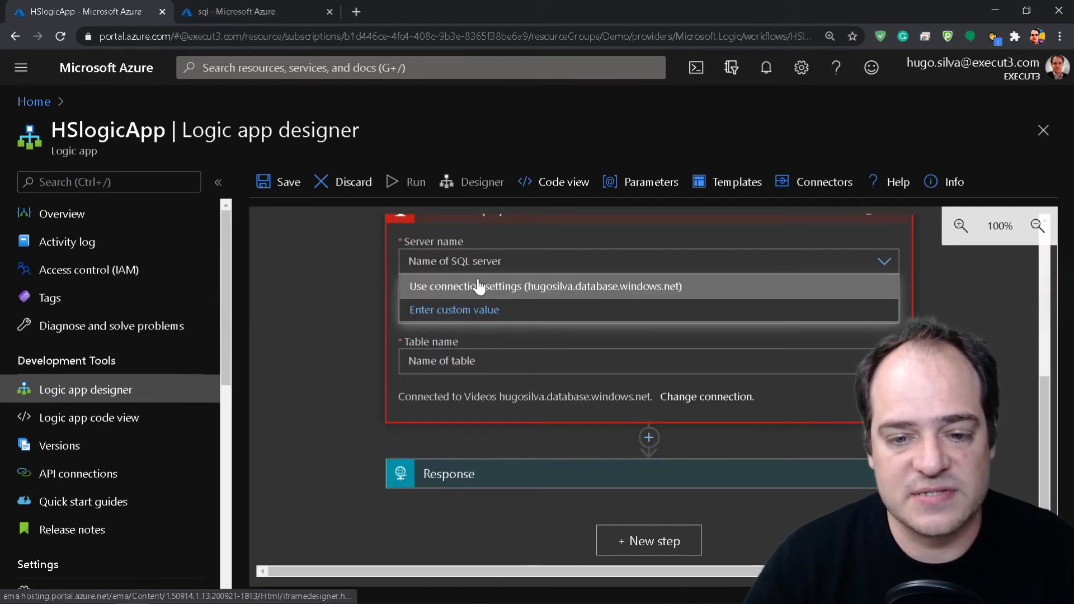
Step: Set Server name to hugosilva.database.windows.net from connection settings and show All resources
click(543, 286)
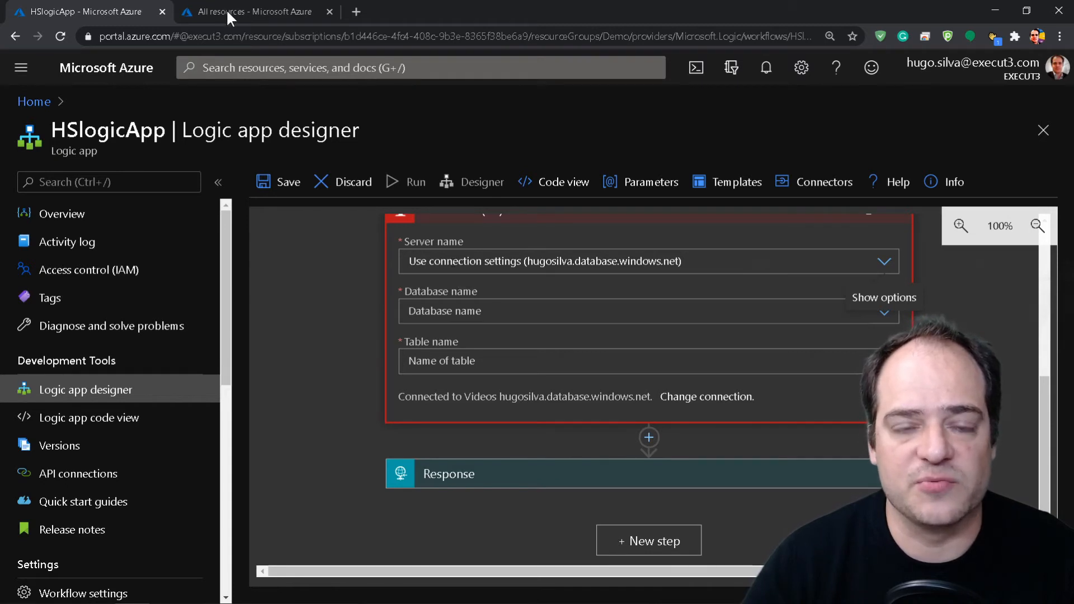
click(253, 12)
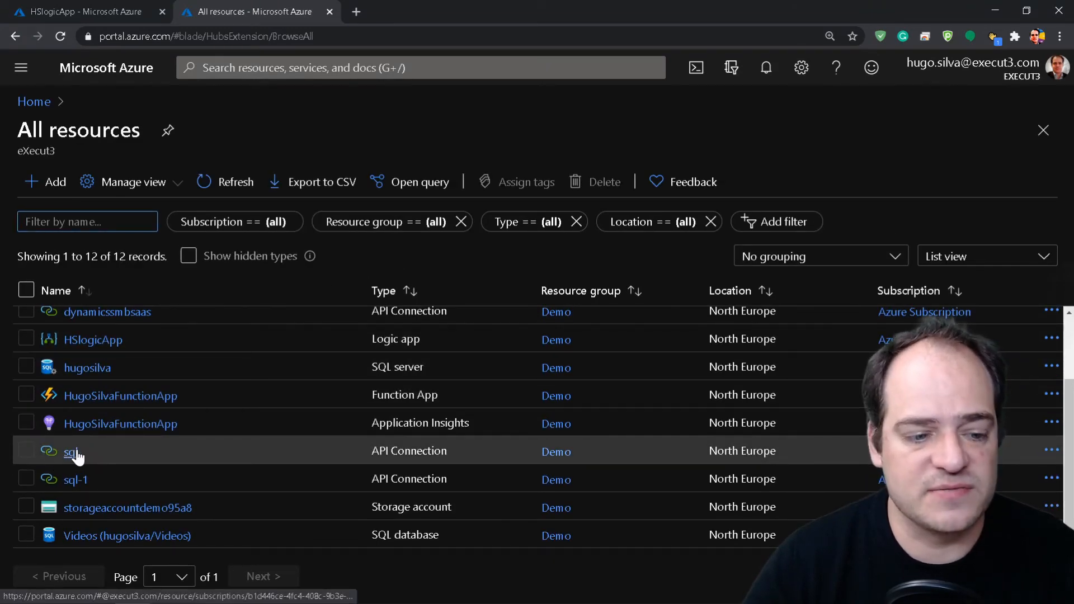
Step: Re-authorize the sql API connection with Azure AD Integrated authentication and refresh its status
click(71, 452)
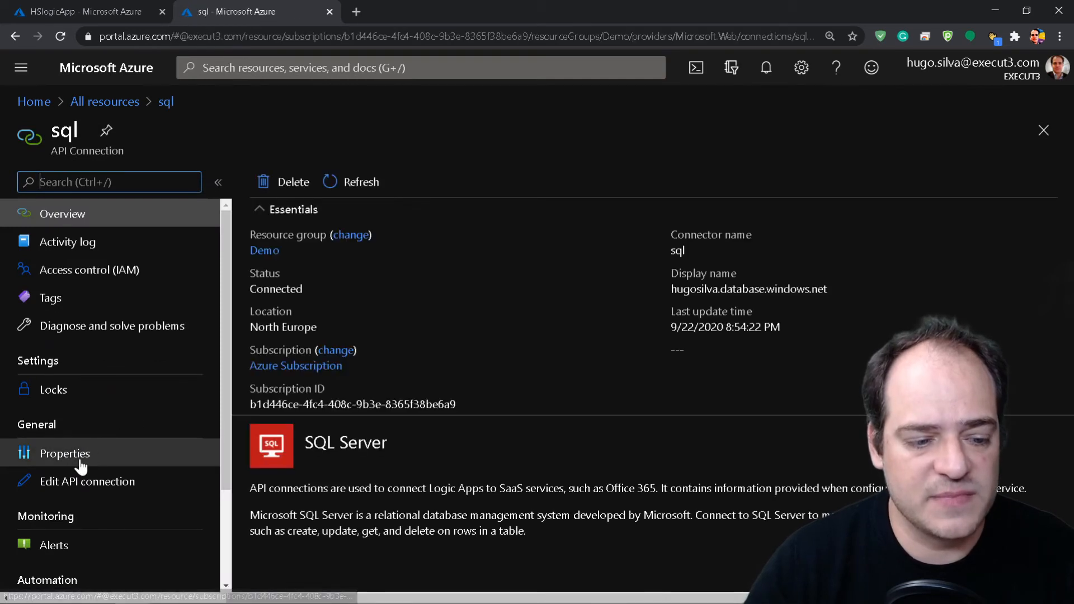
click(87, 482)
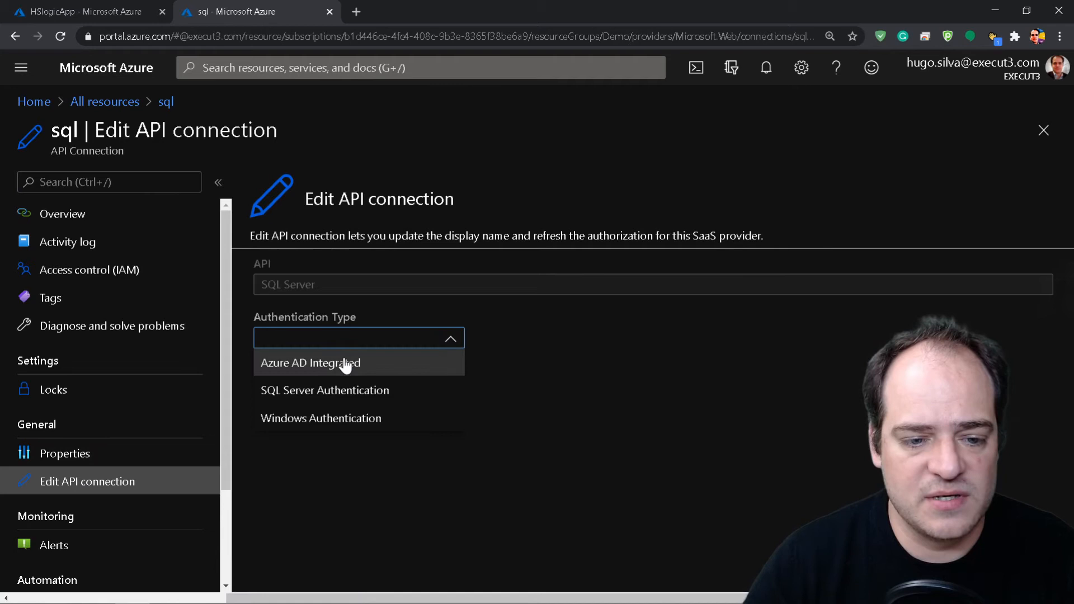
click(309, 362)
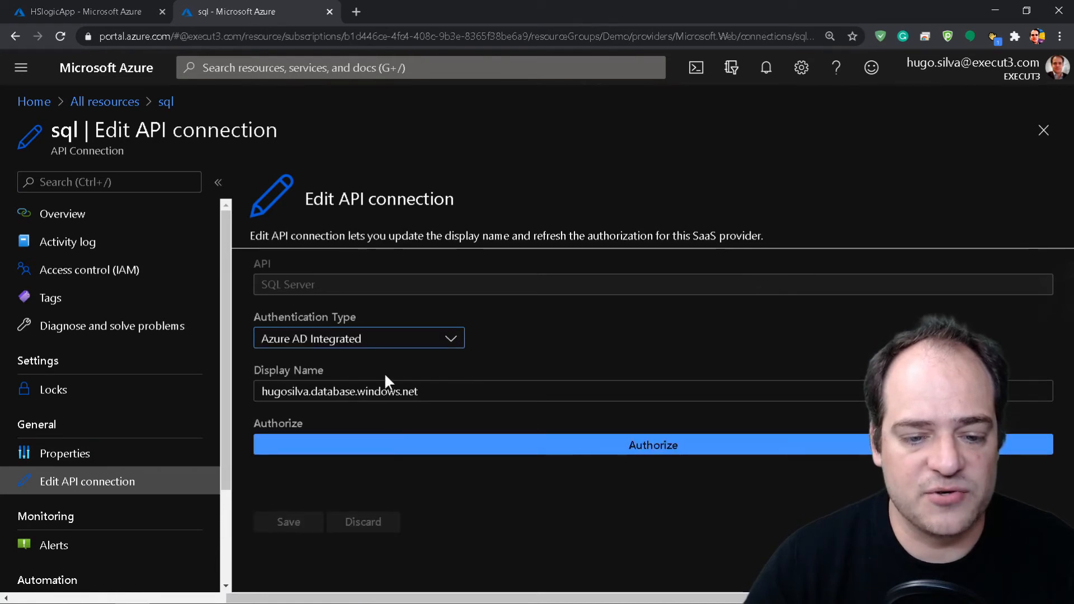
triple_click(339, 391)
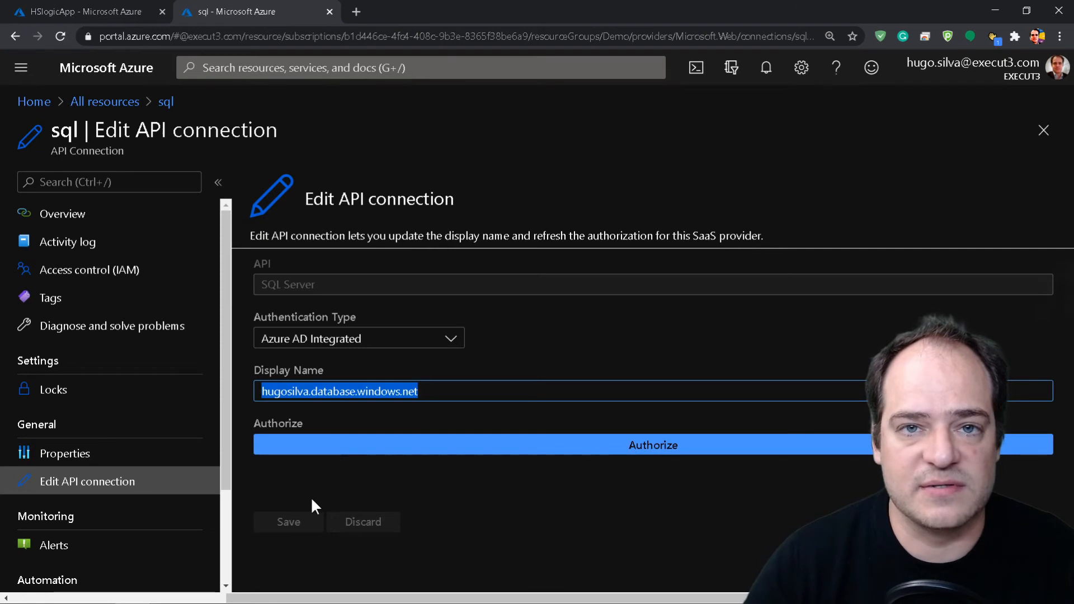
mouse_move(460, 444)
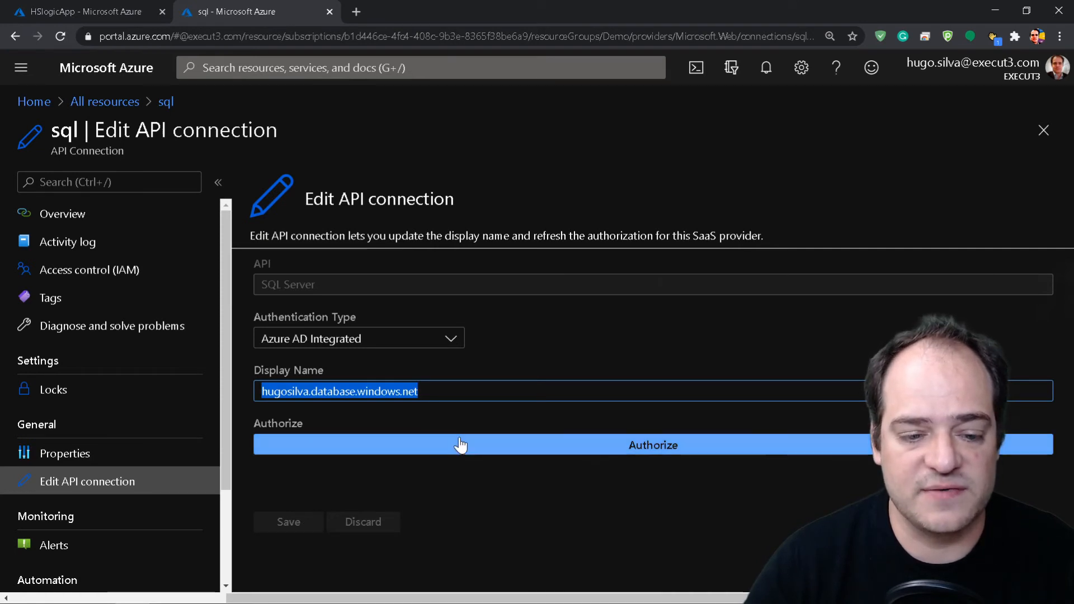
click(61, 214)
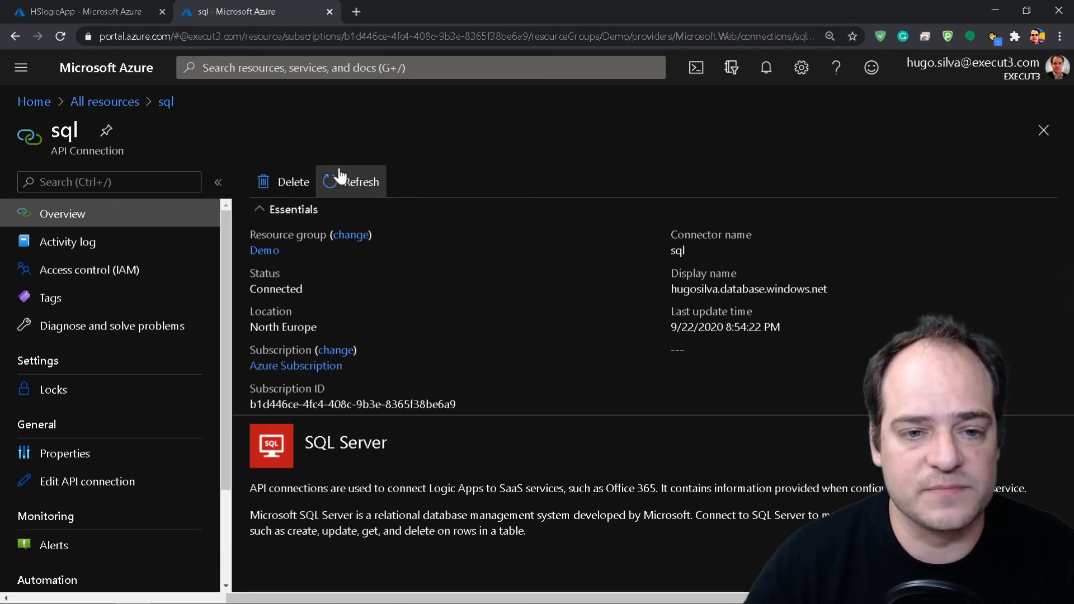
click(82, 11)
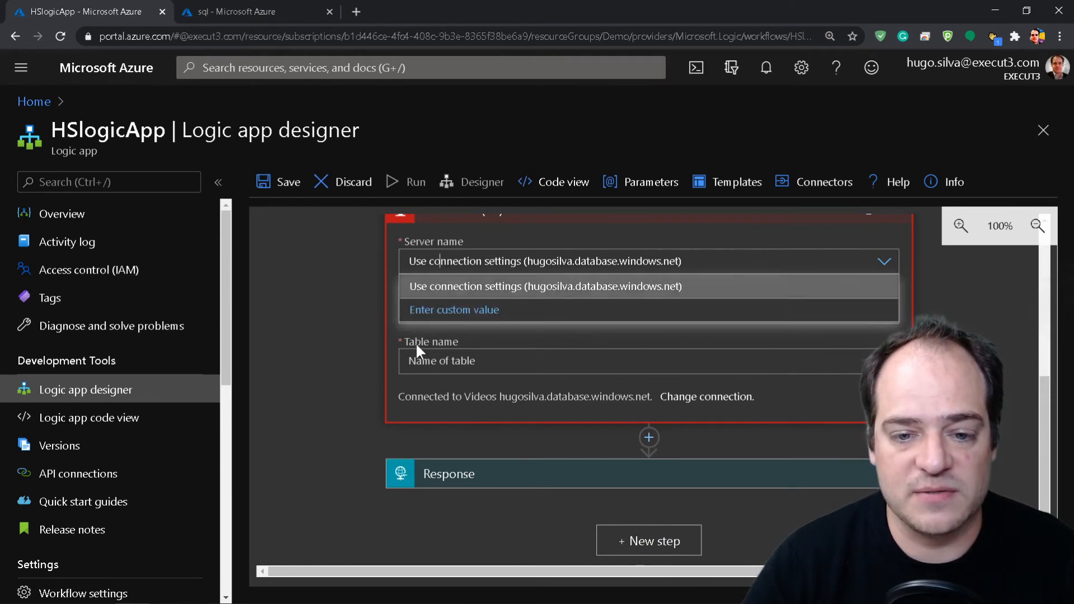
Step: Point Insert row at the hugosilva server's Videos database and add name and url column fields
click(545, 286)
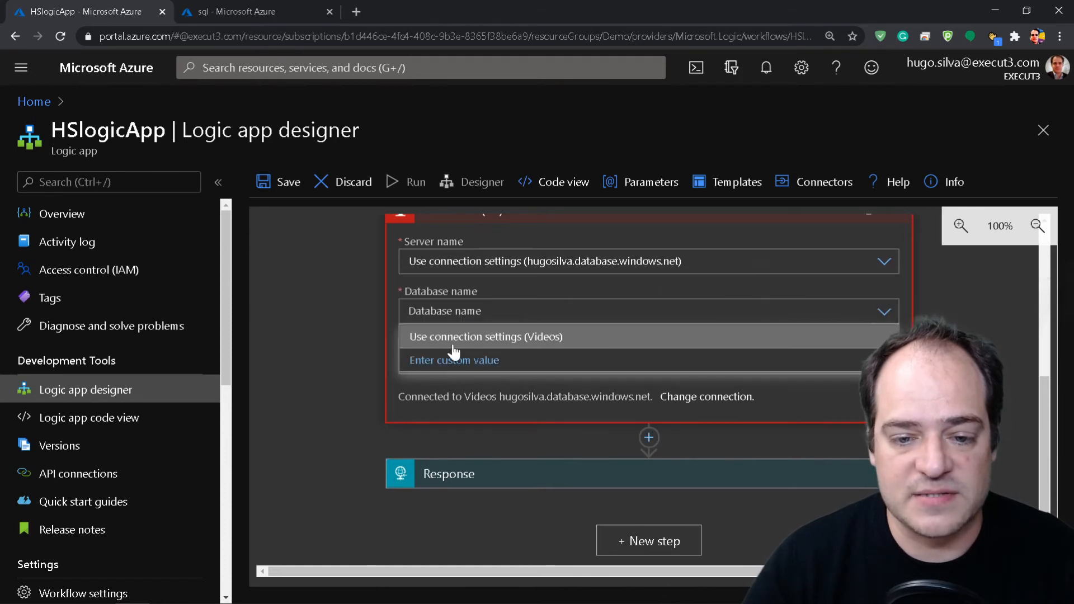
click(485, 336)
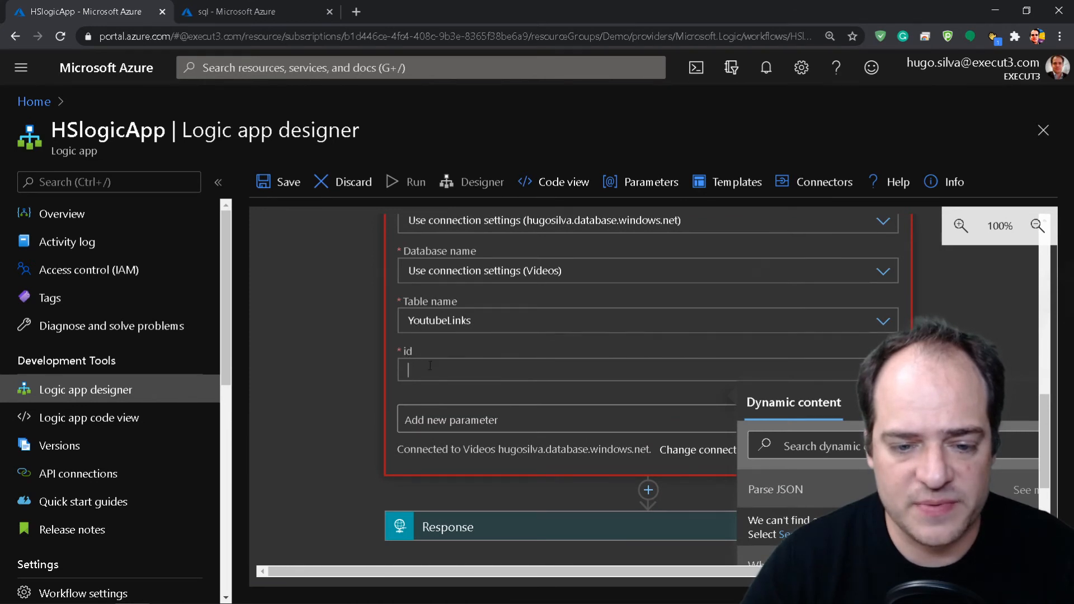
click(451, 420)
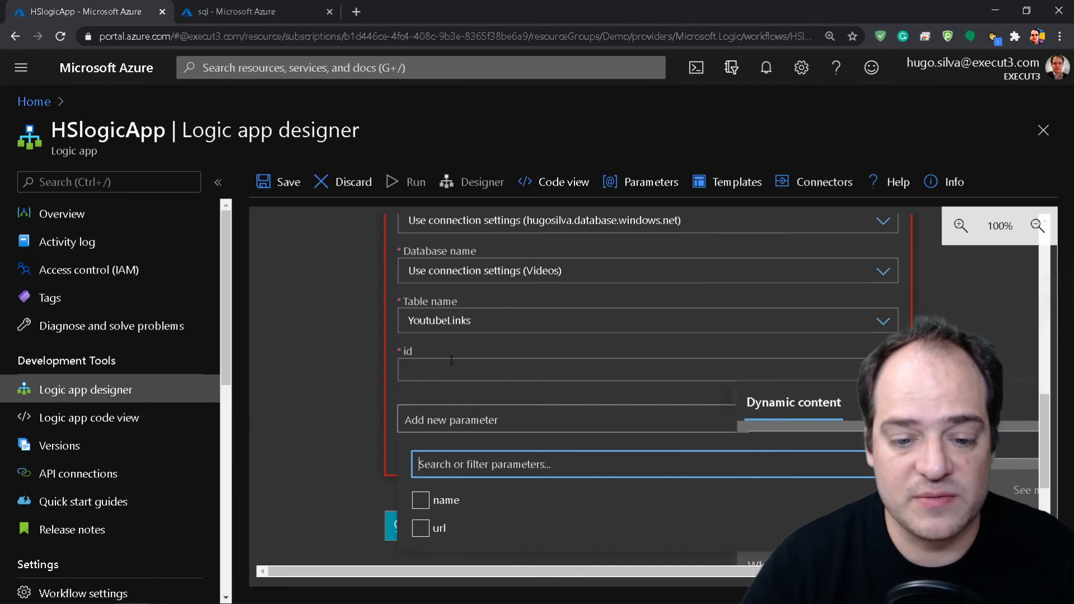
scroll(down, 3)
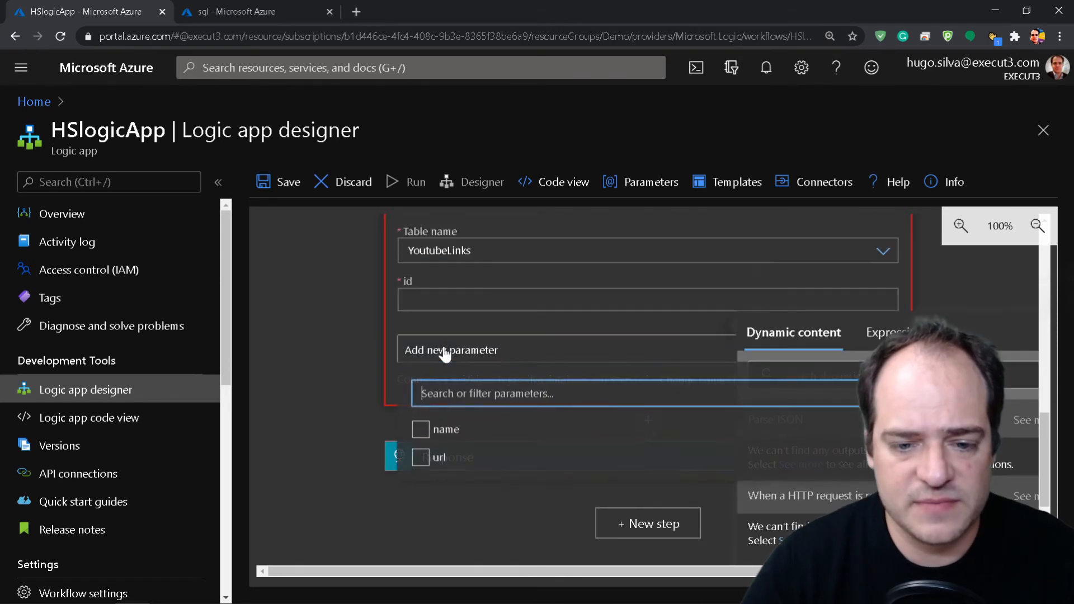
click(420, 429)
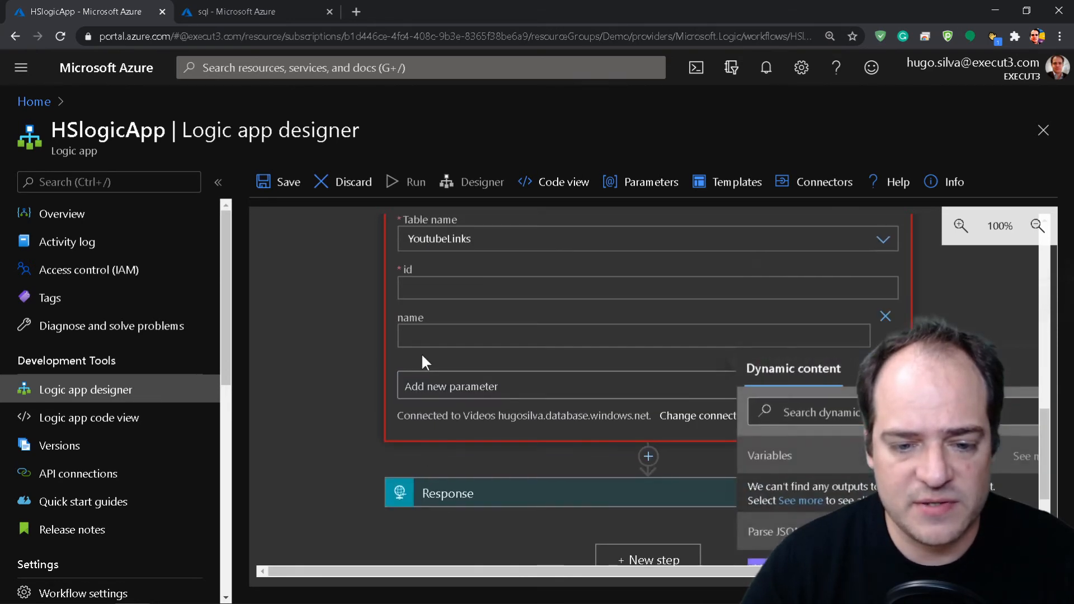
click(451, 385)
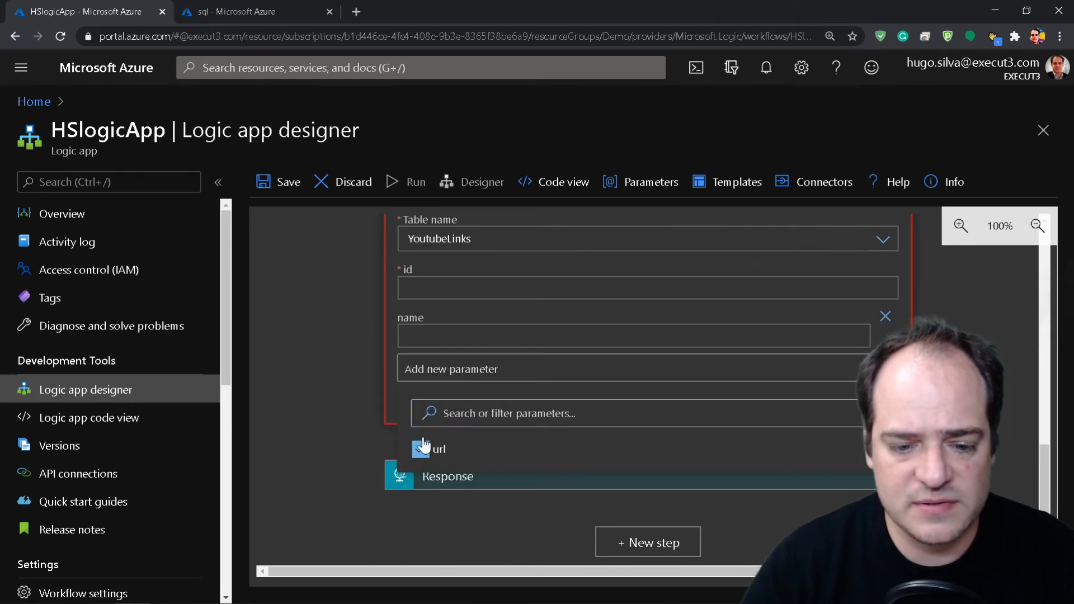
click(421, 449)
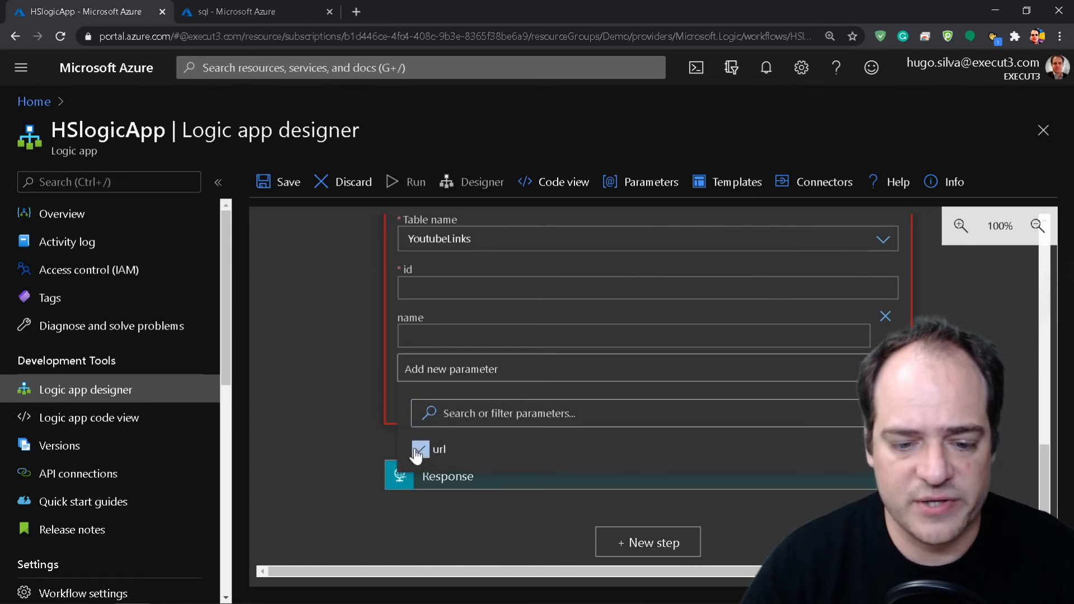
click(420, 450)
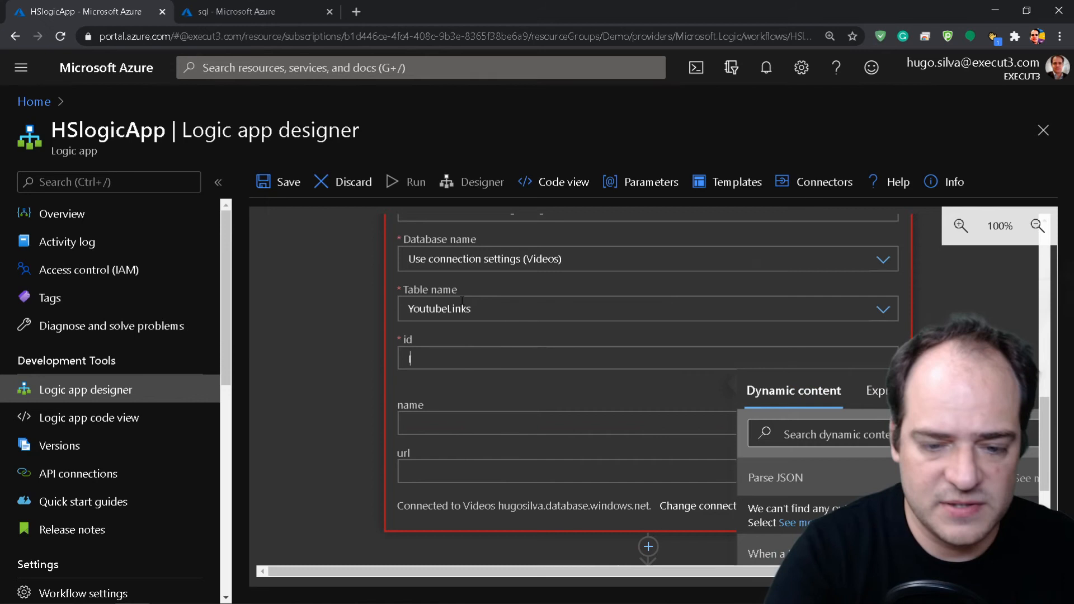
Step: Map Parse JSON's id into the Insert row fields and save HSlogicApp
text(ID)
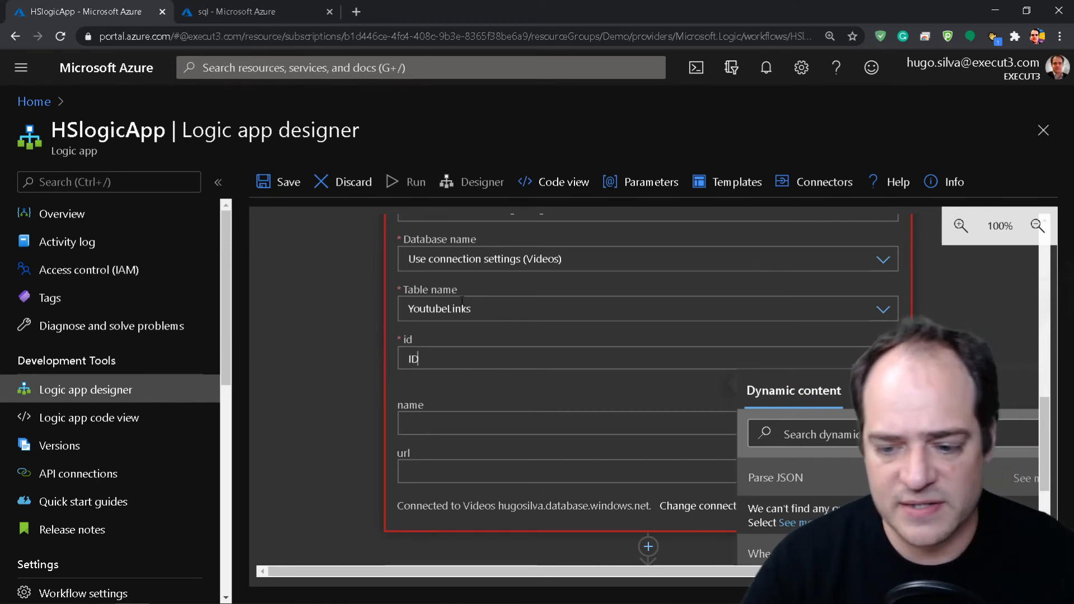
text(id)
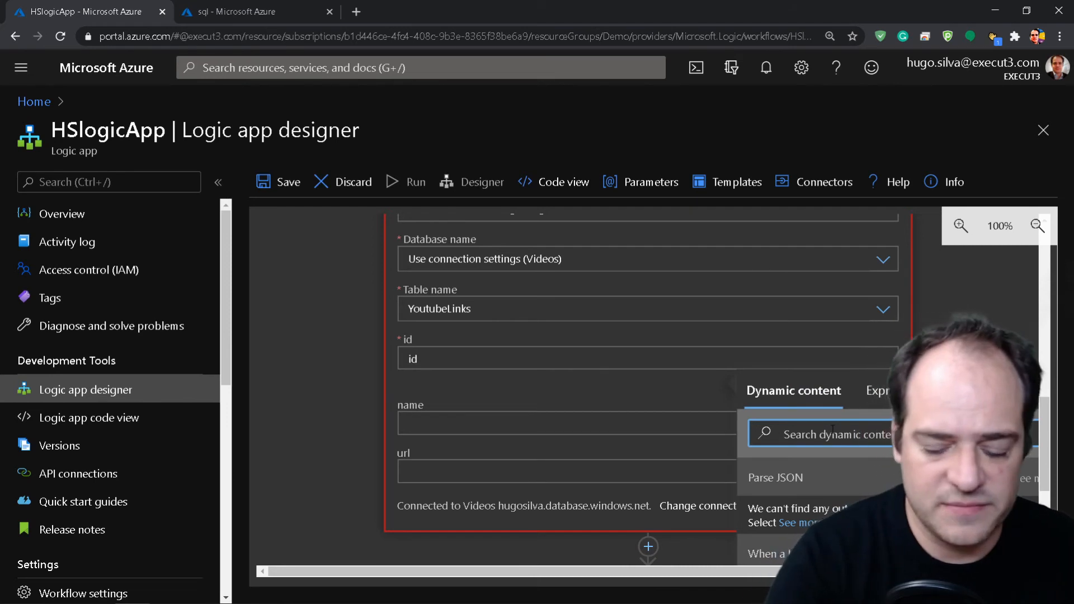
text(Id)
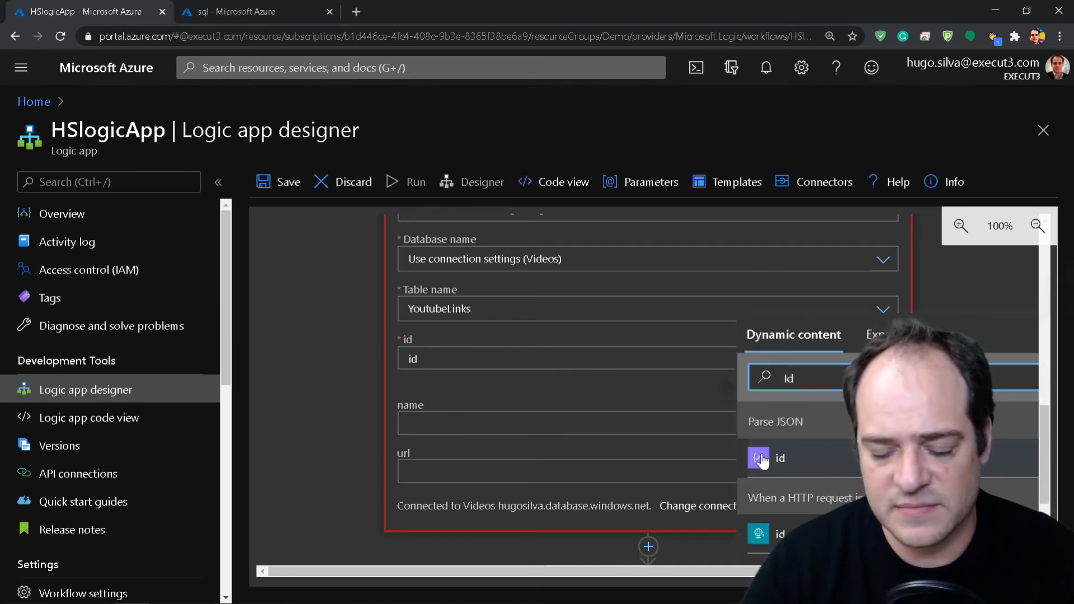
click(779, 458)
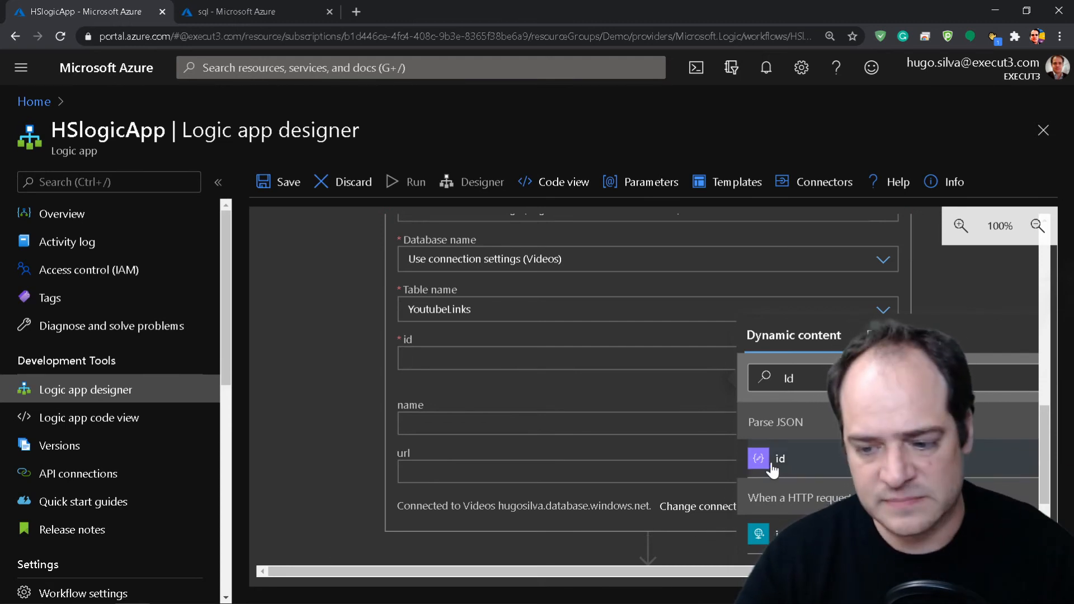
click(779, 458)
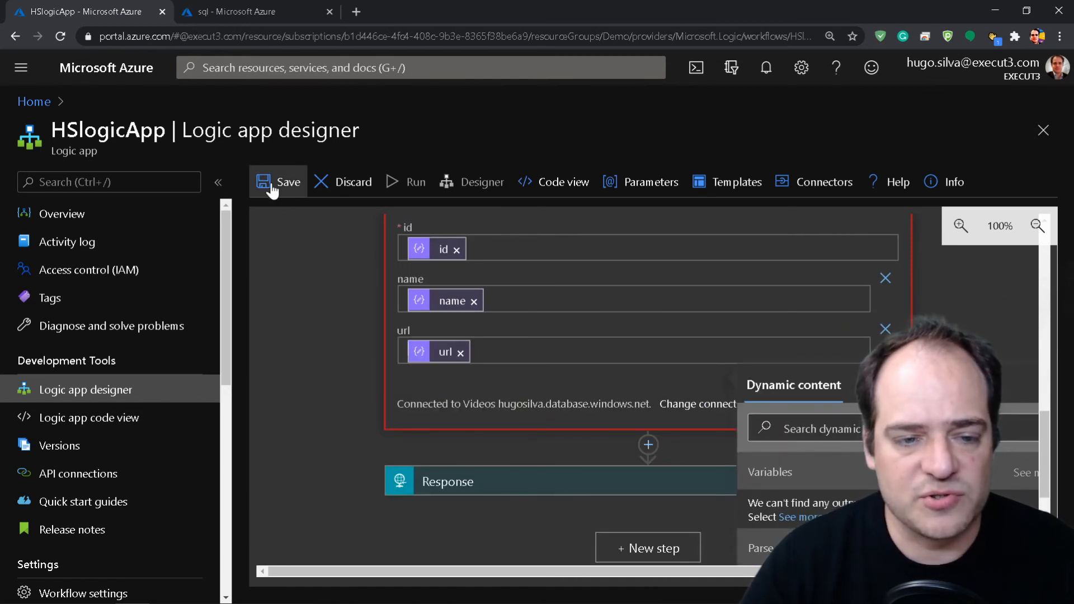
click(278, 181)
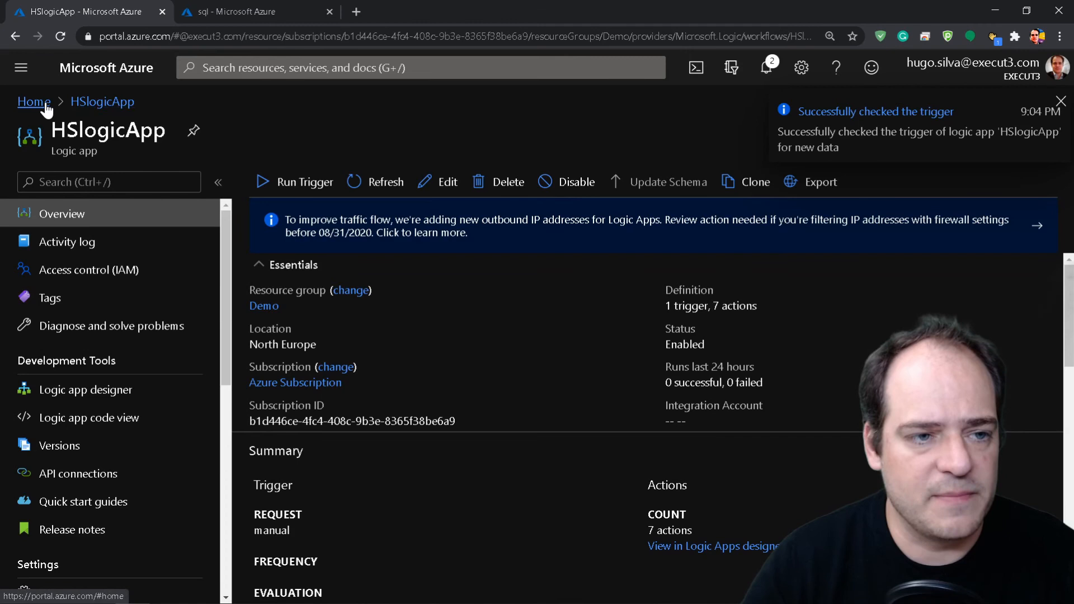
Step: Open Call_HSLogicApp from Home, then open HSlogicApp to see its succeeded run
click(33, 102)
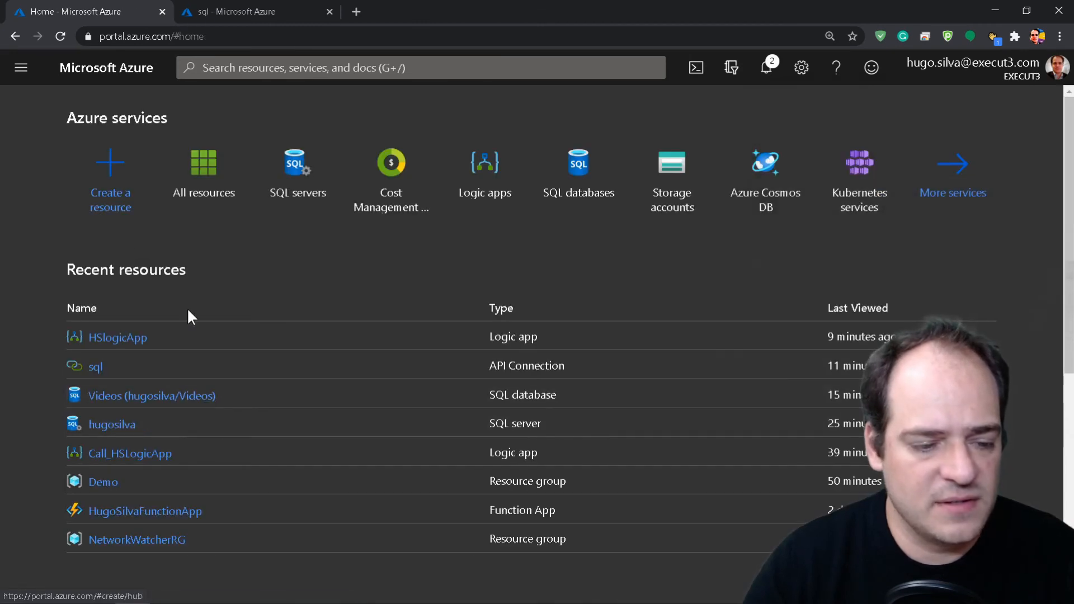
click(129, 452)
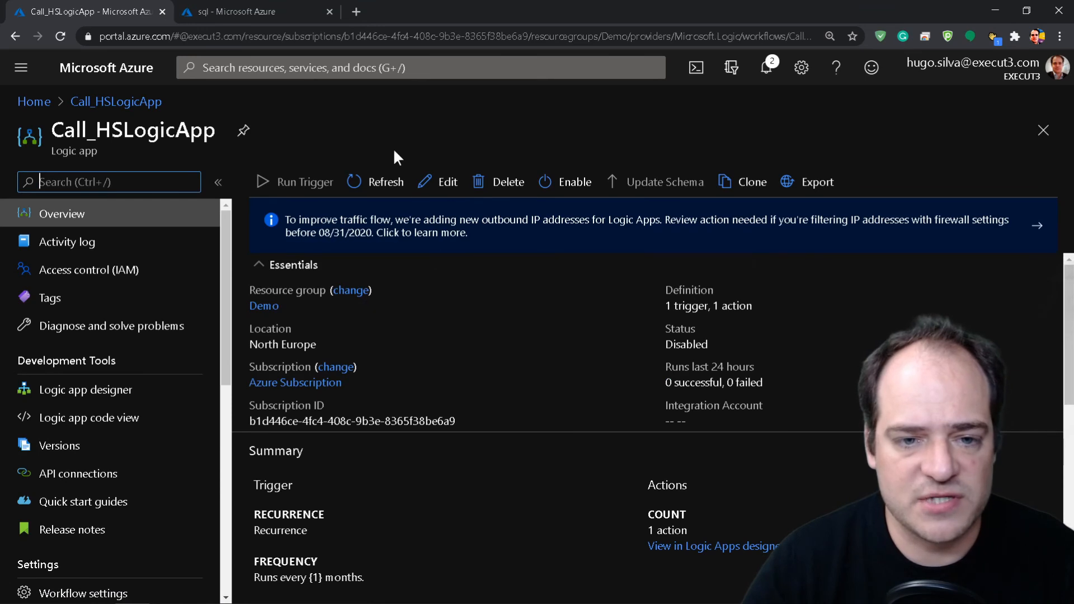
click(564, 181)
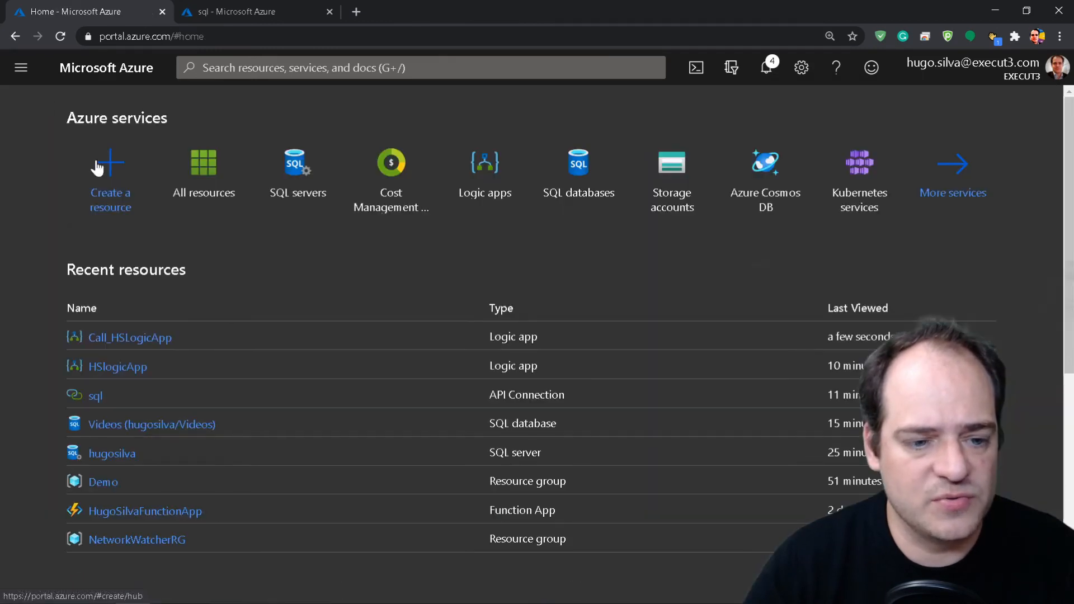
click(115, 366)
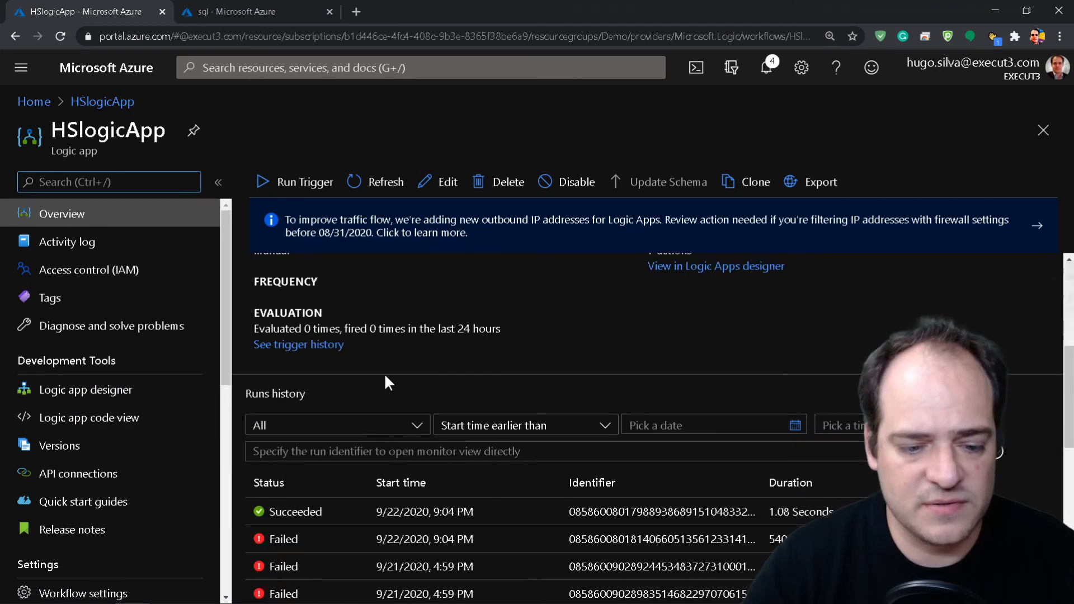
Step: Inspect the succeeded run's Insert row (V2) data: id 3 and name Stewie Griffin
click(298, 343)
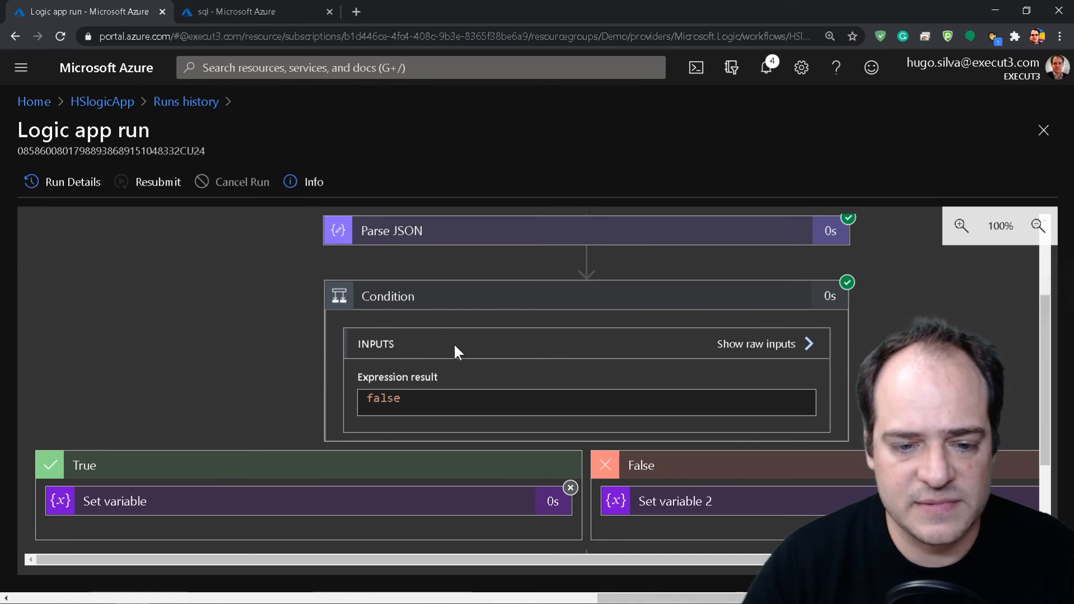
scroll(down, 3)
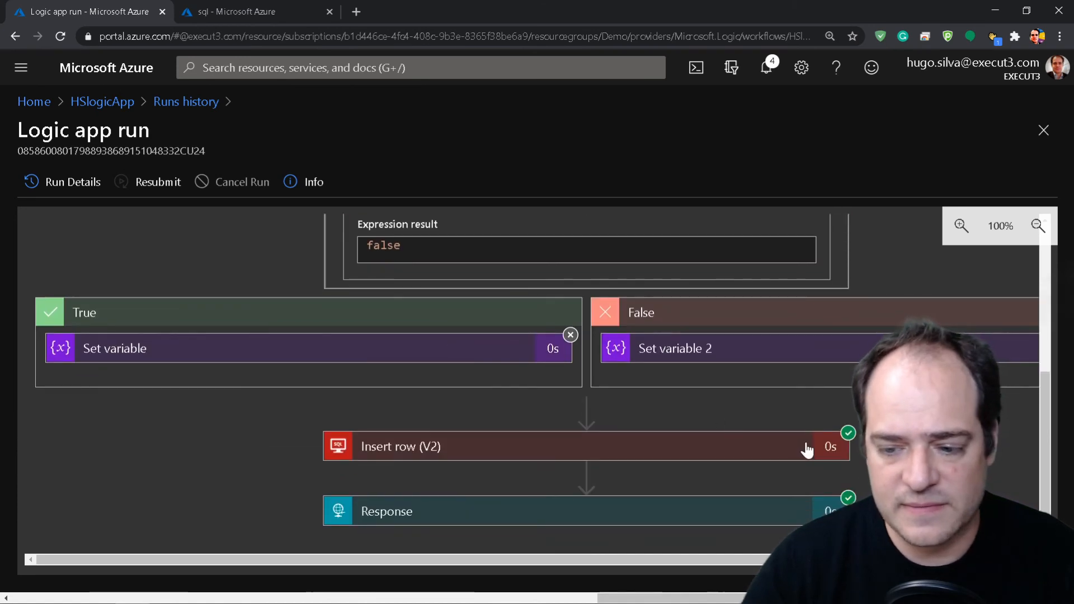
click(400, 446)
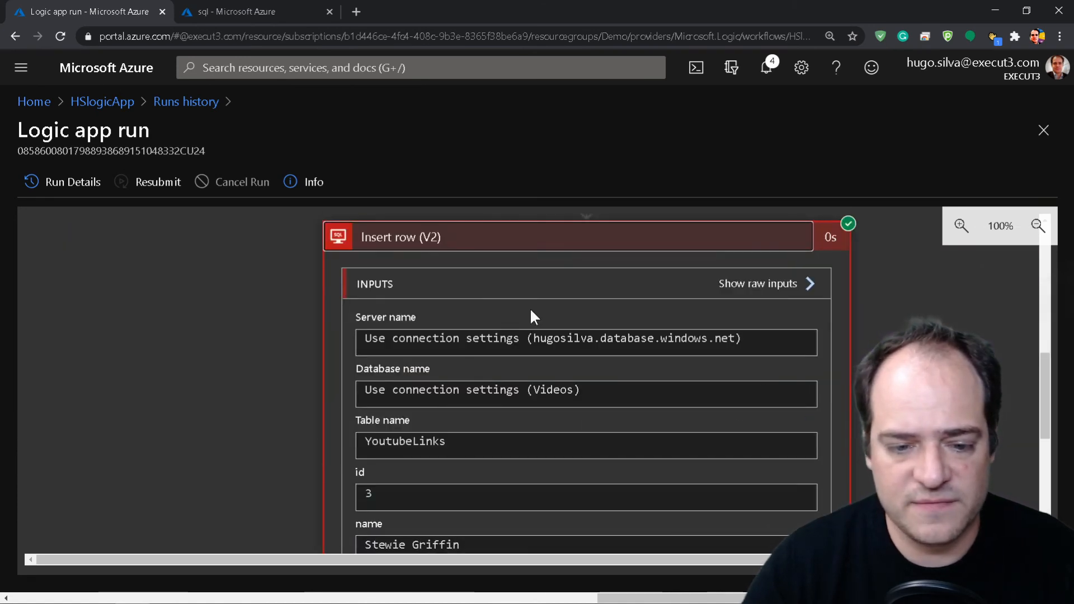
scroll(down, 3)
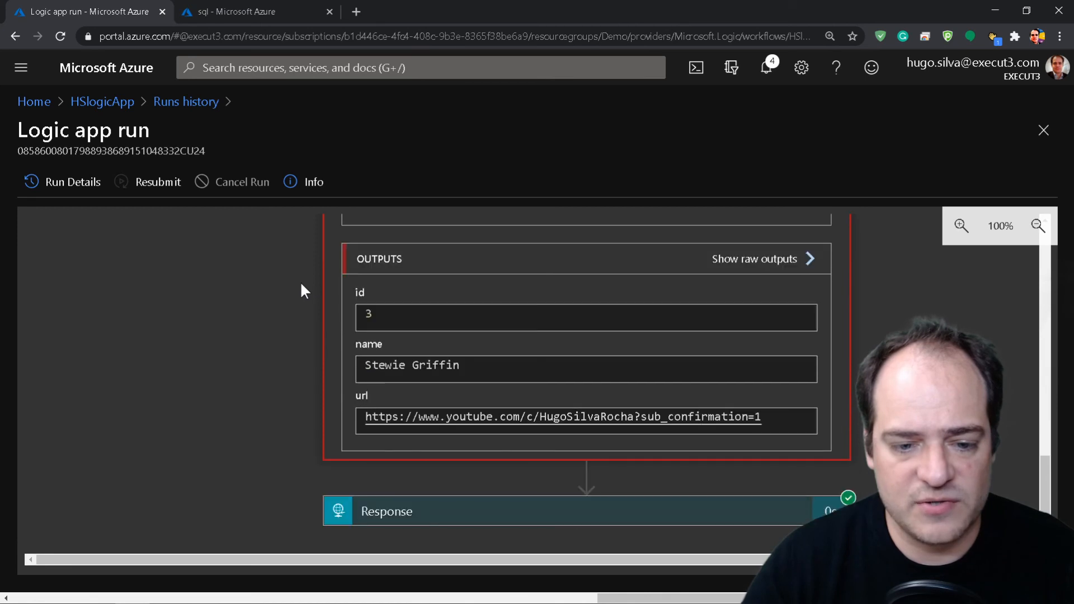
double_click(369, 314)
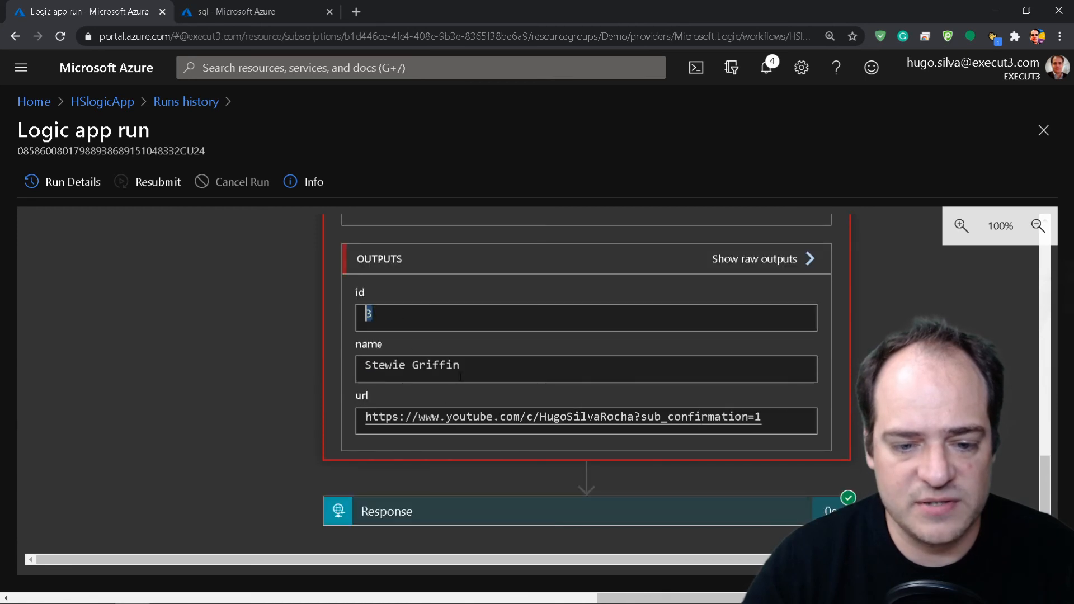
double_click(410, 365)
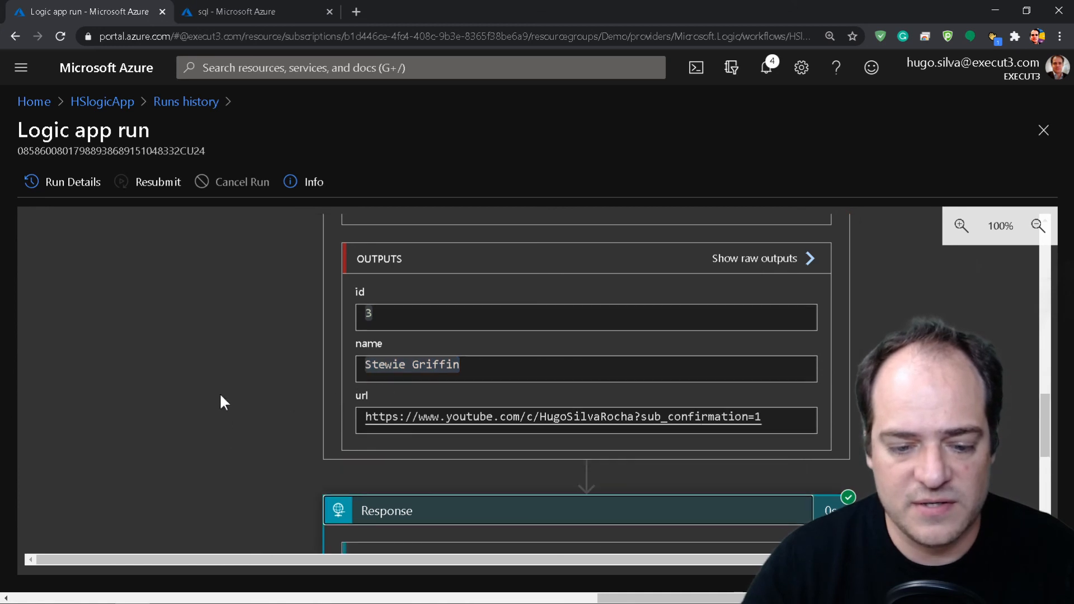
scroll(down, 3)
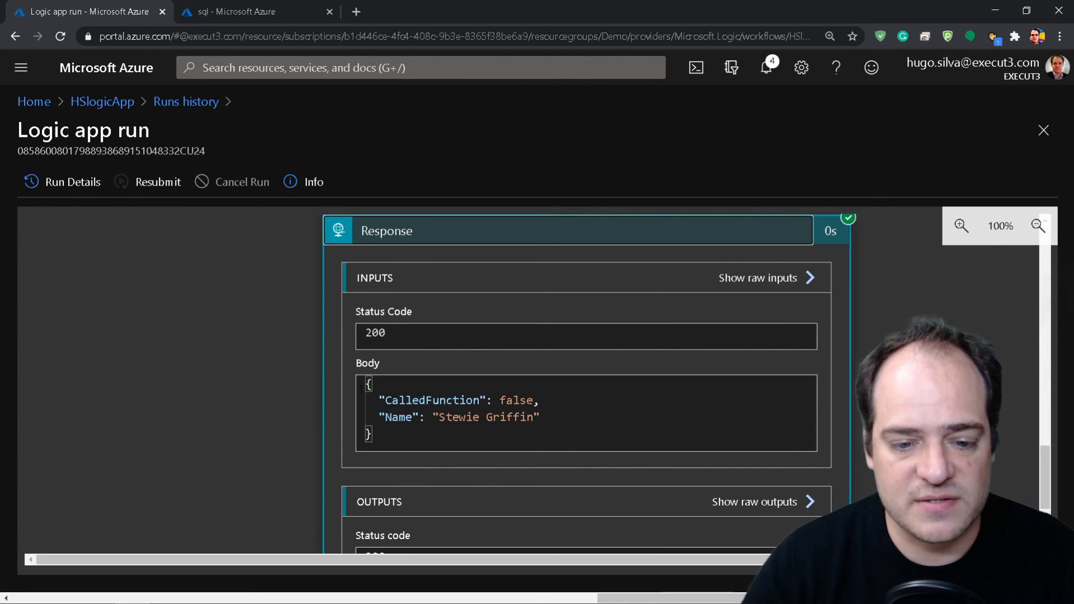
mouse_move(304, 383)
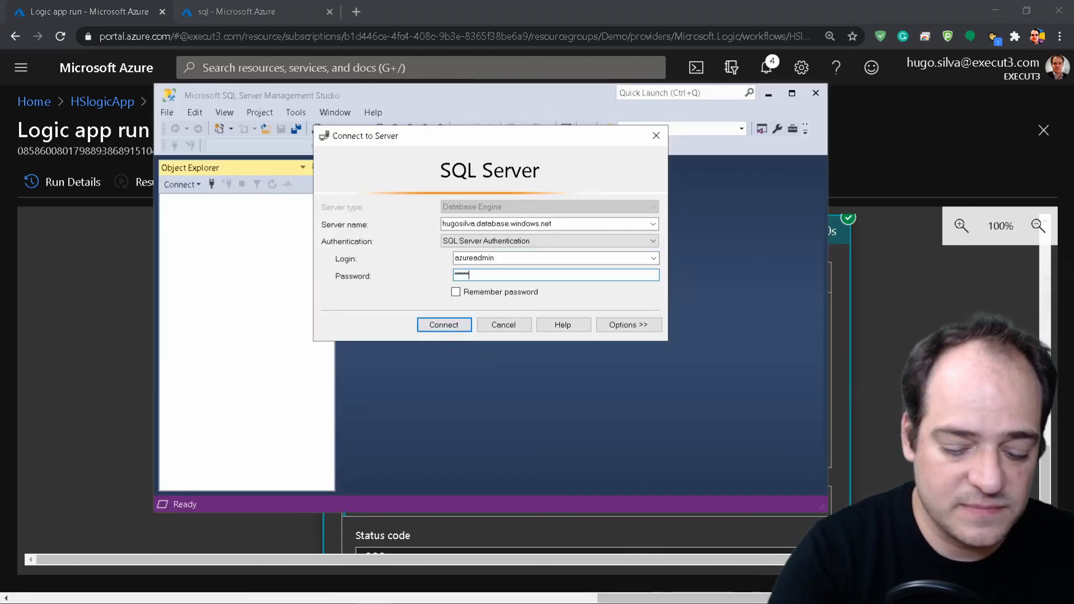
Step: Connect to the Azure SQL server and select the top 1000 rows of dbo.YoutubeLinks
click(443, 325)
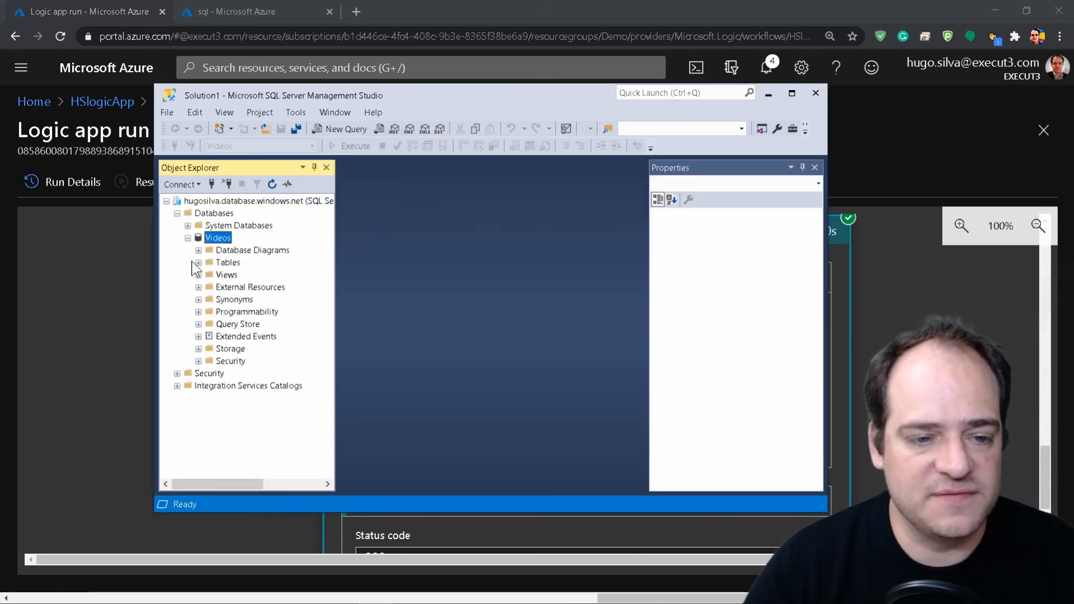
click(198, 262)
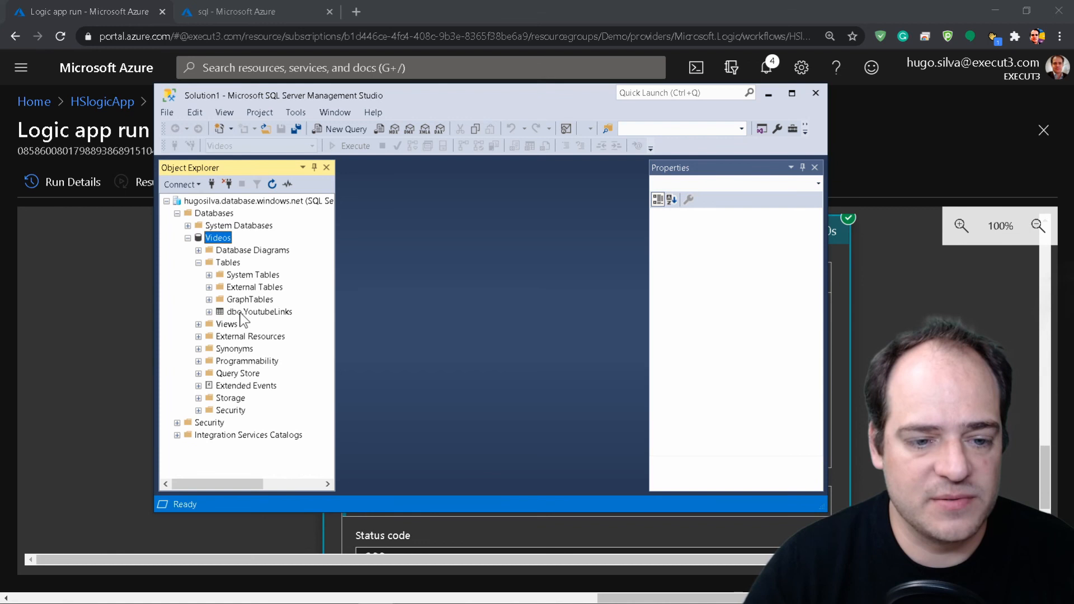
right_click(259, 312)
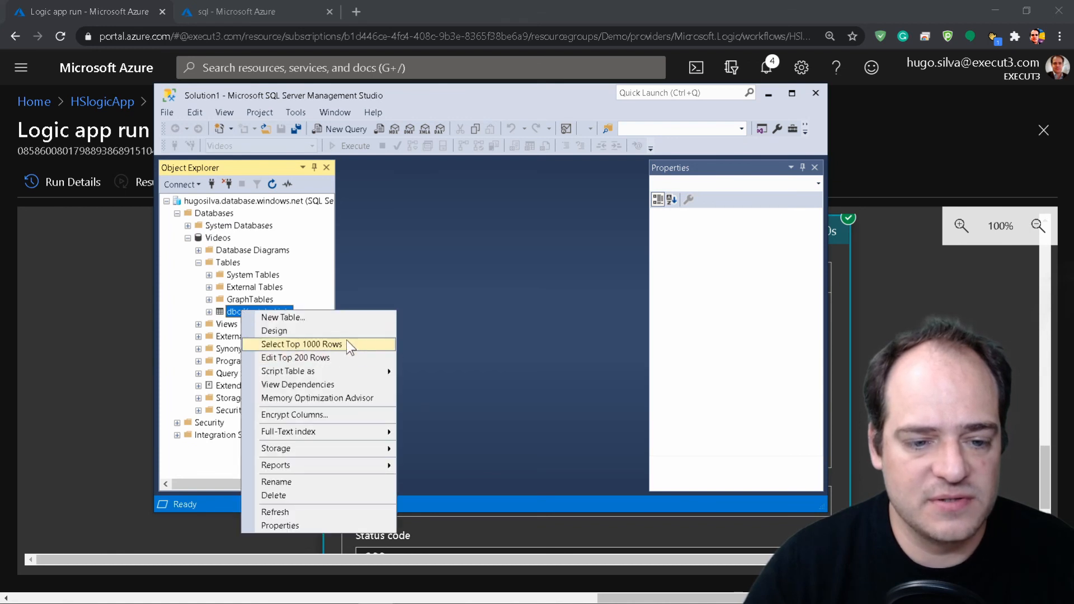
click(301, 344)
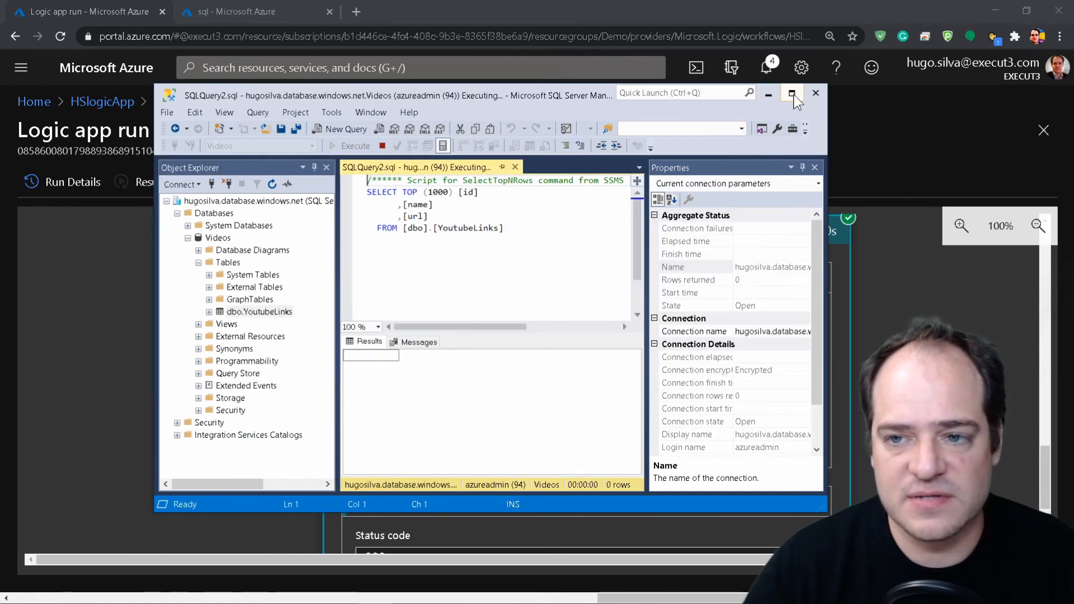
click(792, 93)
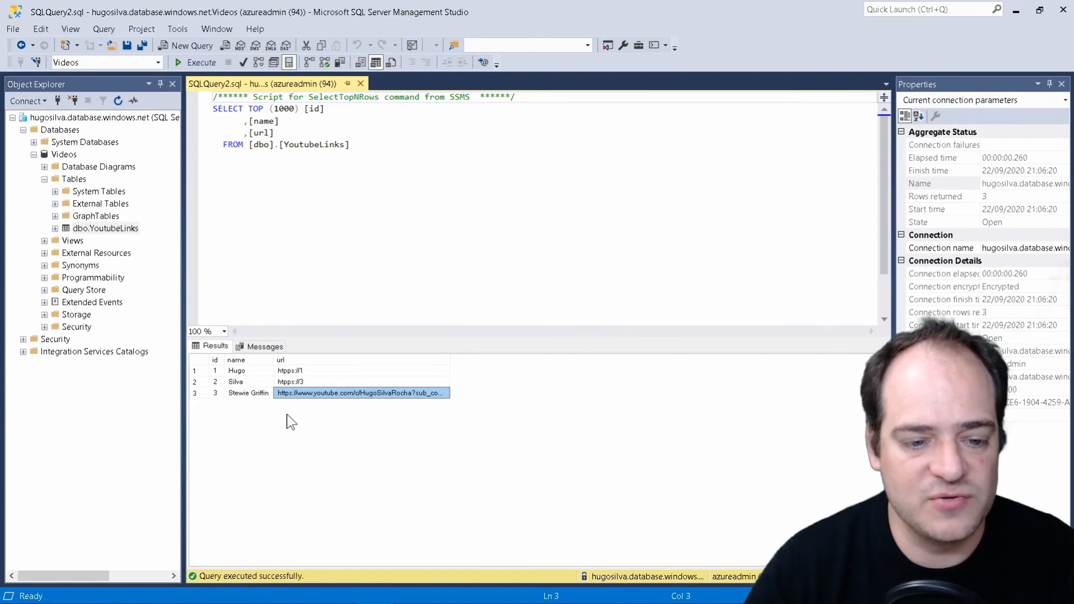